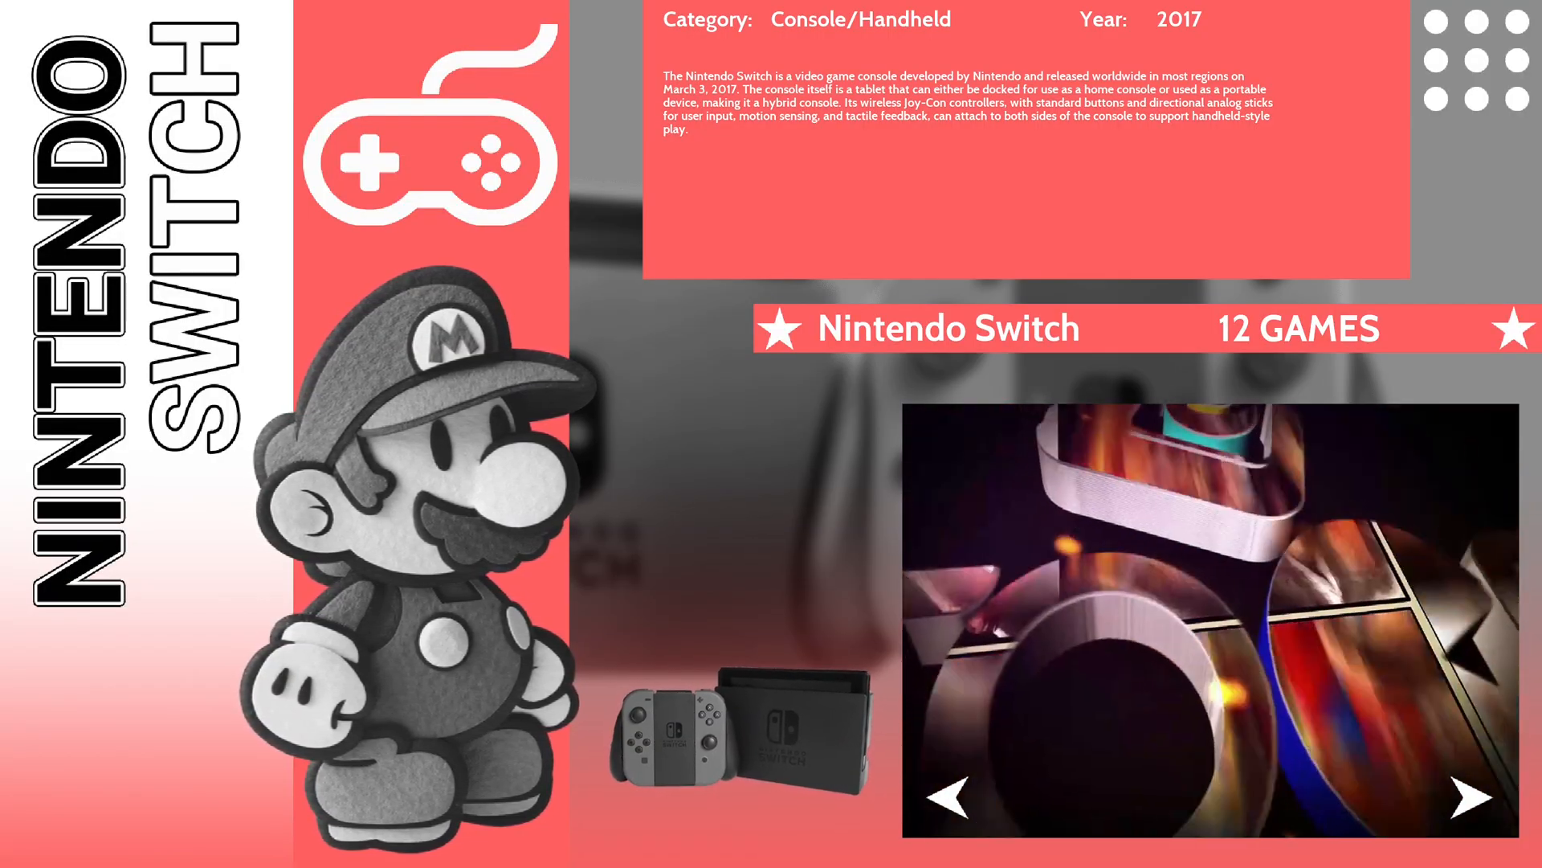
- Download RetroBat-v7.5.2.1-stable-win64-setup.exe from the official GitHub release assets
left_click(1473, 796)
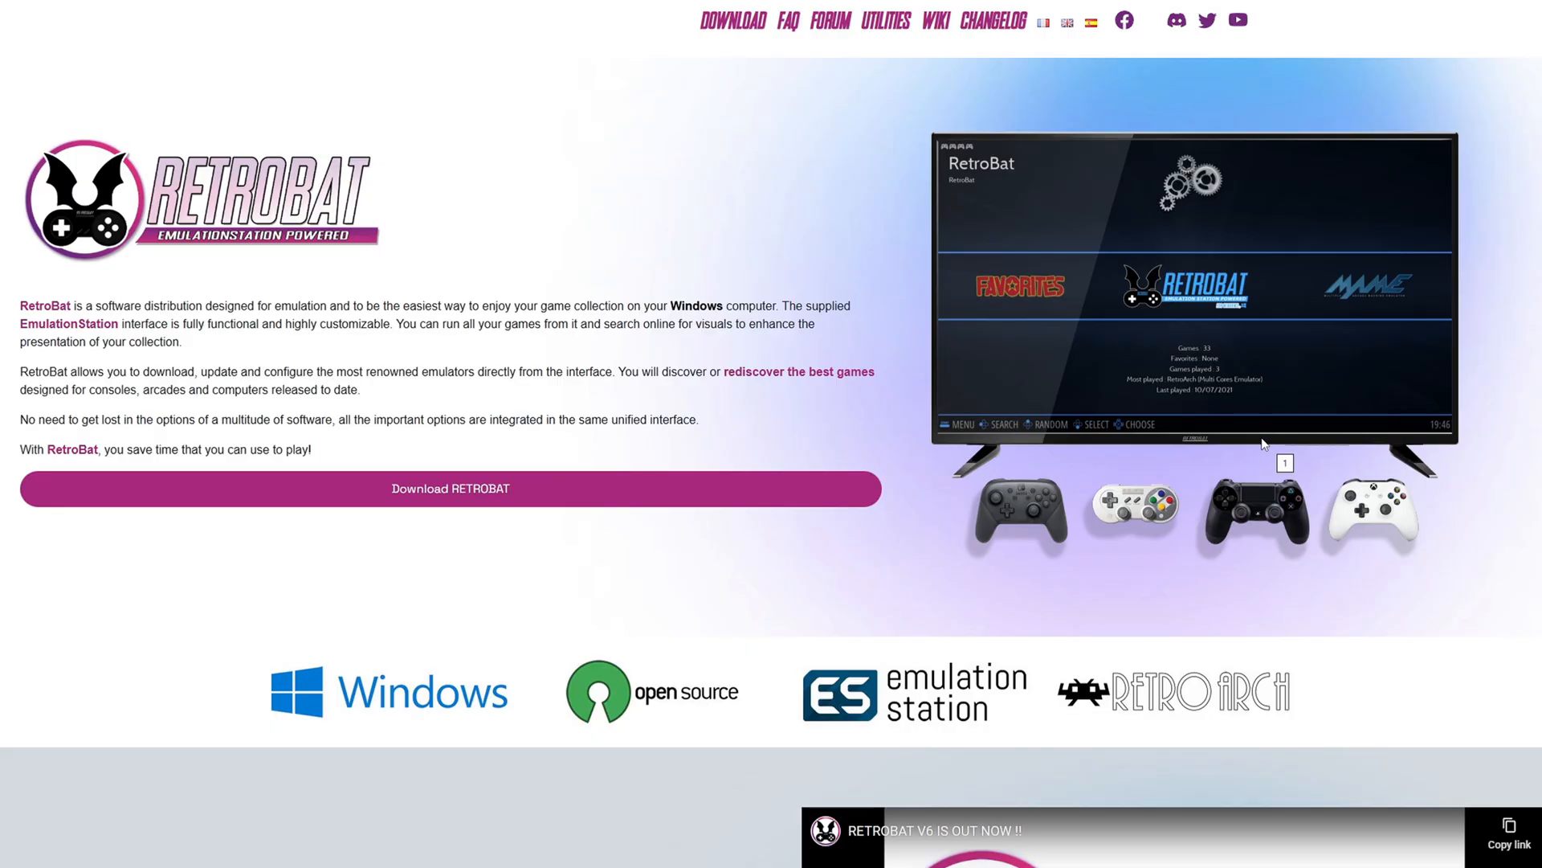
mouse_move(1249, 594)
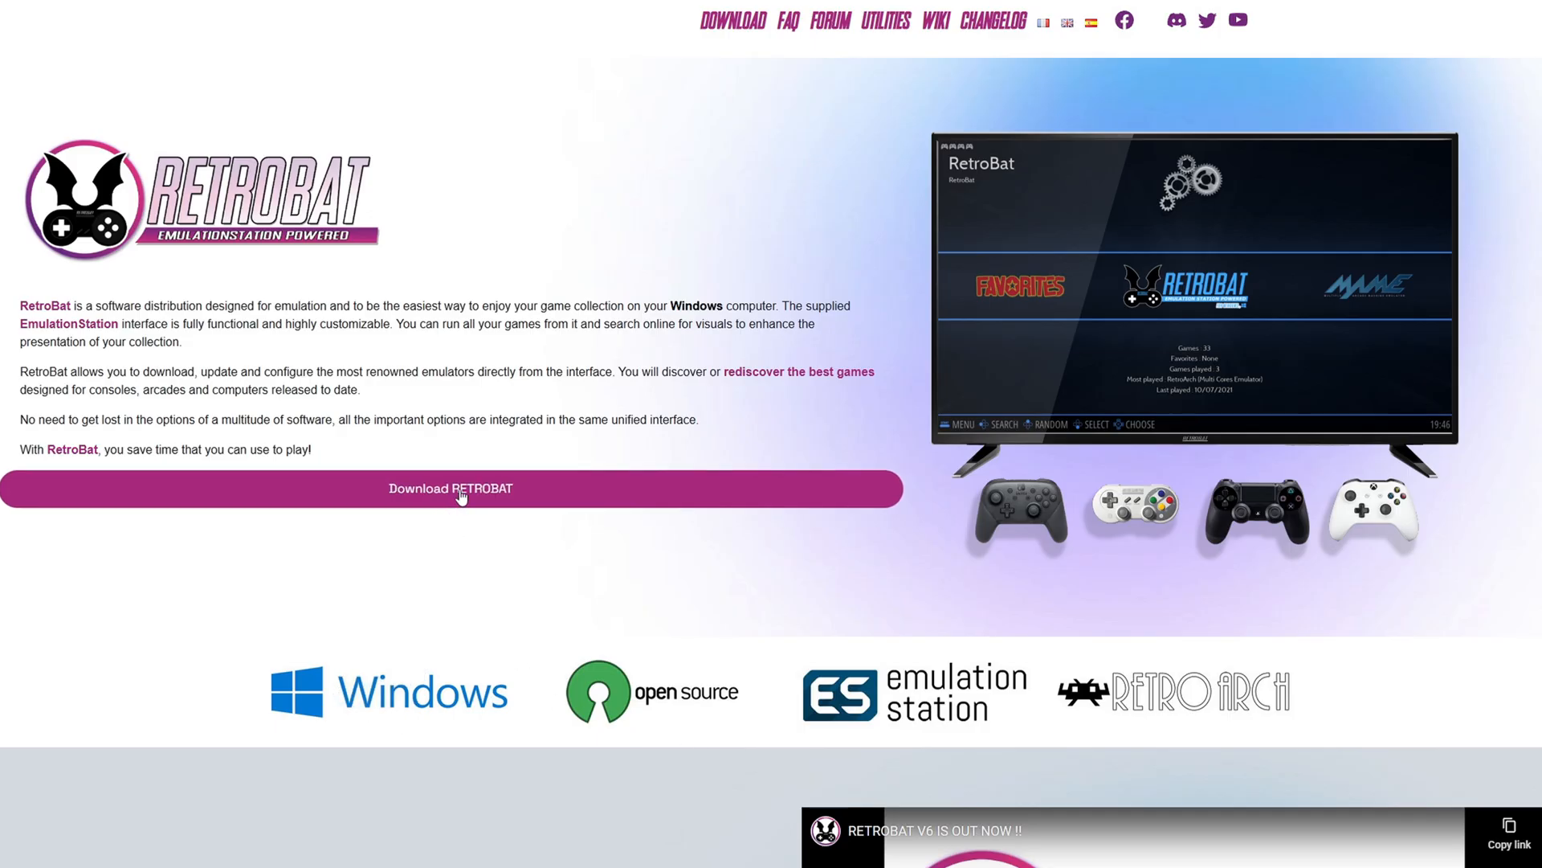
left_click(450, 490)
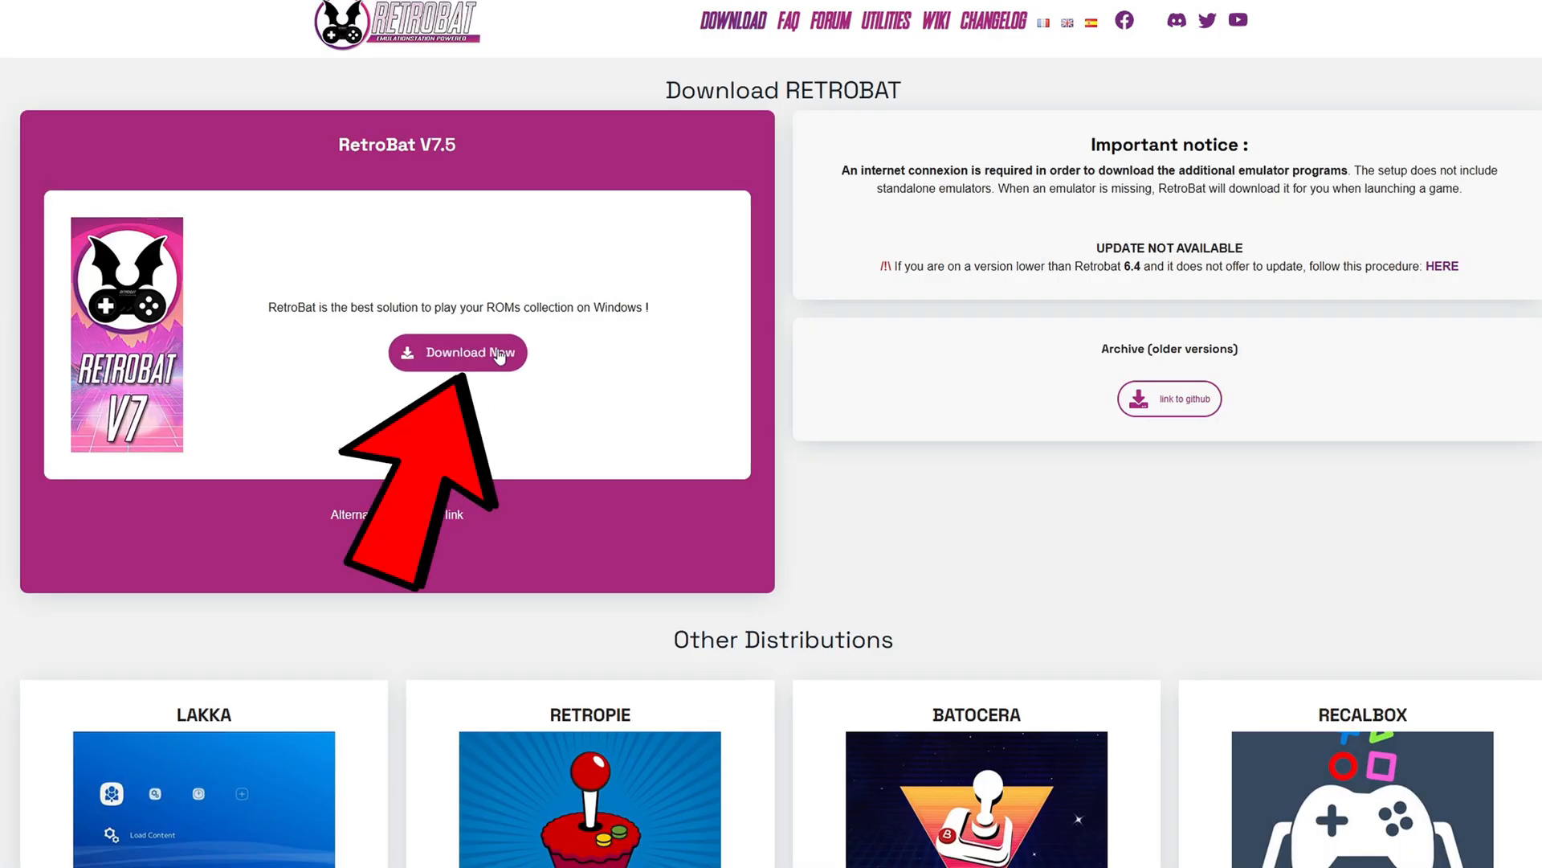
left_click(457, 351)
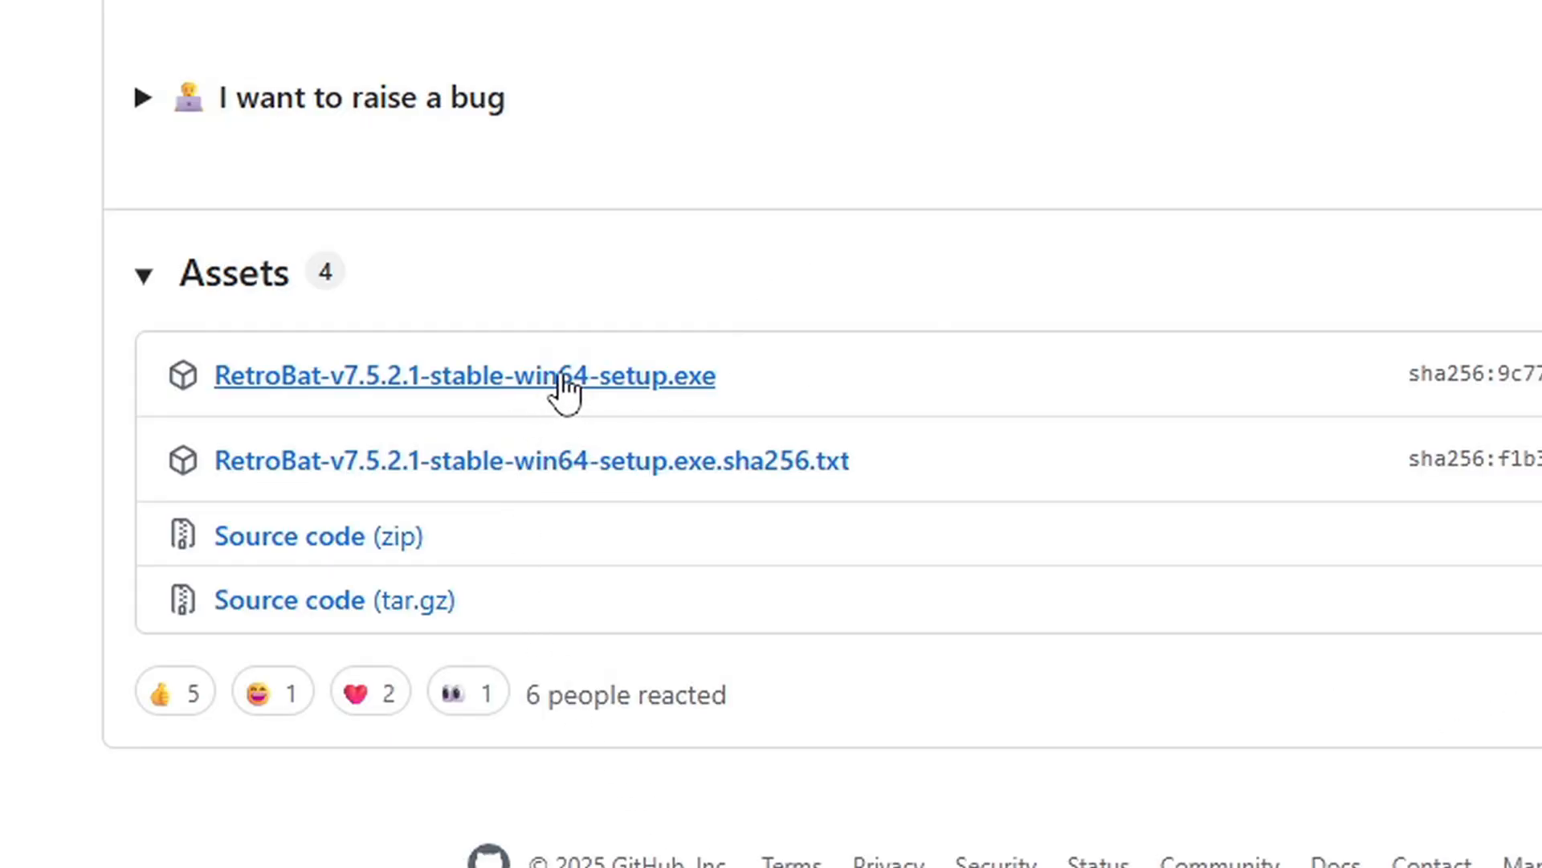
left_click(465, 376)
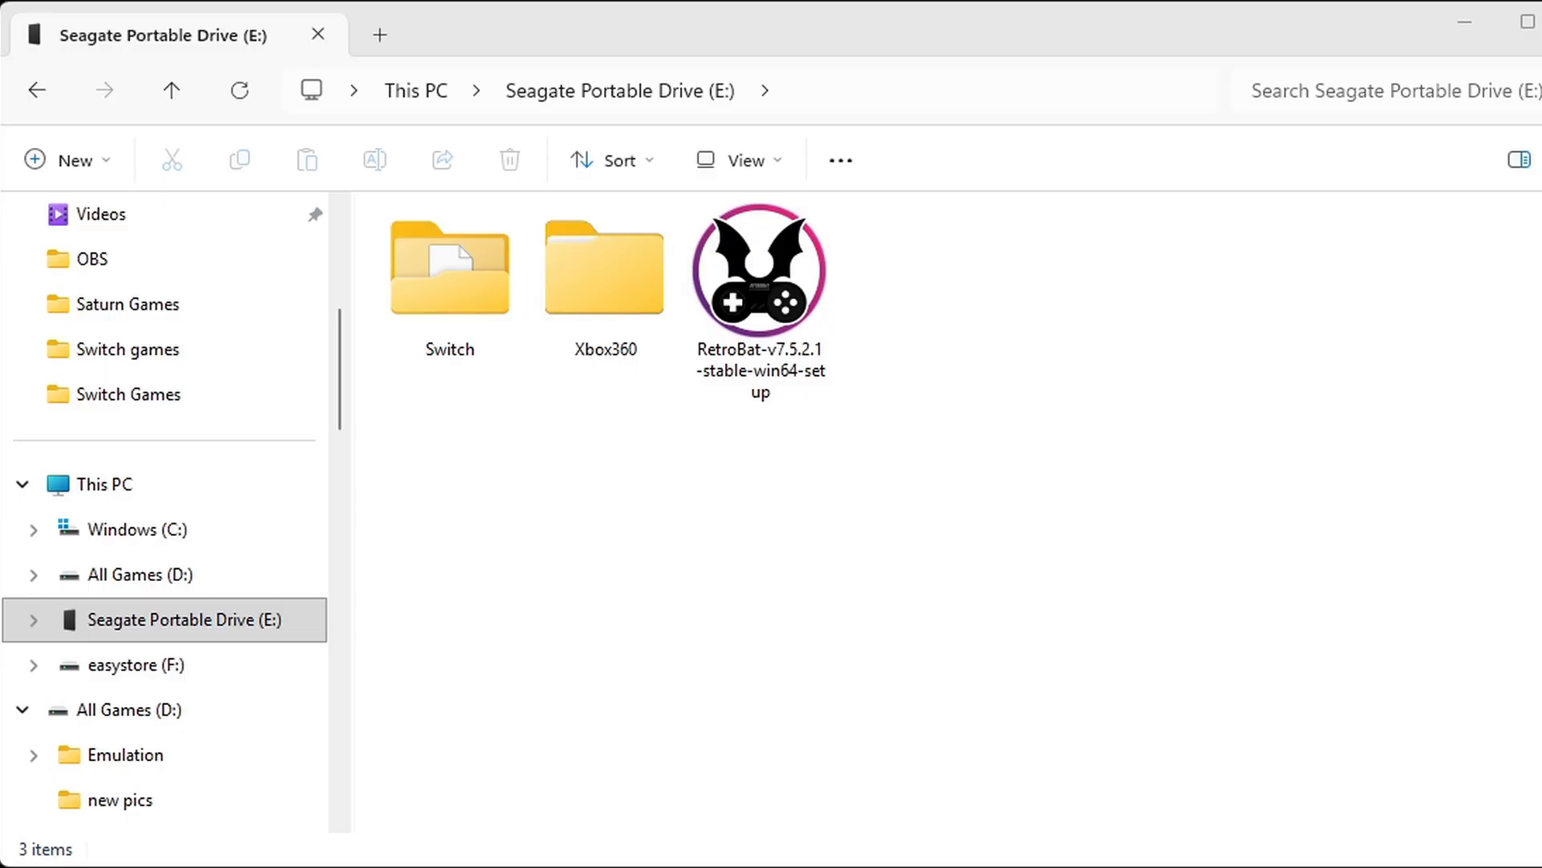
mouse_move(1047, 442)
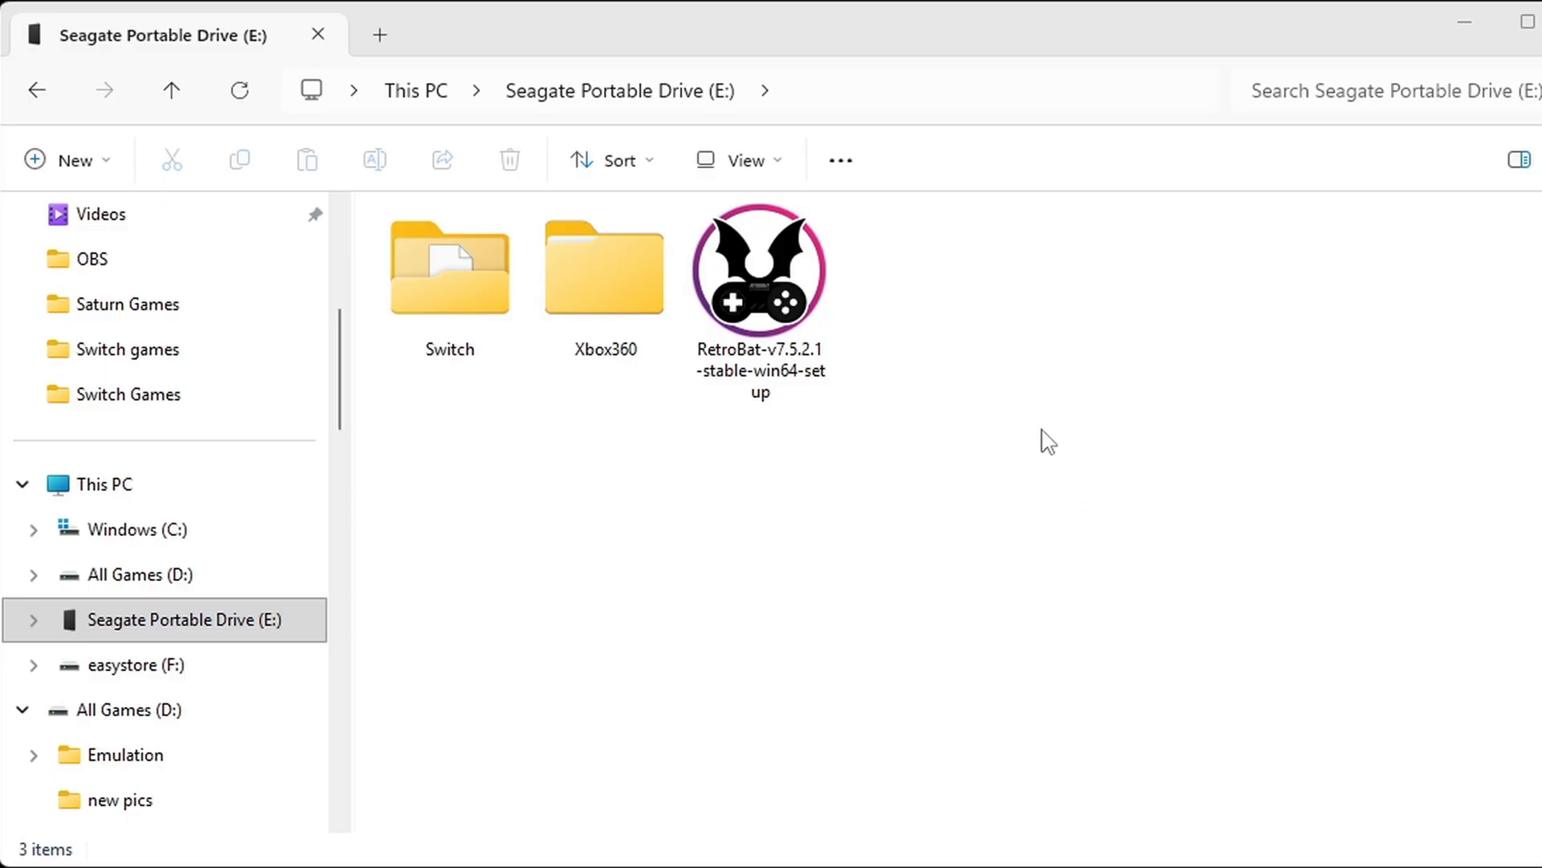
- Create a new folder on drive E: and name it Retrobat
right_click(1048, 439)
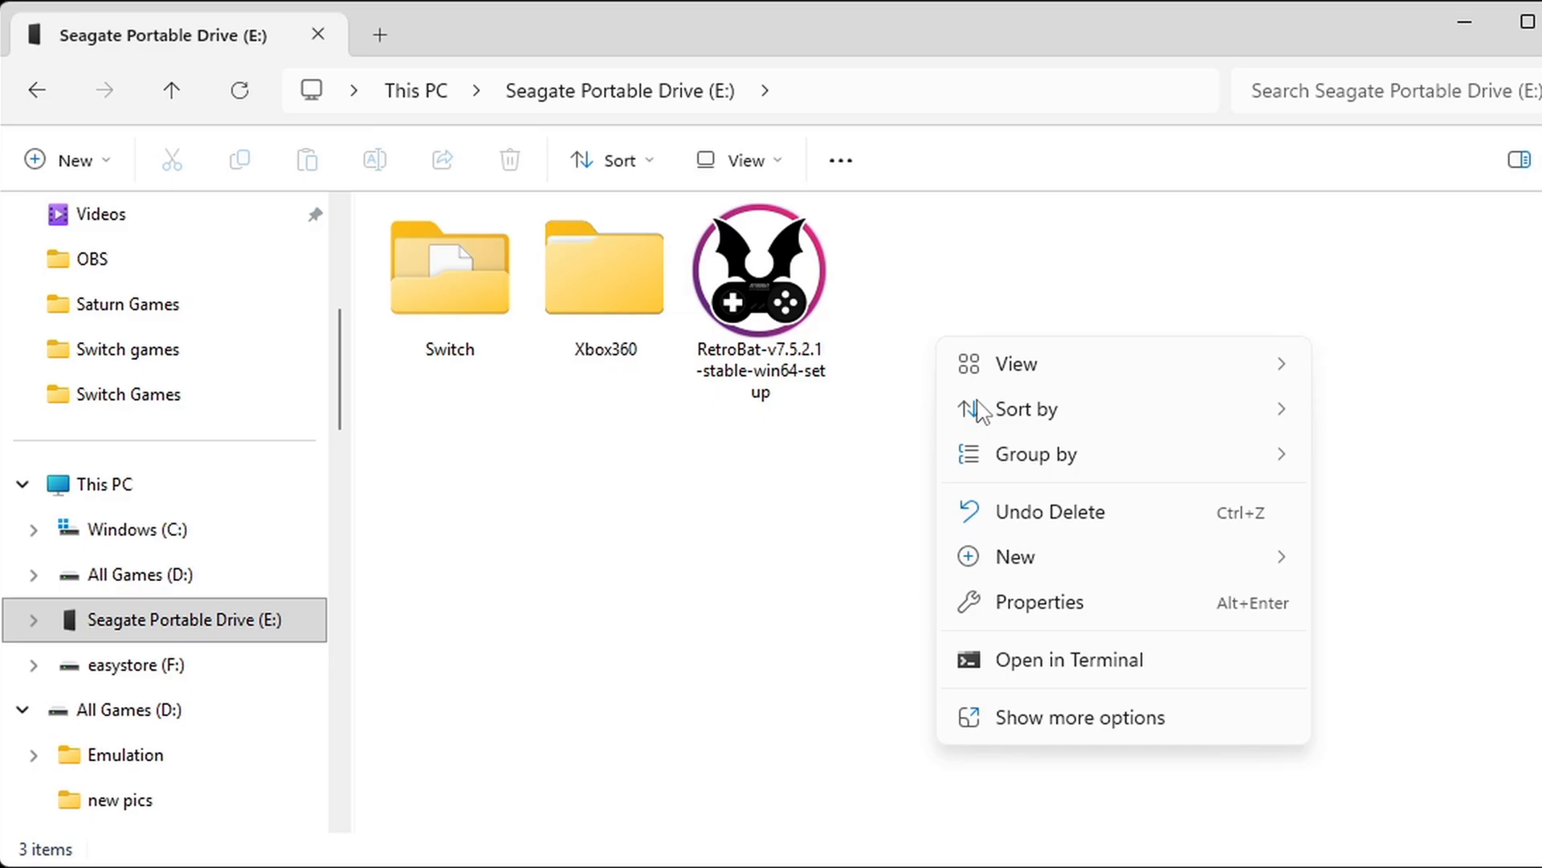
left_click(1015, 556)
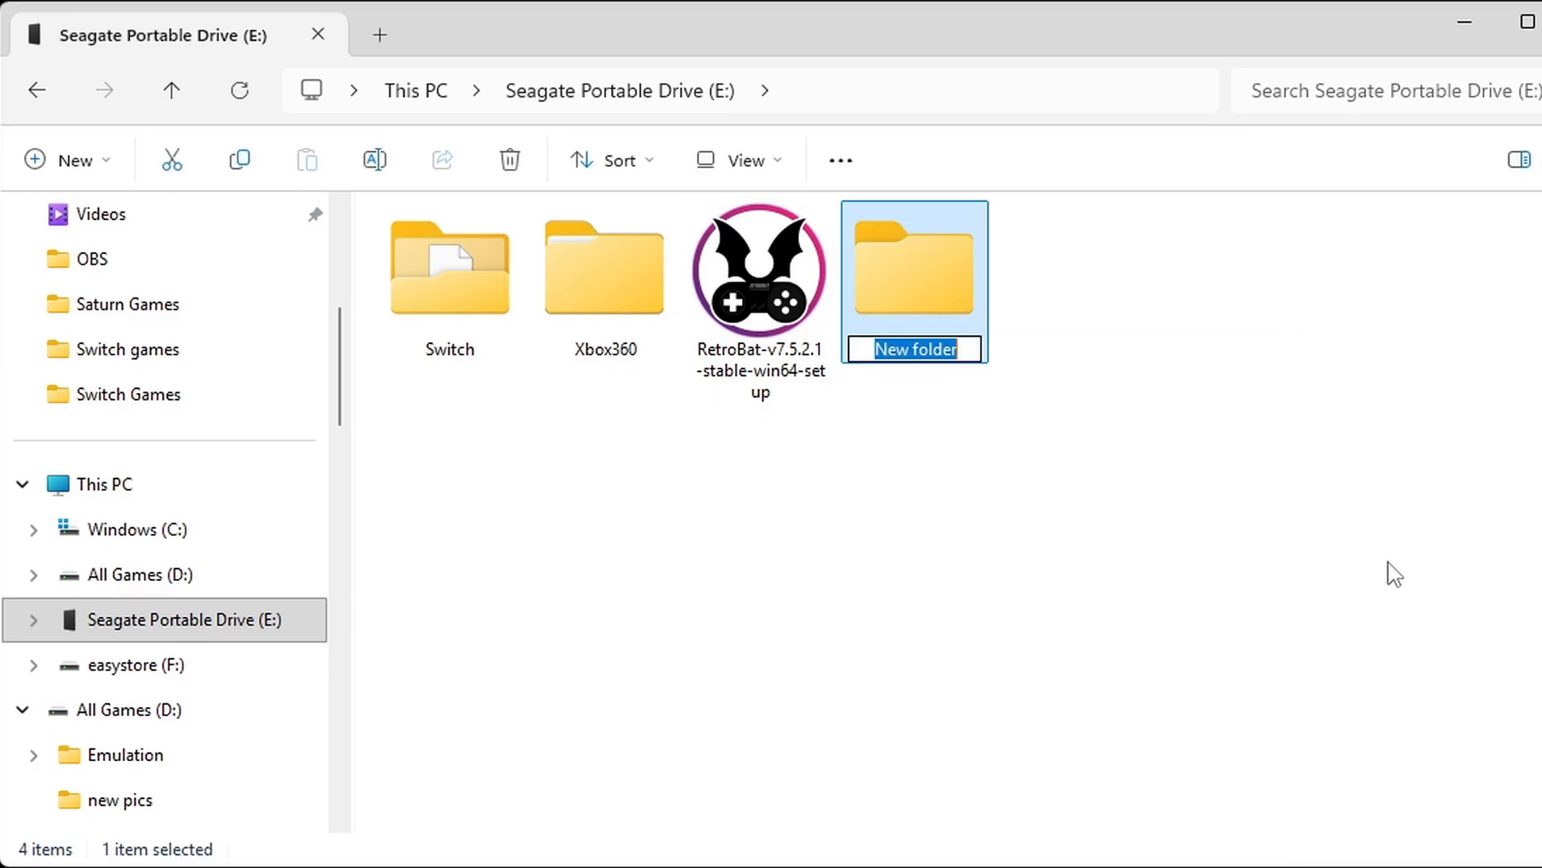
type("Retr")
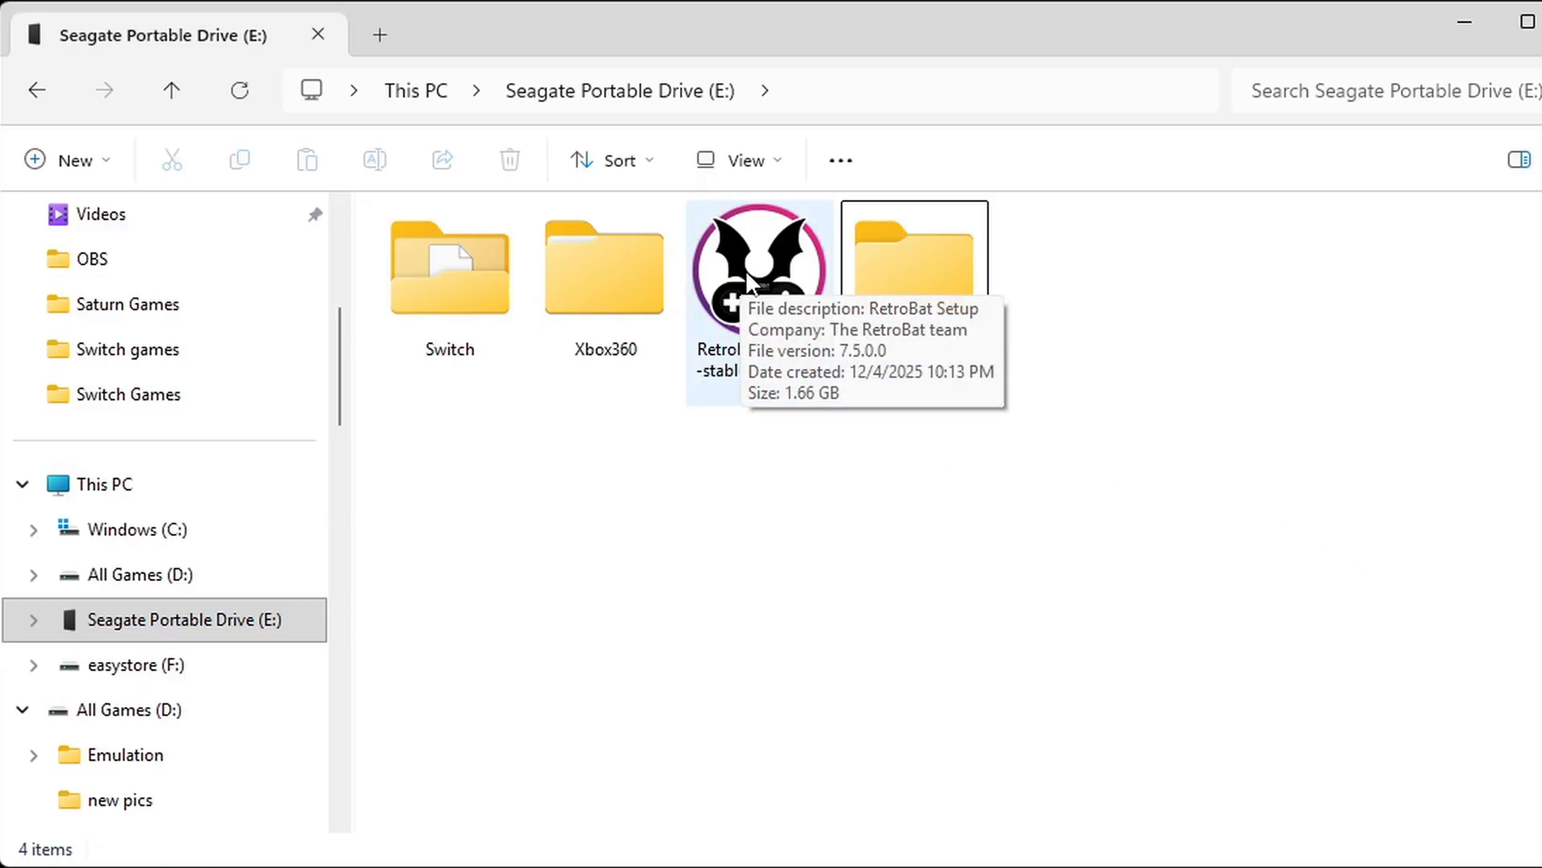
- Launch the RetroBat setup, accept the licence, and untick the Visual C++/DirectX components
double_click(758, 266)
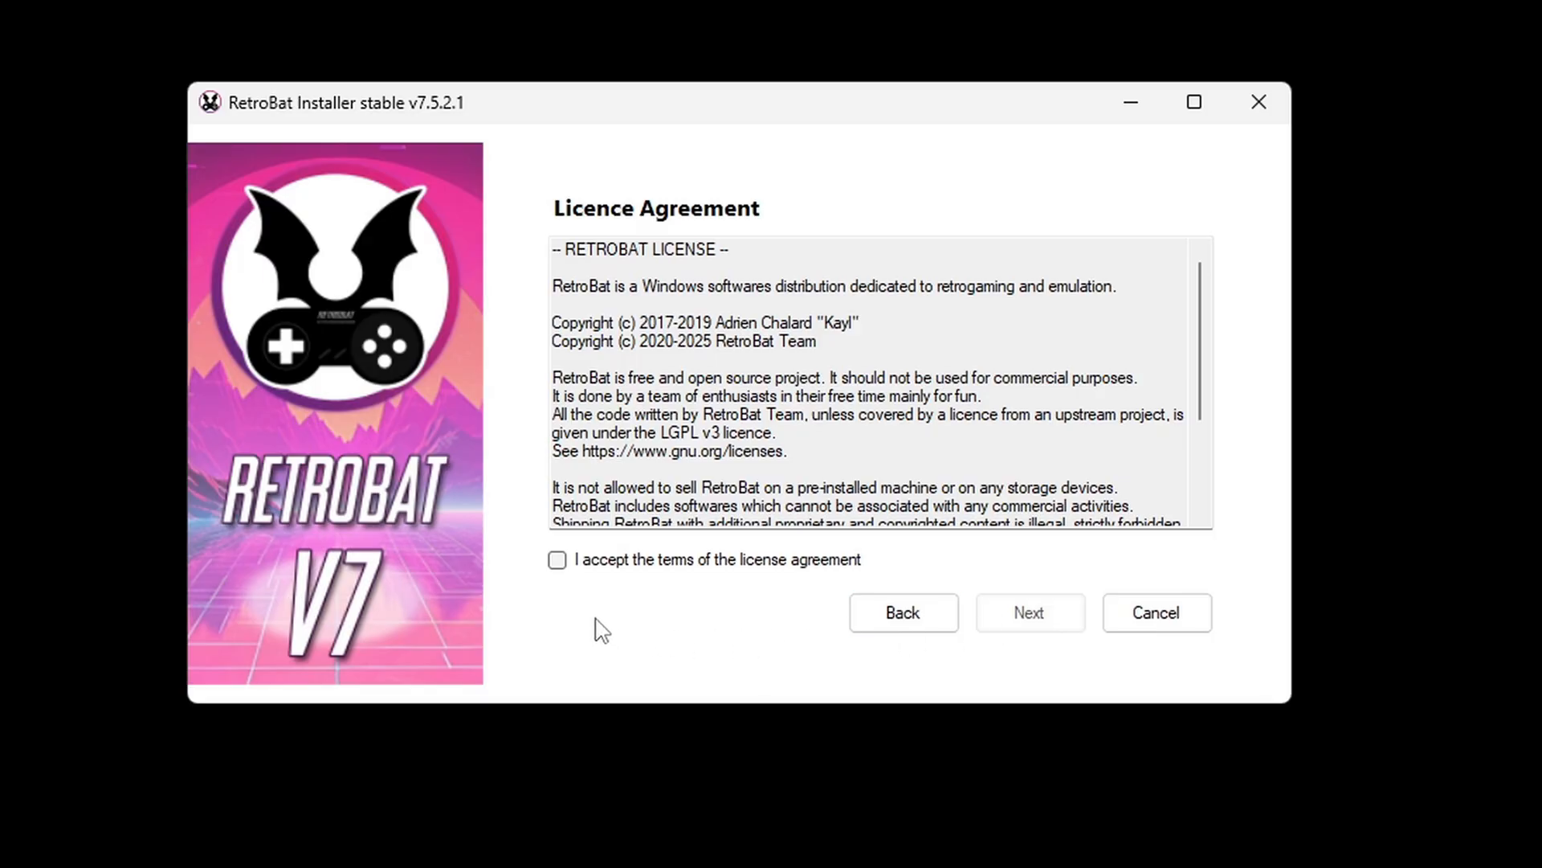
left_click(1029, 612)
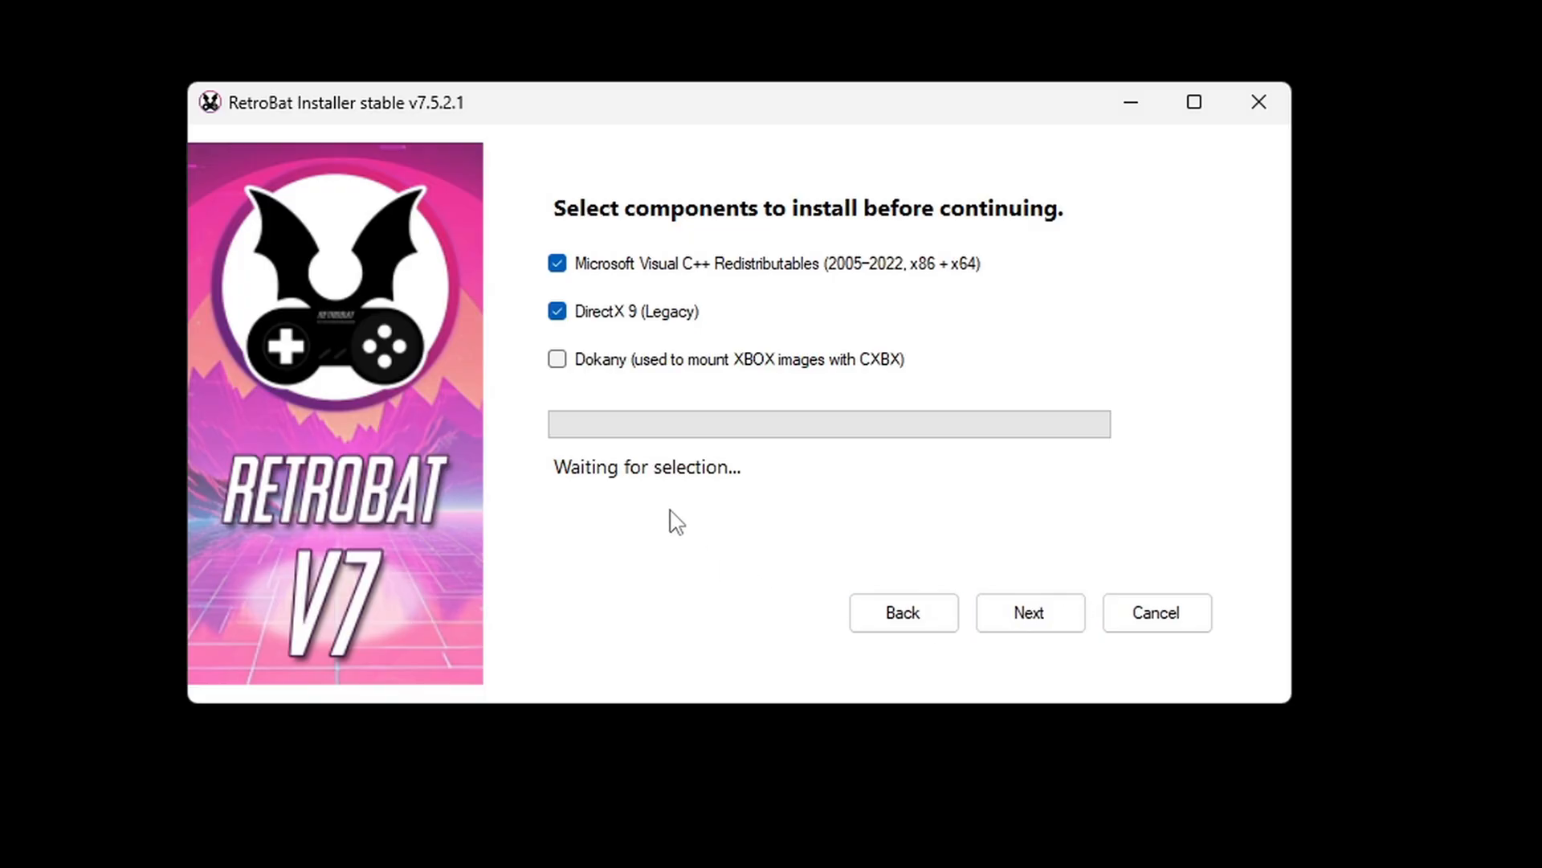
left_click(557, 311)
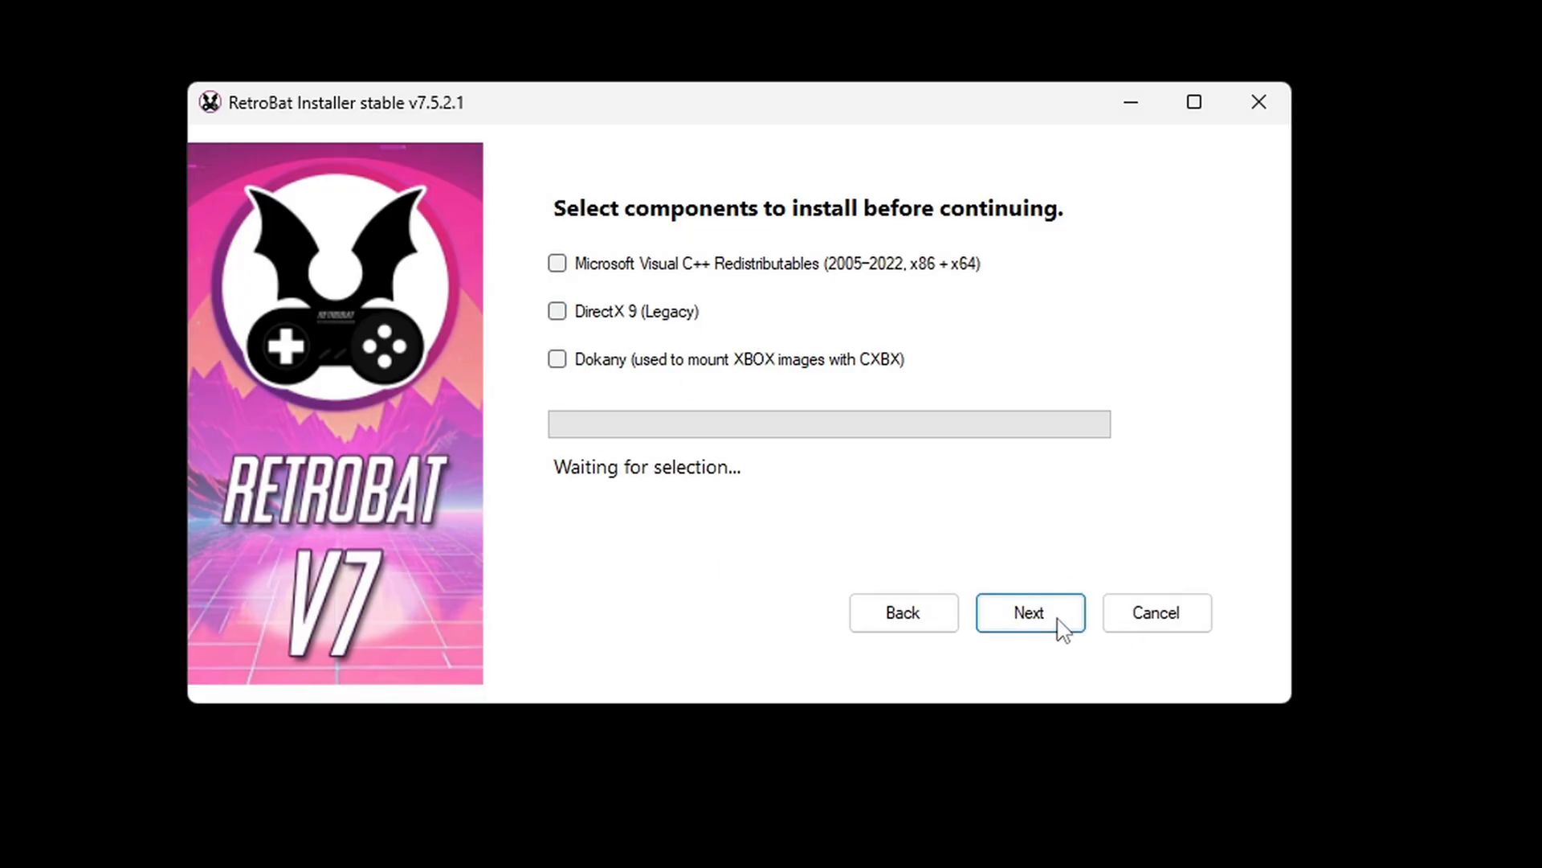
left_click(1029, 612)
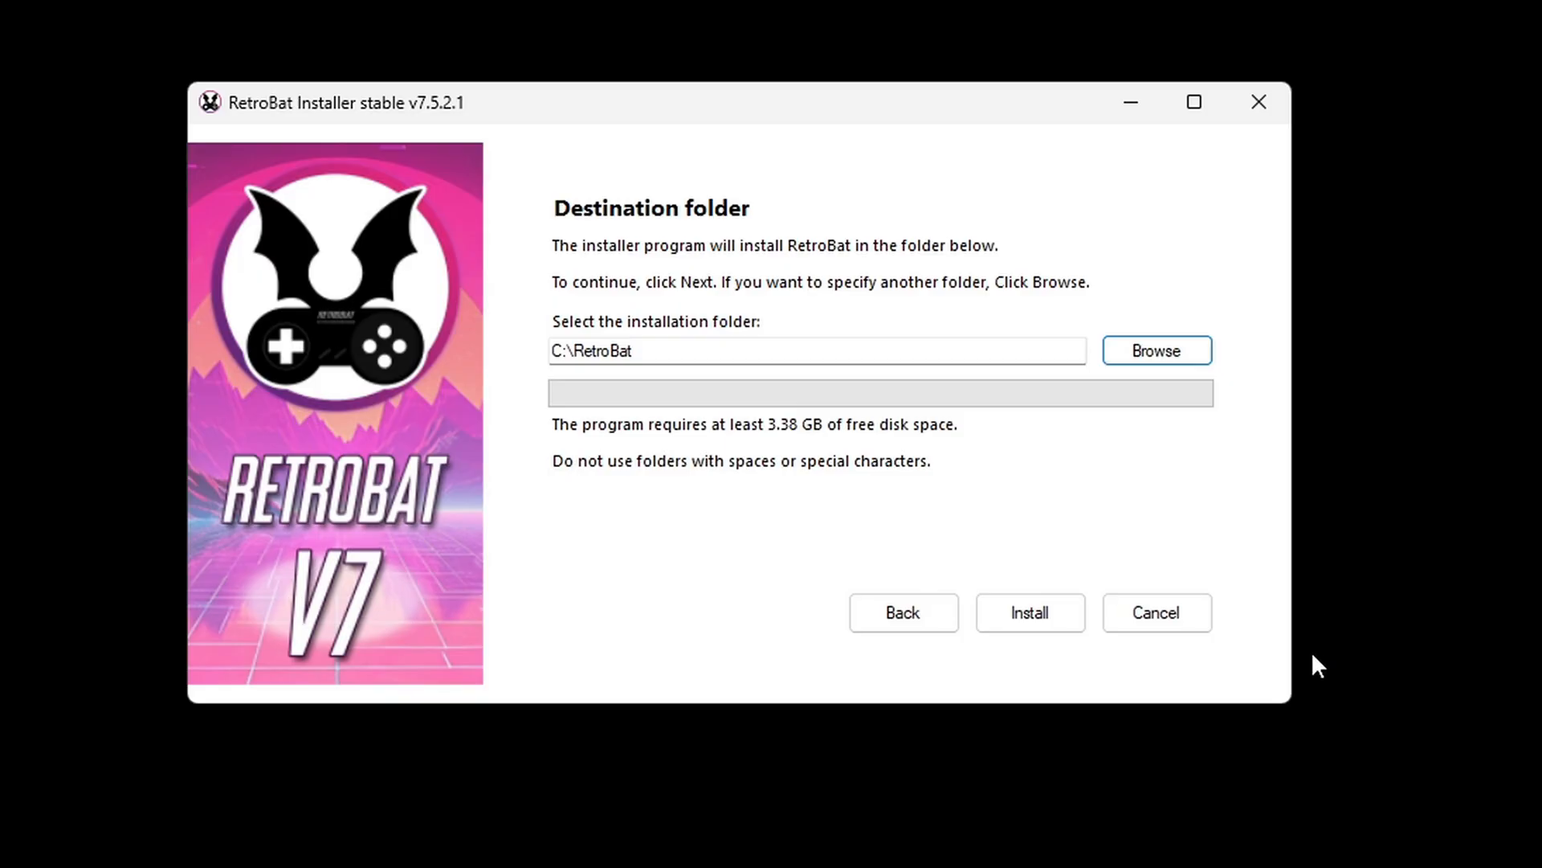
- Set the install destination to E:\Retrobat and start installing
left_click(1156, 350)
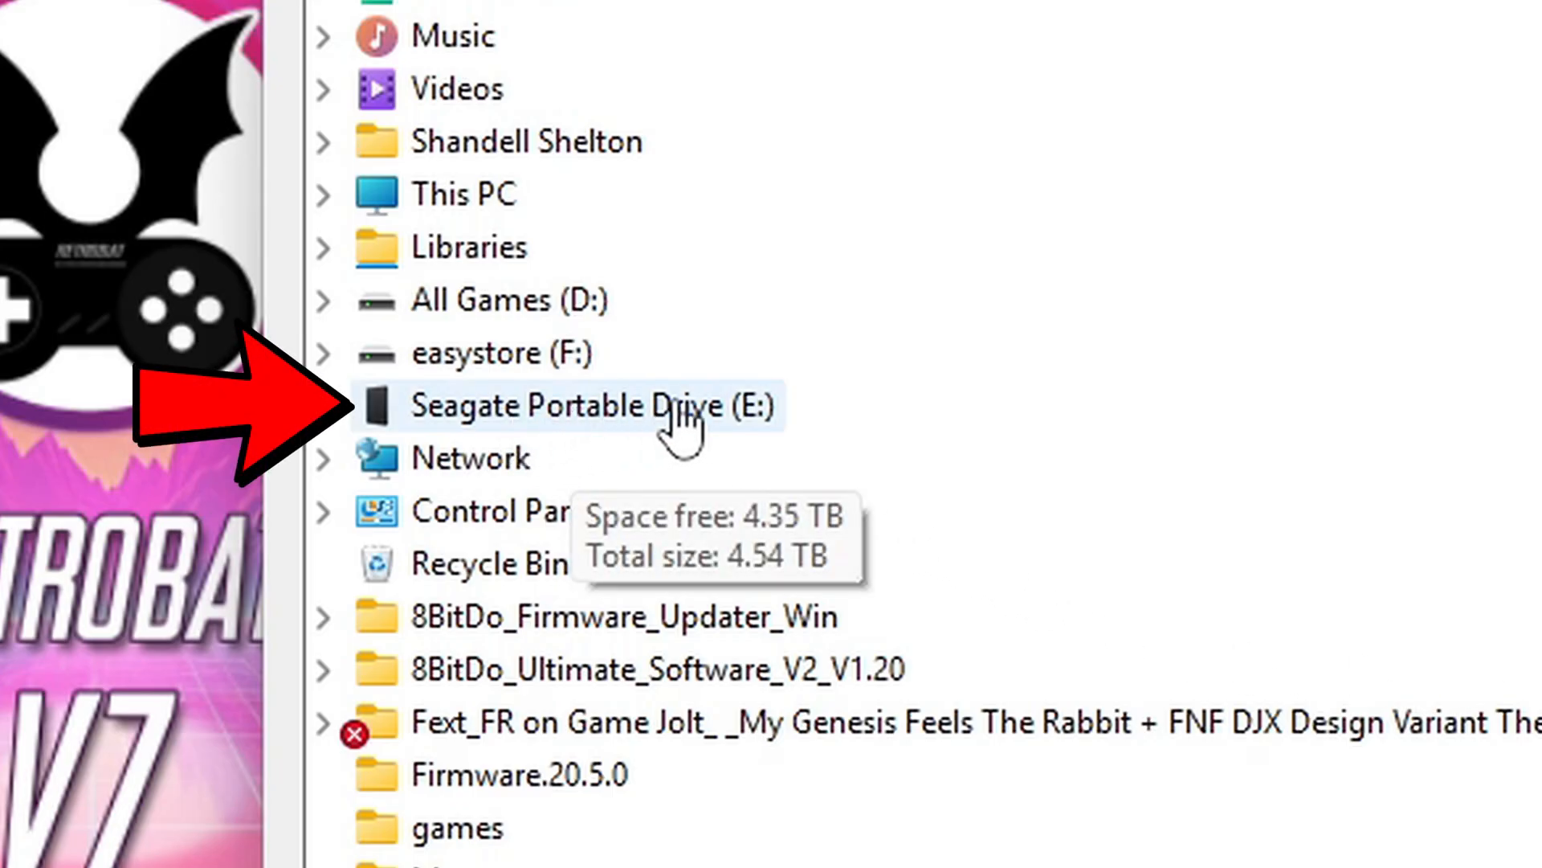
left_click(321, 404)
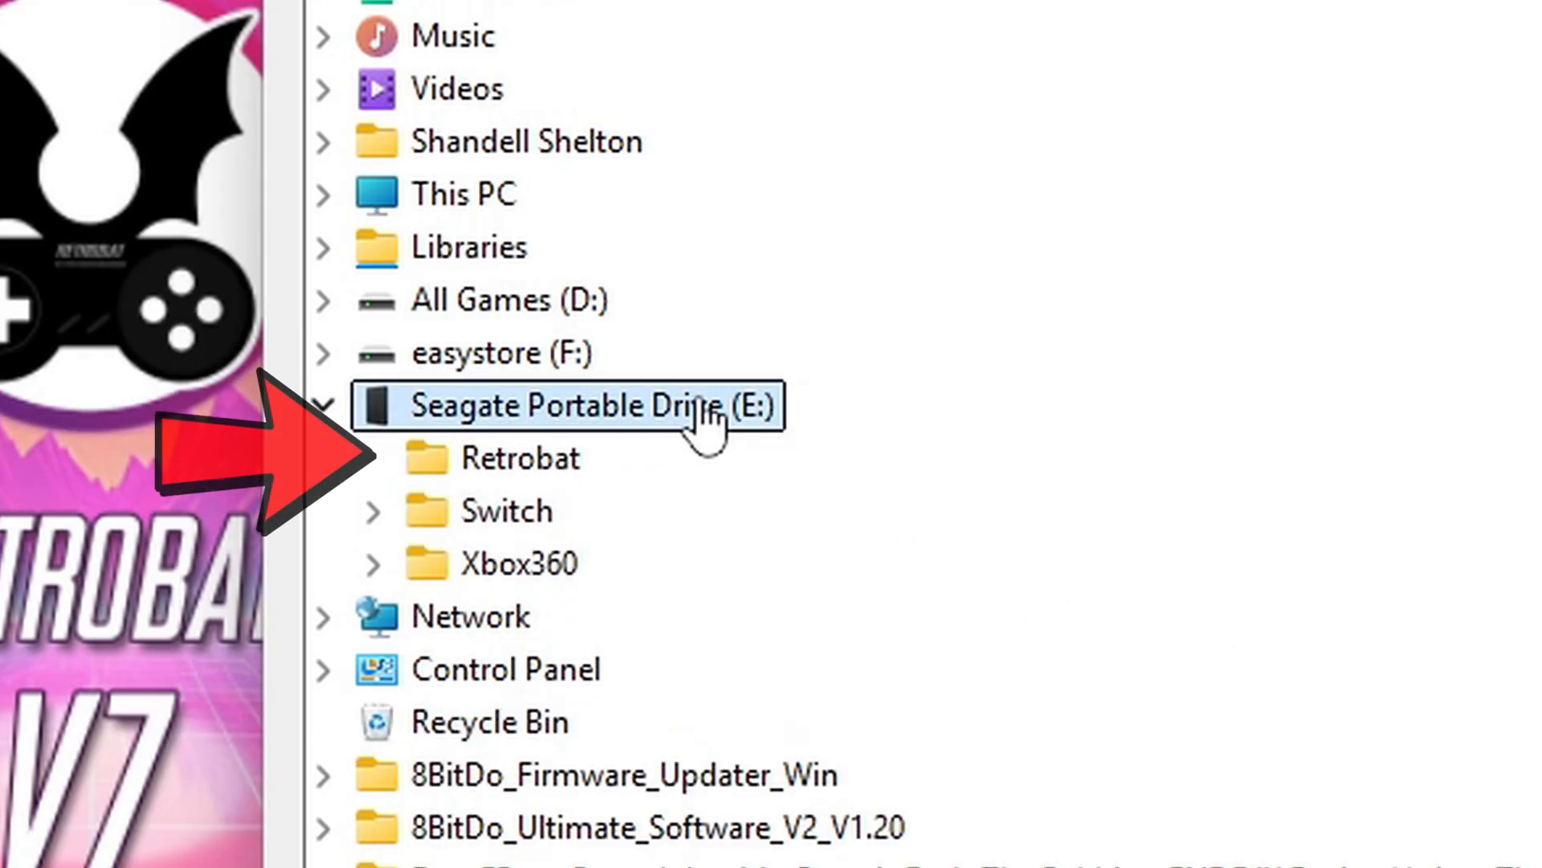
mouse_move(517, 457)
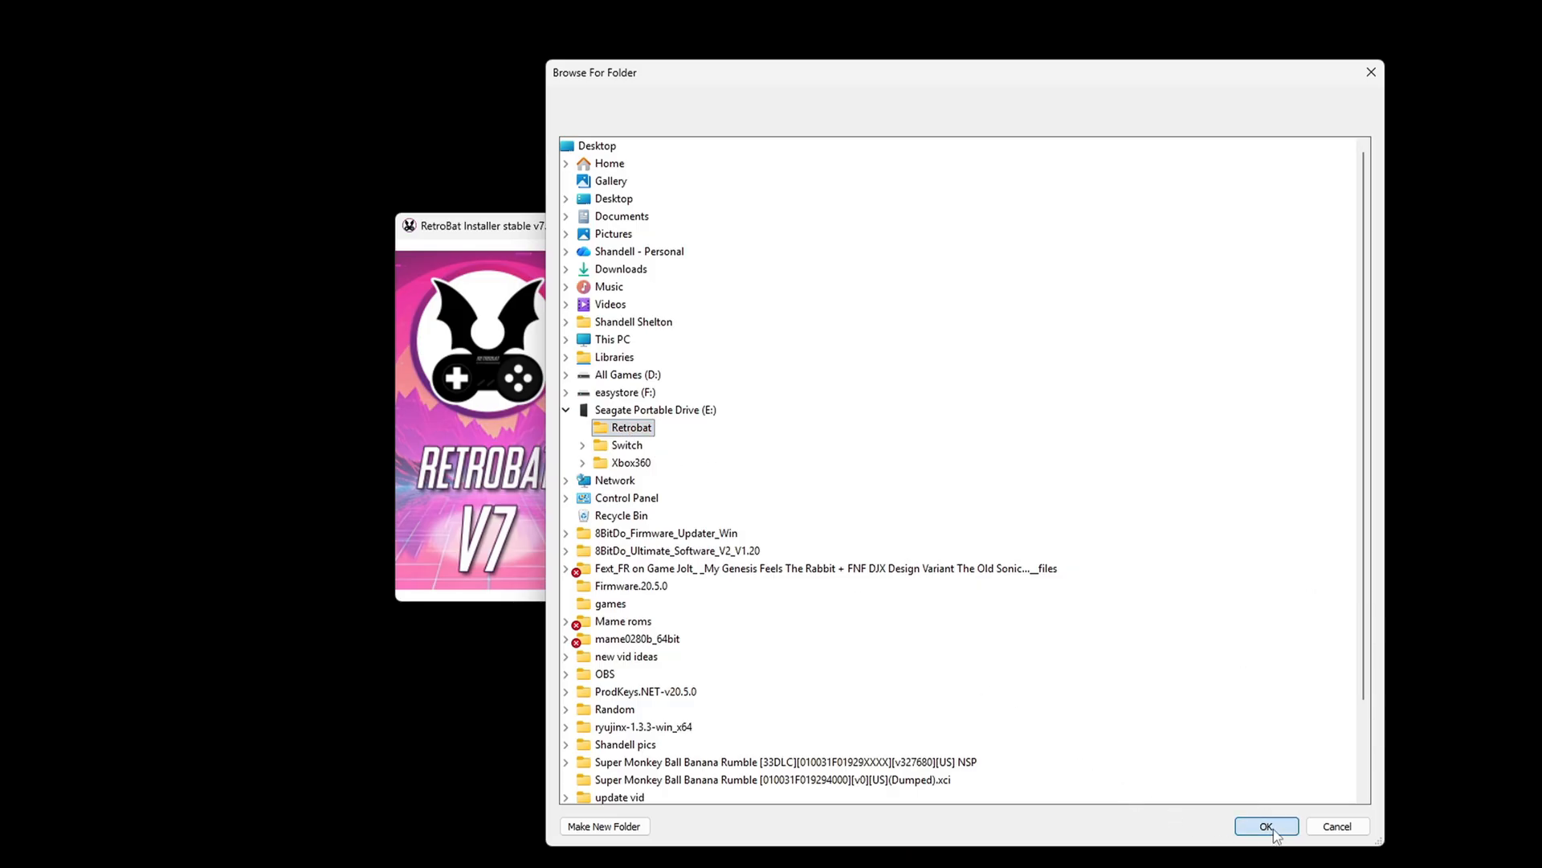
left_click(1265, 825)
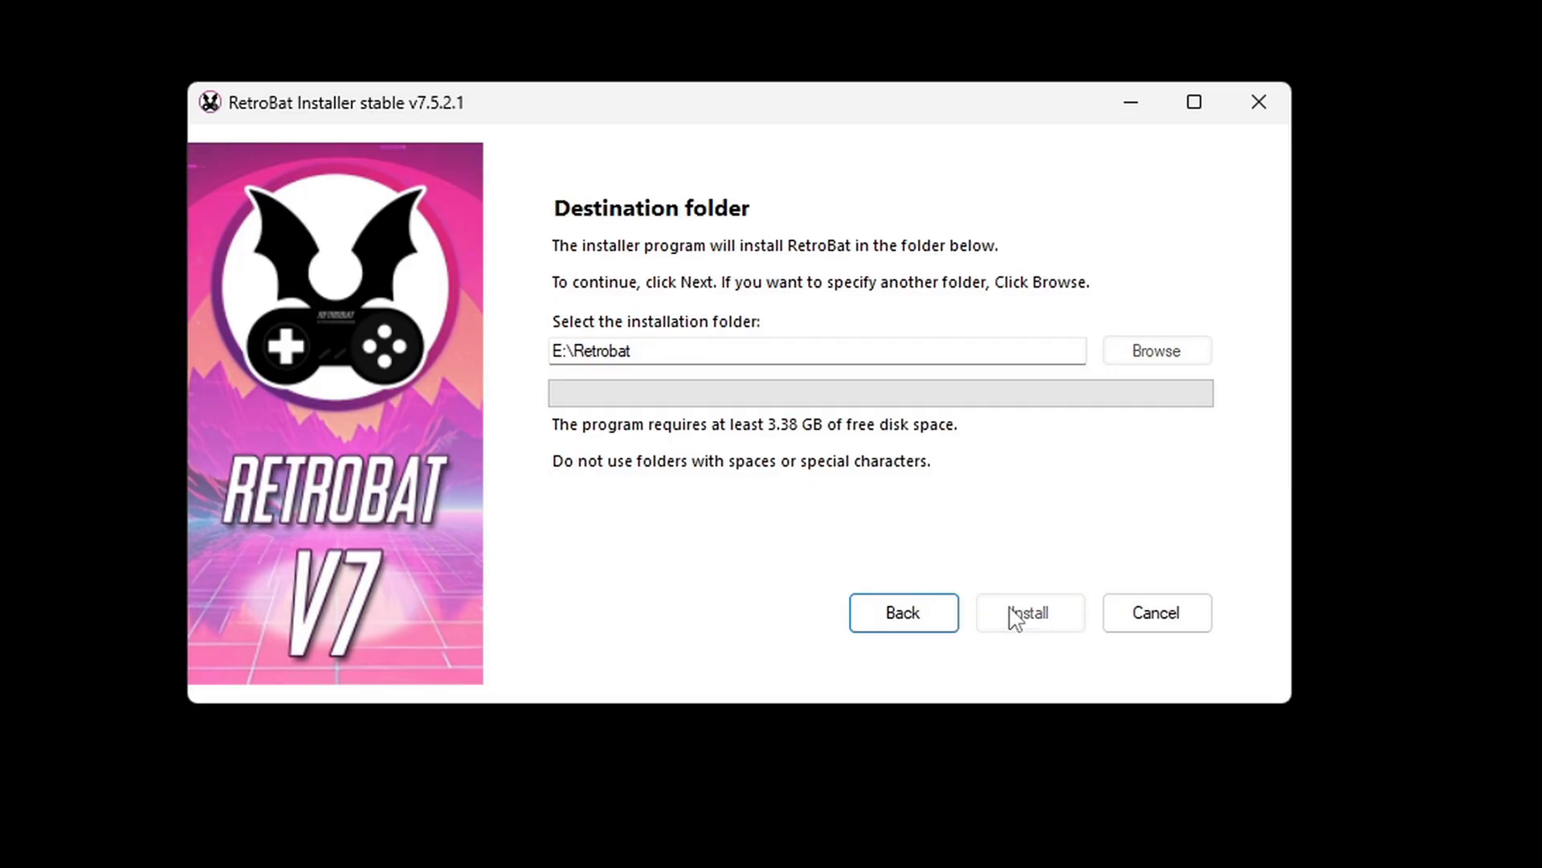
left_click(1029, 612)
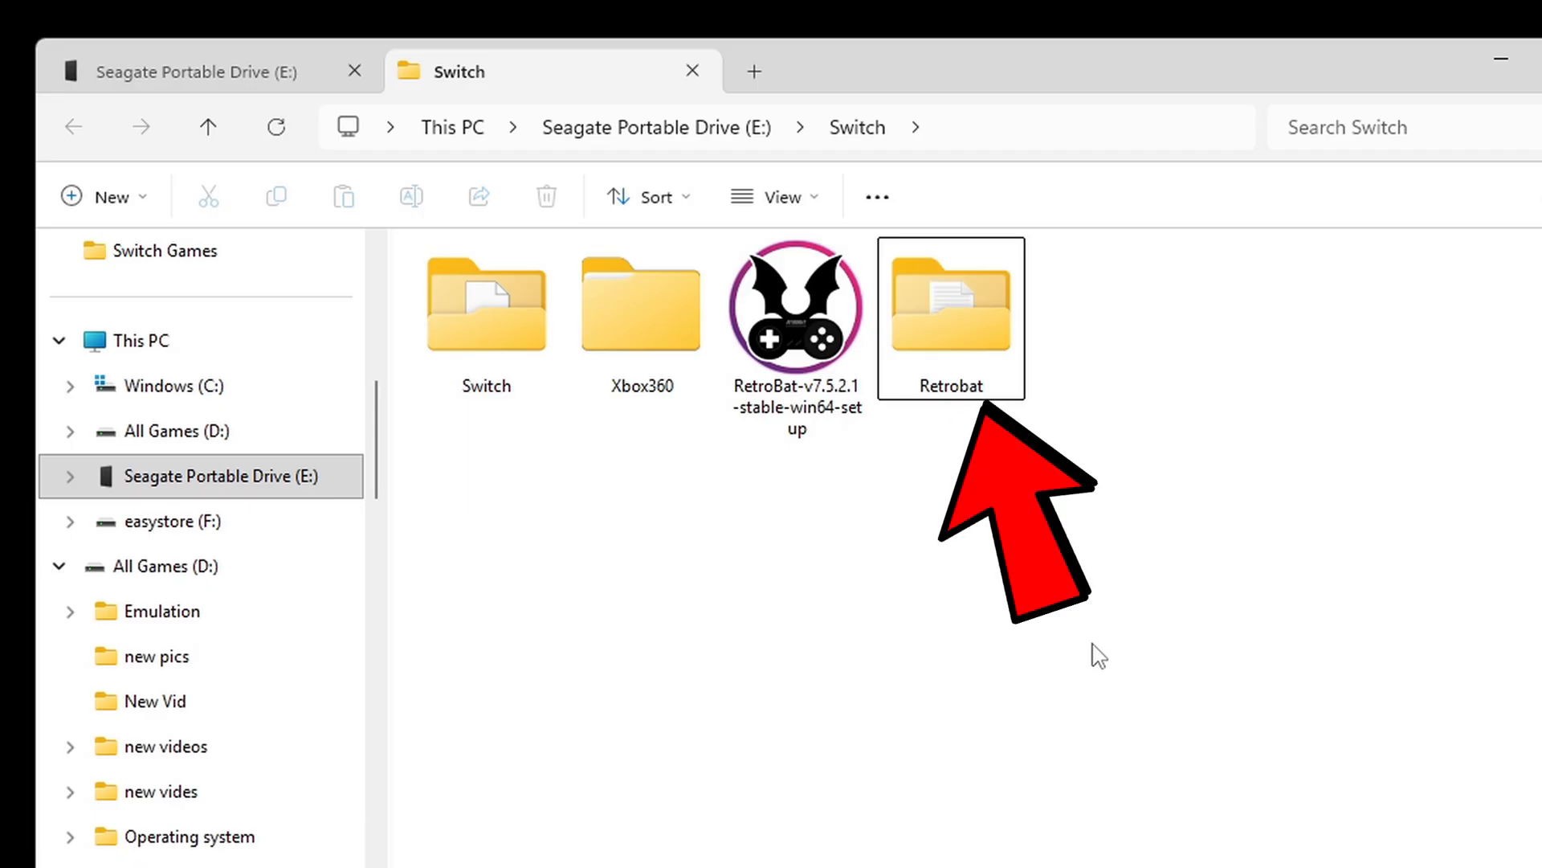
- Run RetroBat.exe from the Retrobat folder for its first launch, then quit it
double_click(950, 305)
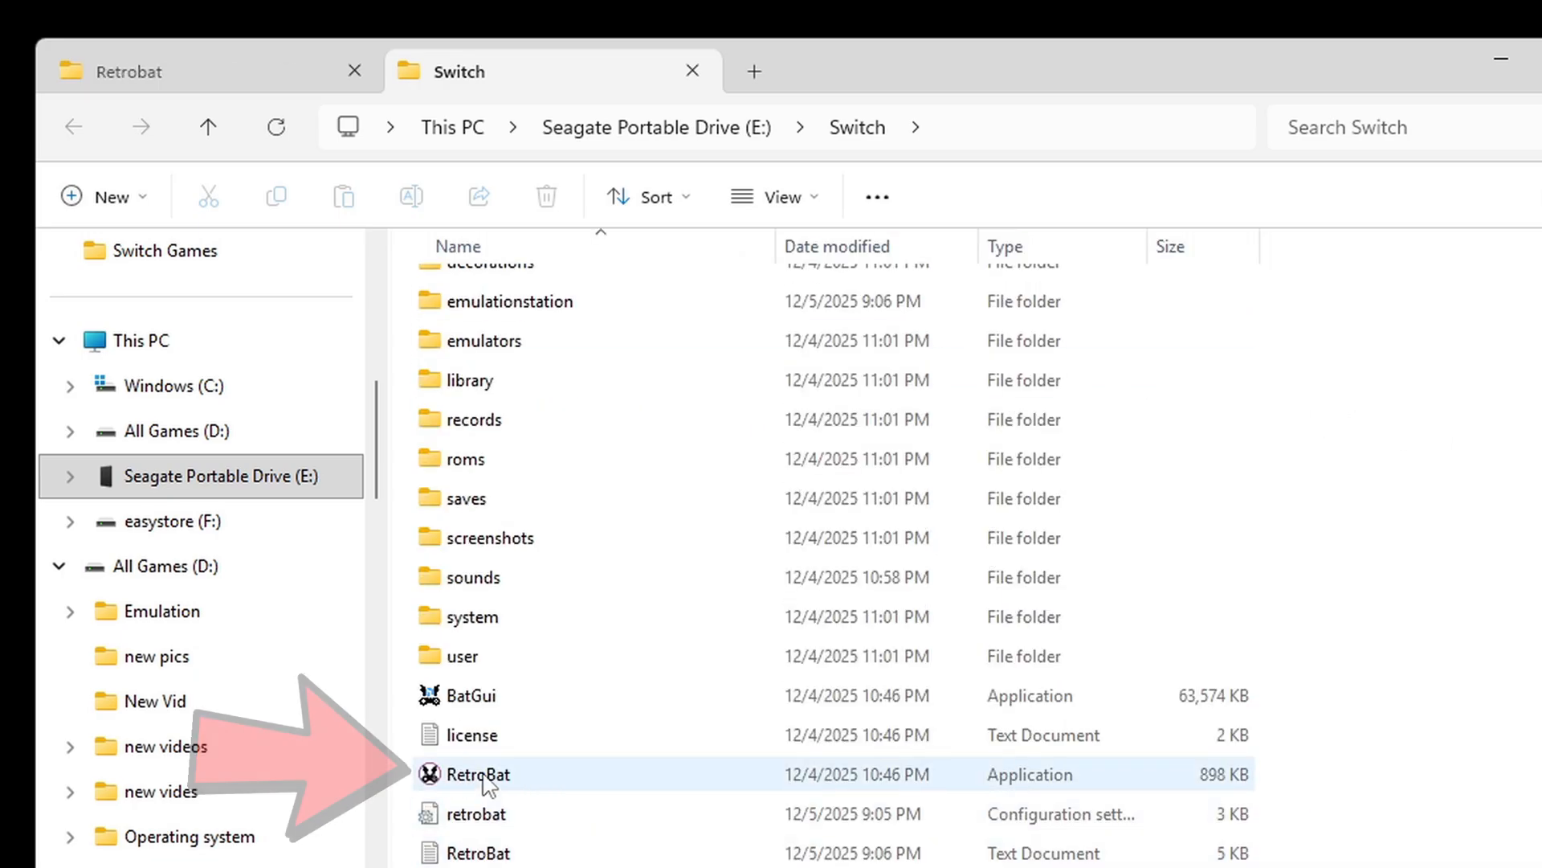
double_click(477, 774)
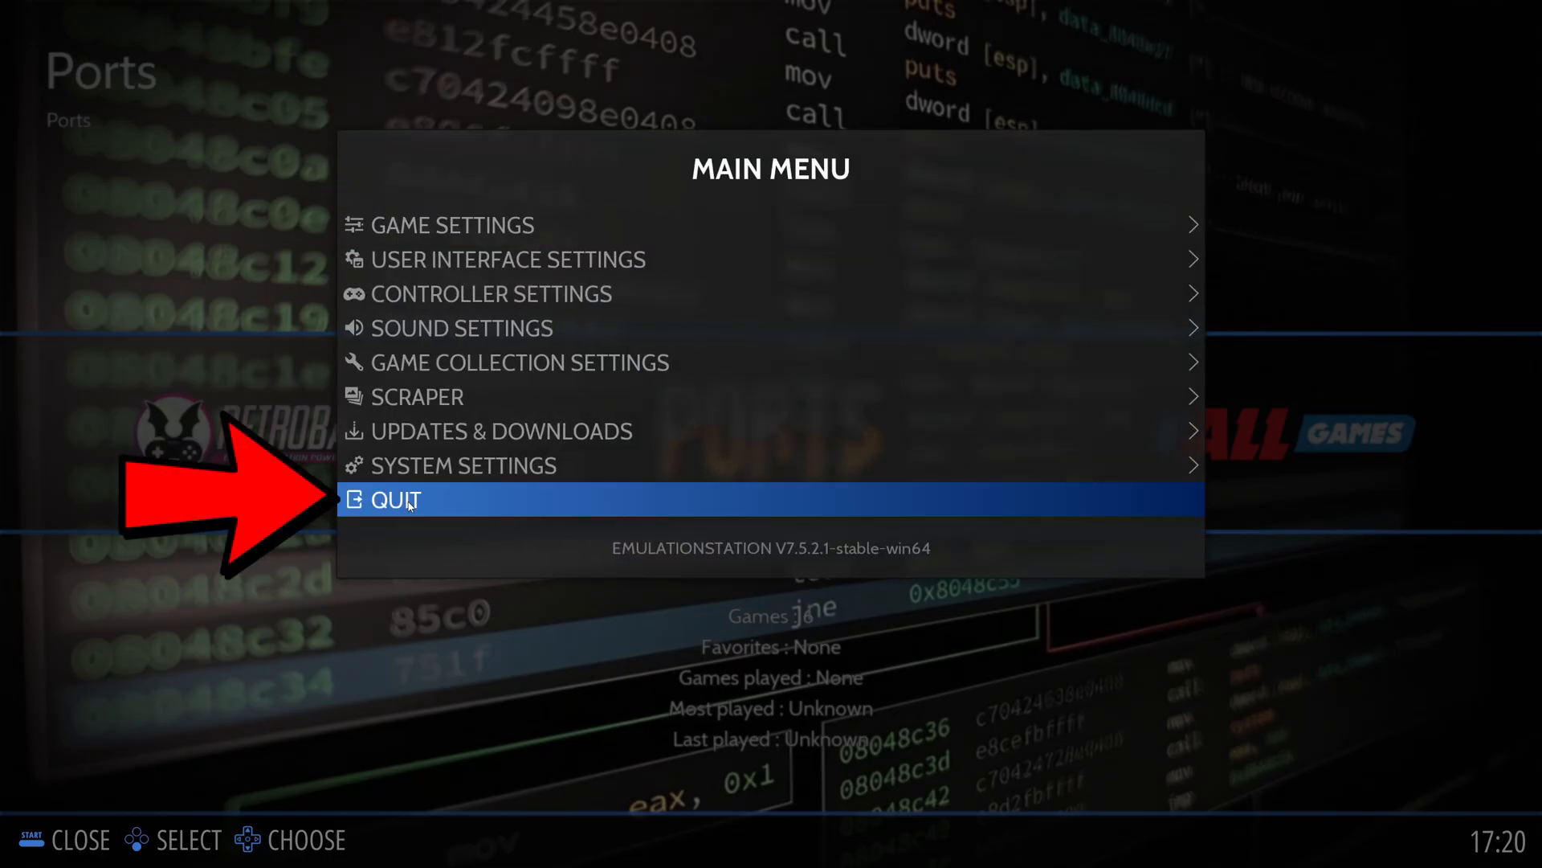
left_click(386, 499)
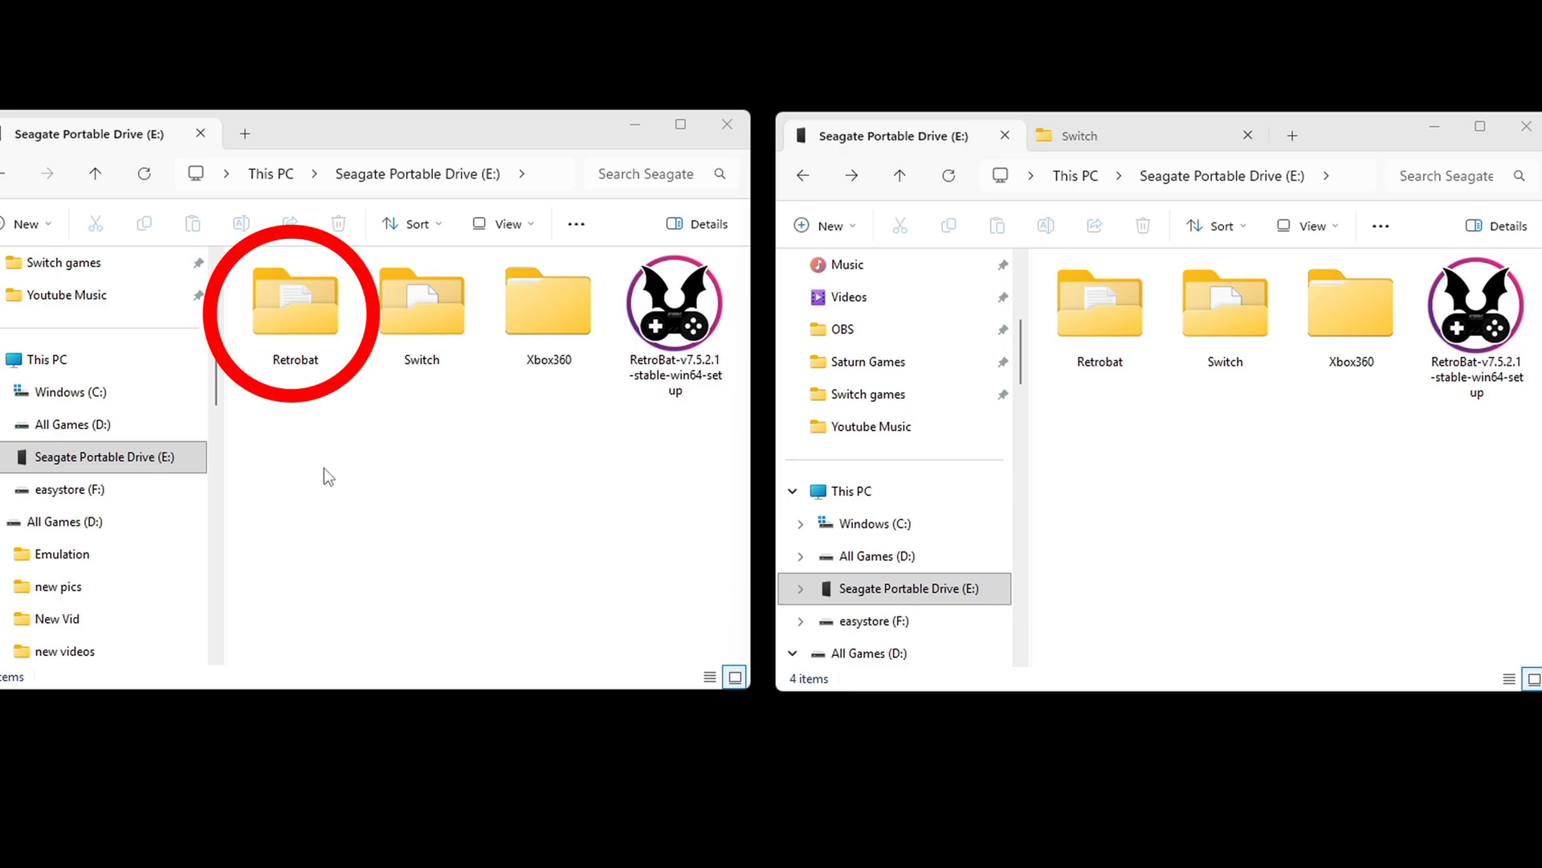
- Open Retrobat\roms\switch via a 'switch' search, and the drive's Switch folder in the other window
left_click(295, 302)
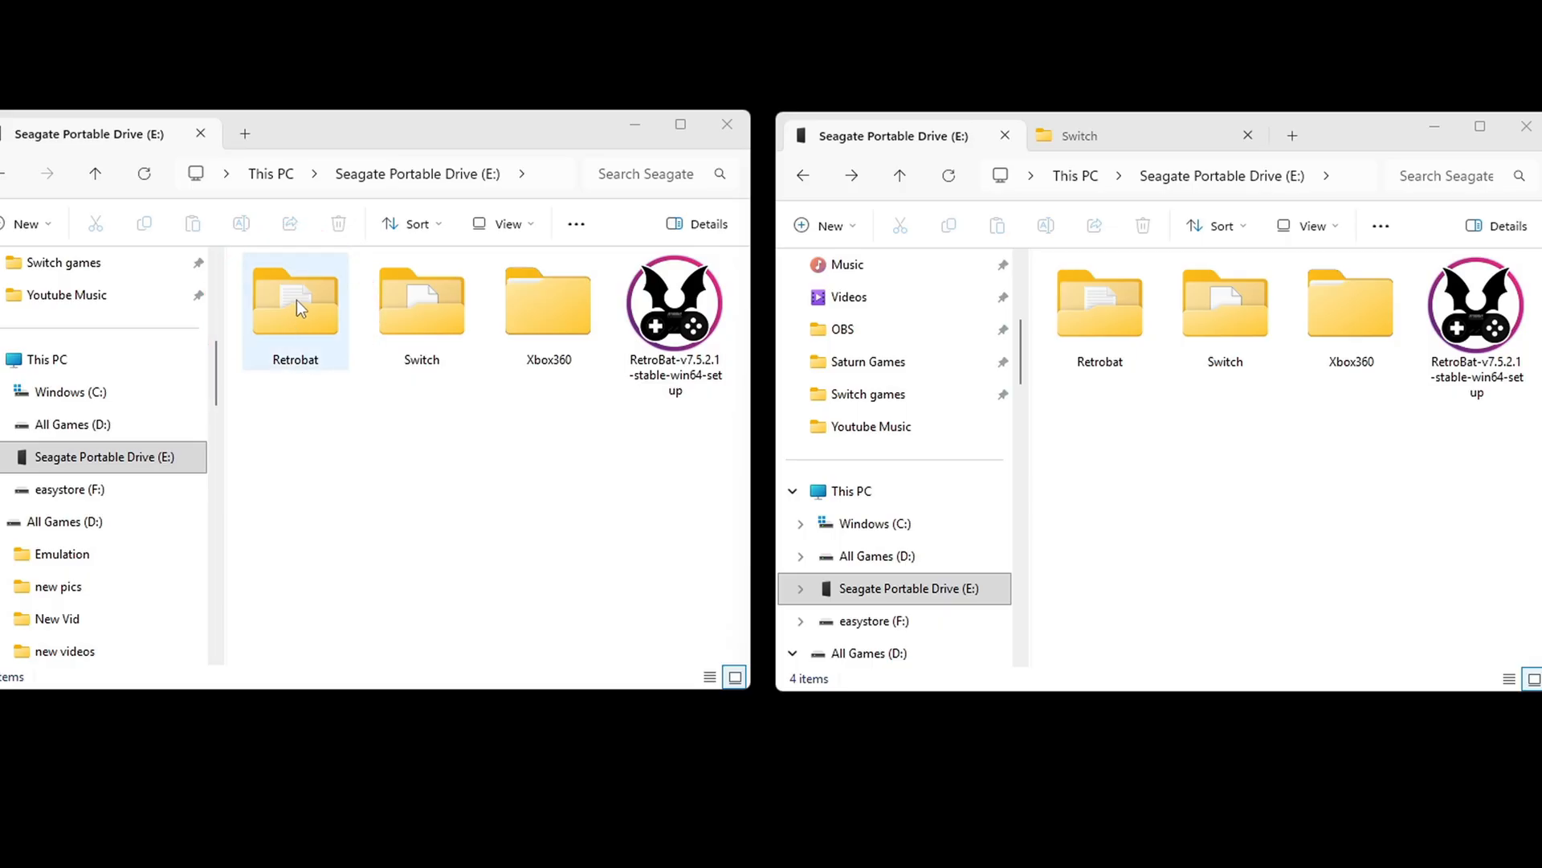
double_click(294, 299)
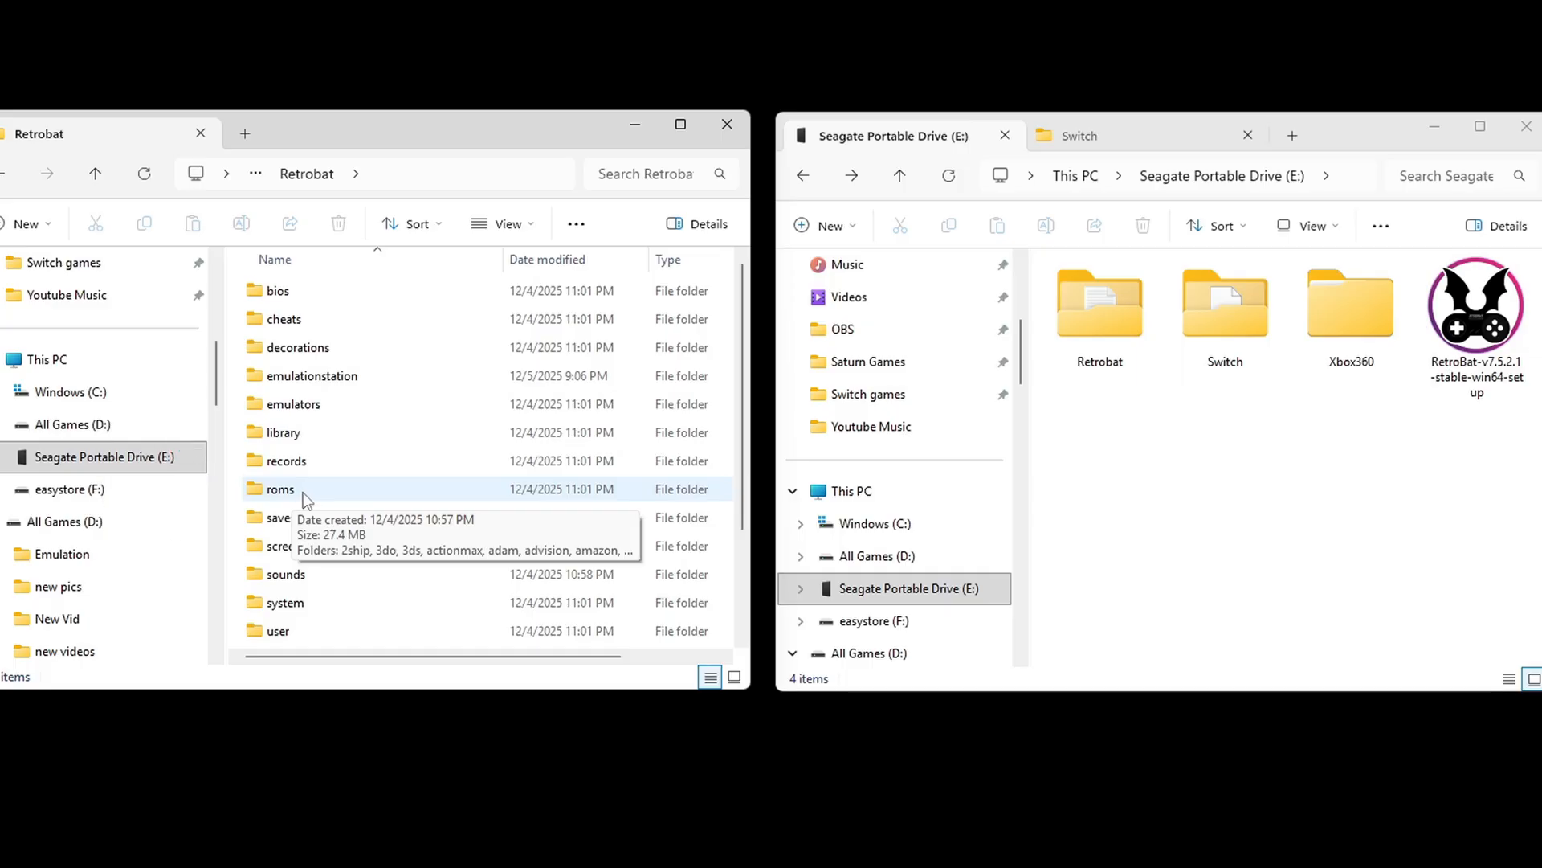
double_click(281, 489)
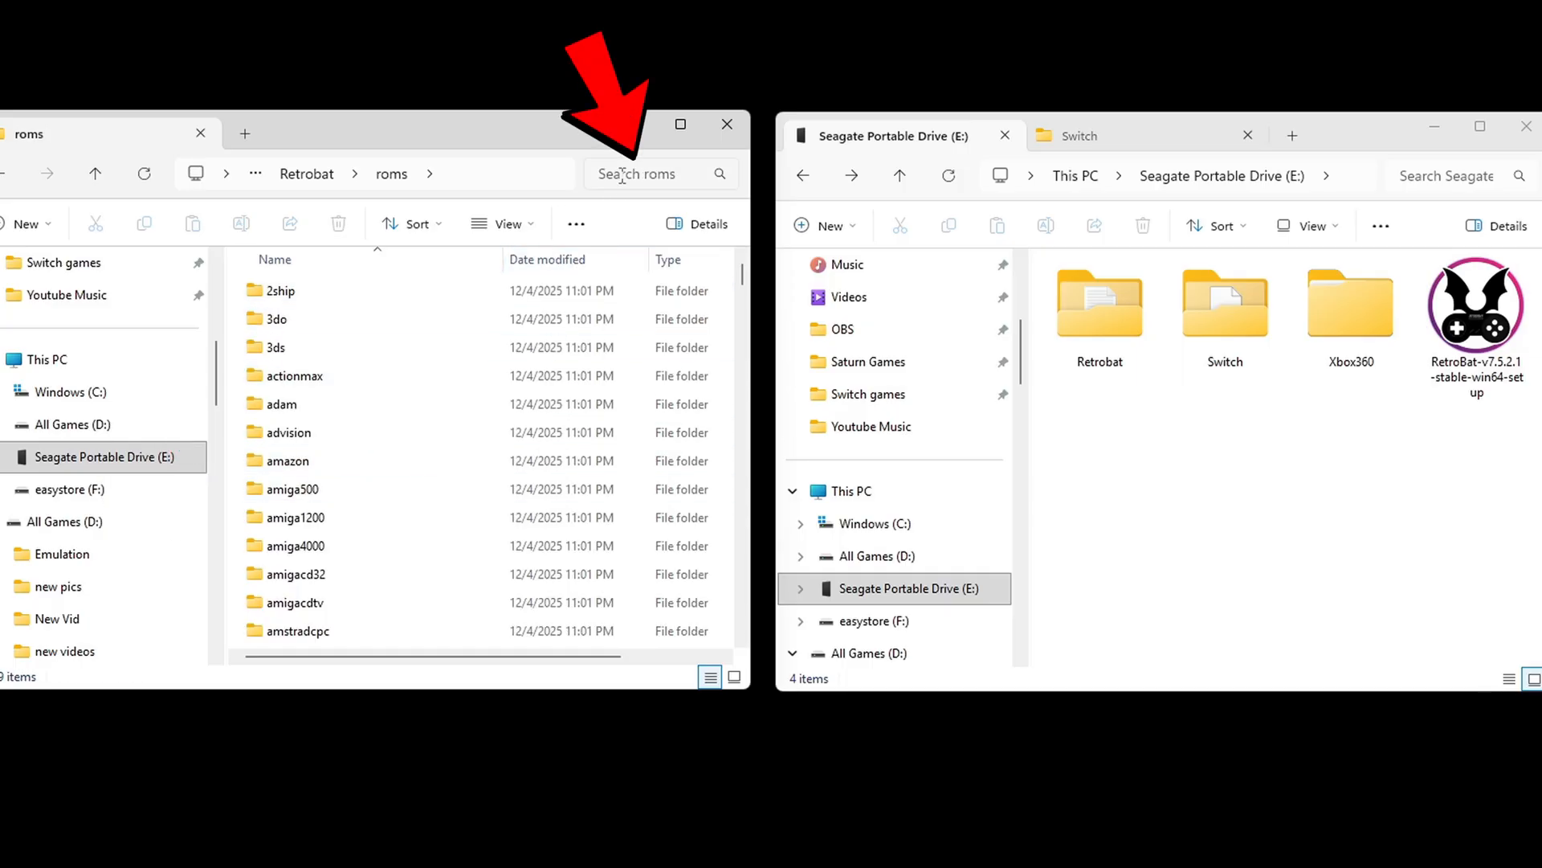
type("switch")
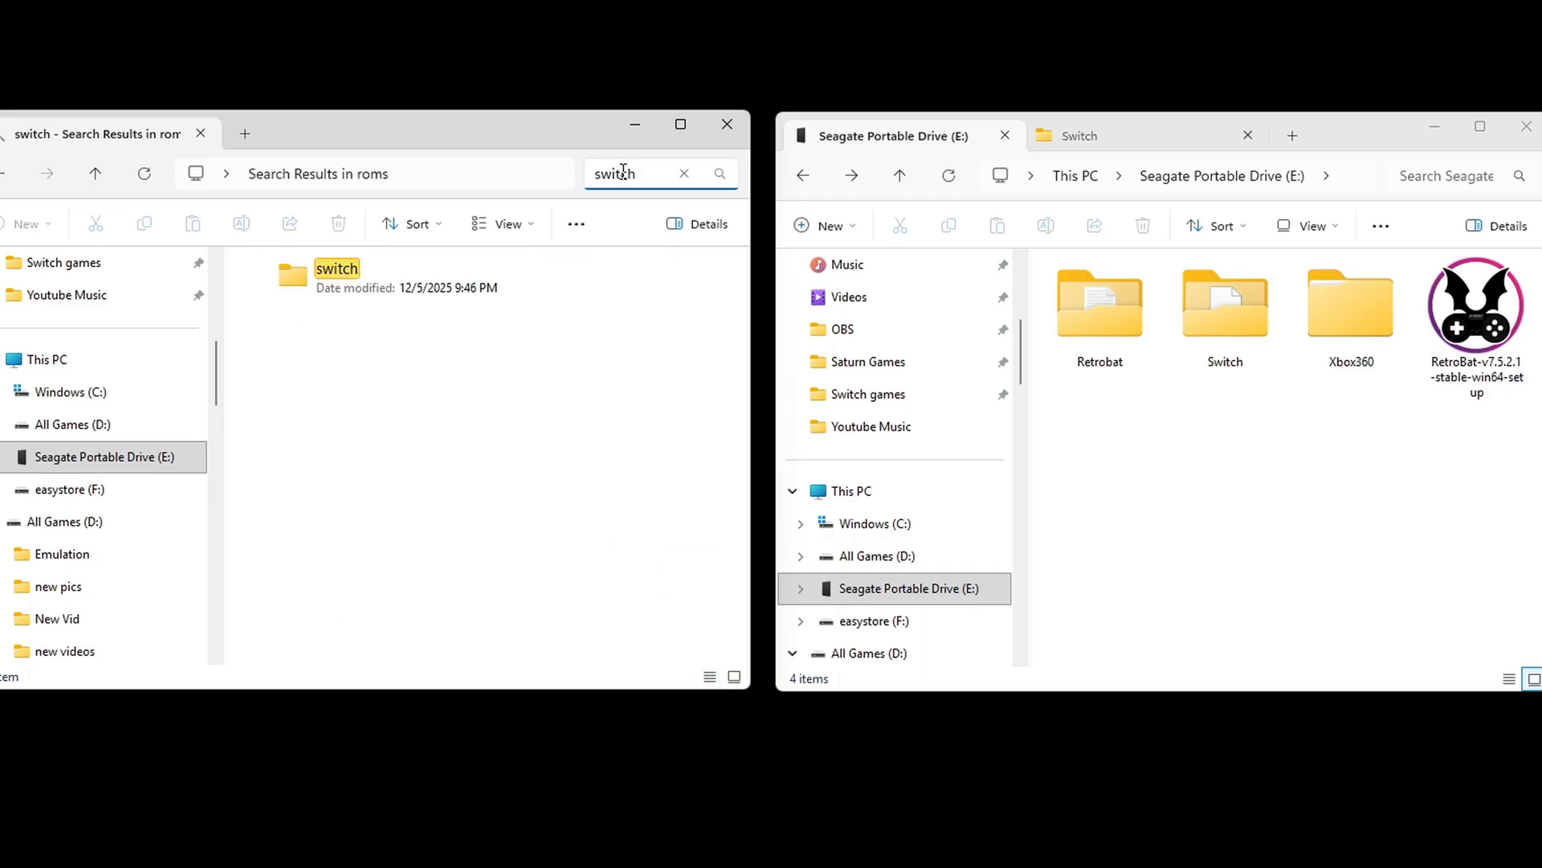
left_click(345, 277)
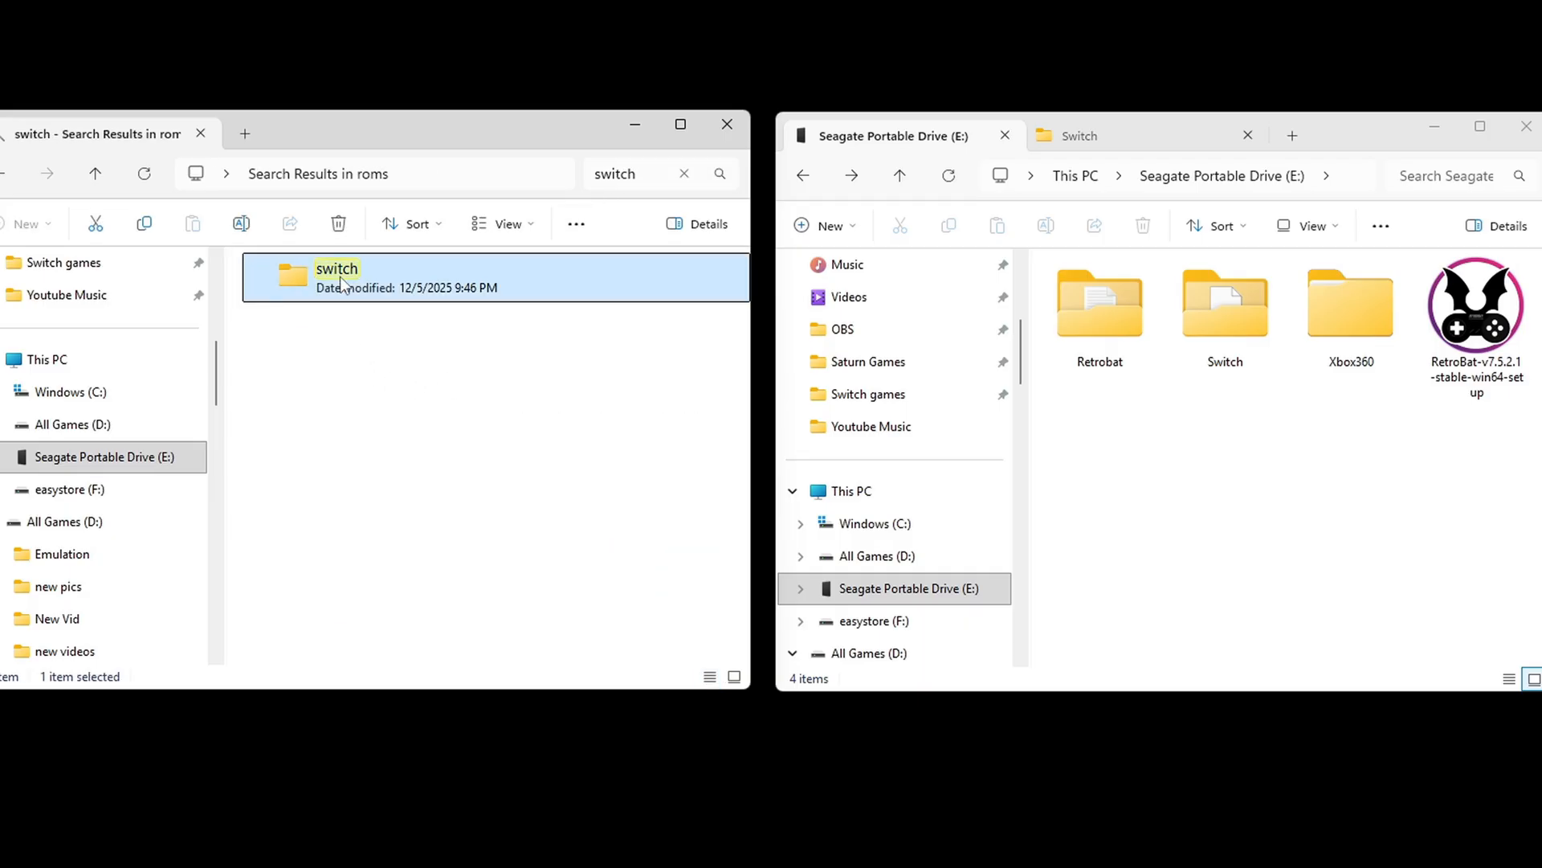
double_click(336, 269)
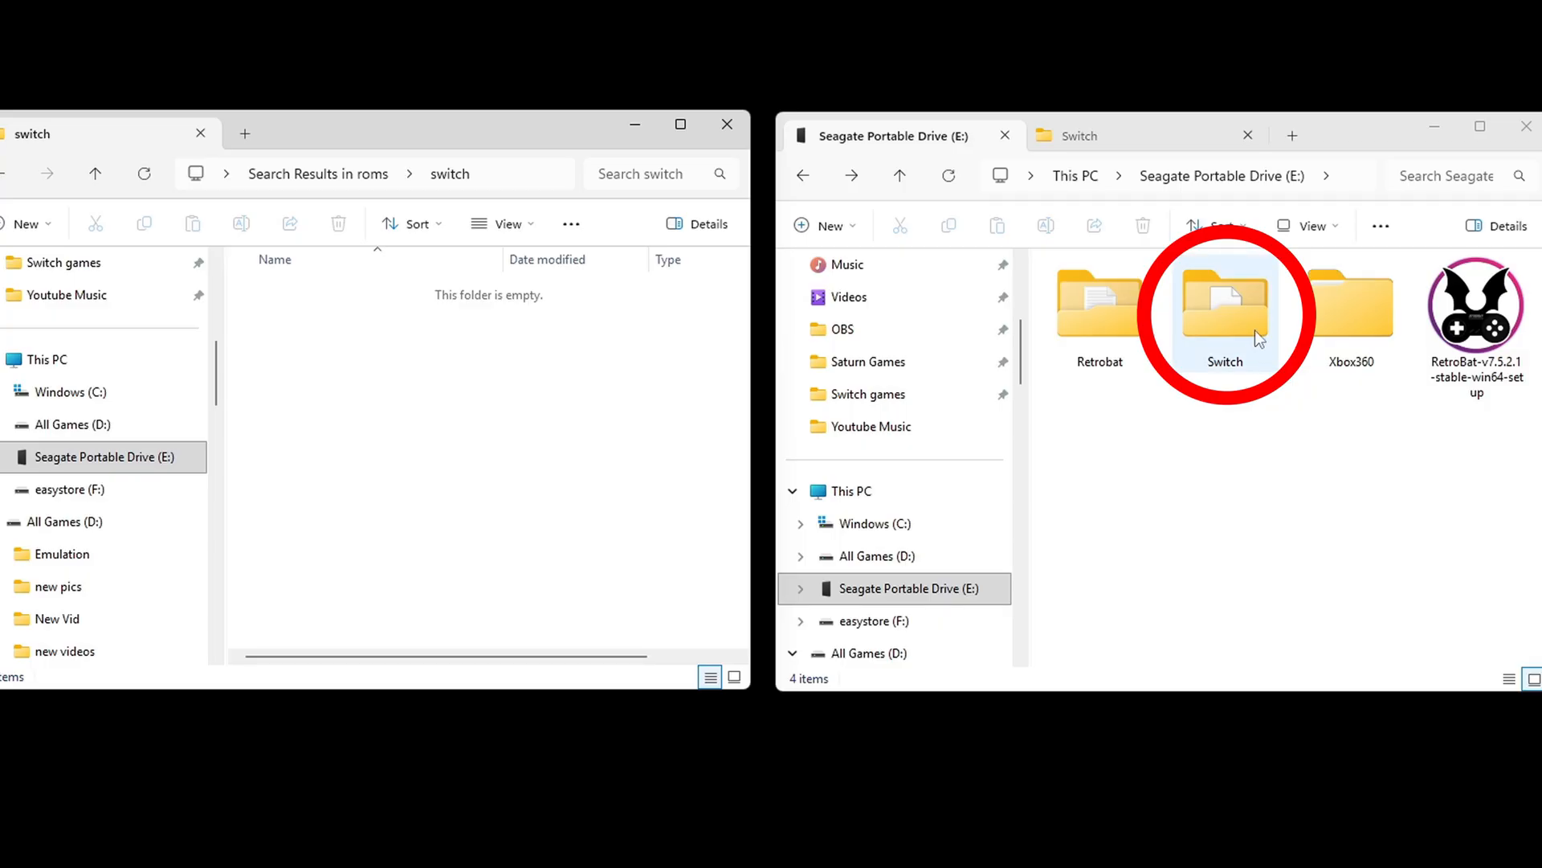
double_click(1224, 306)
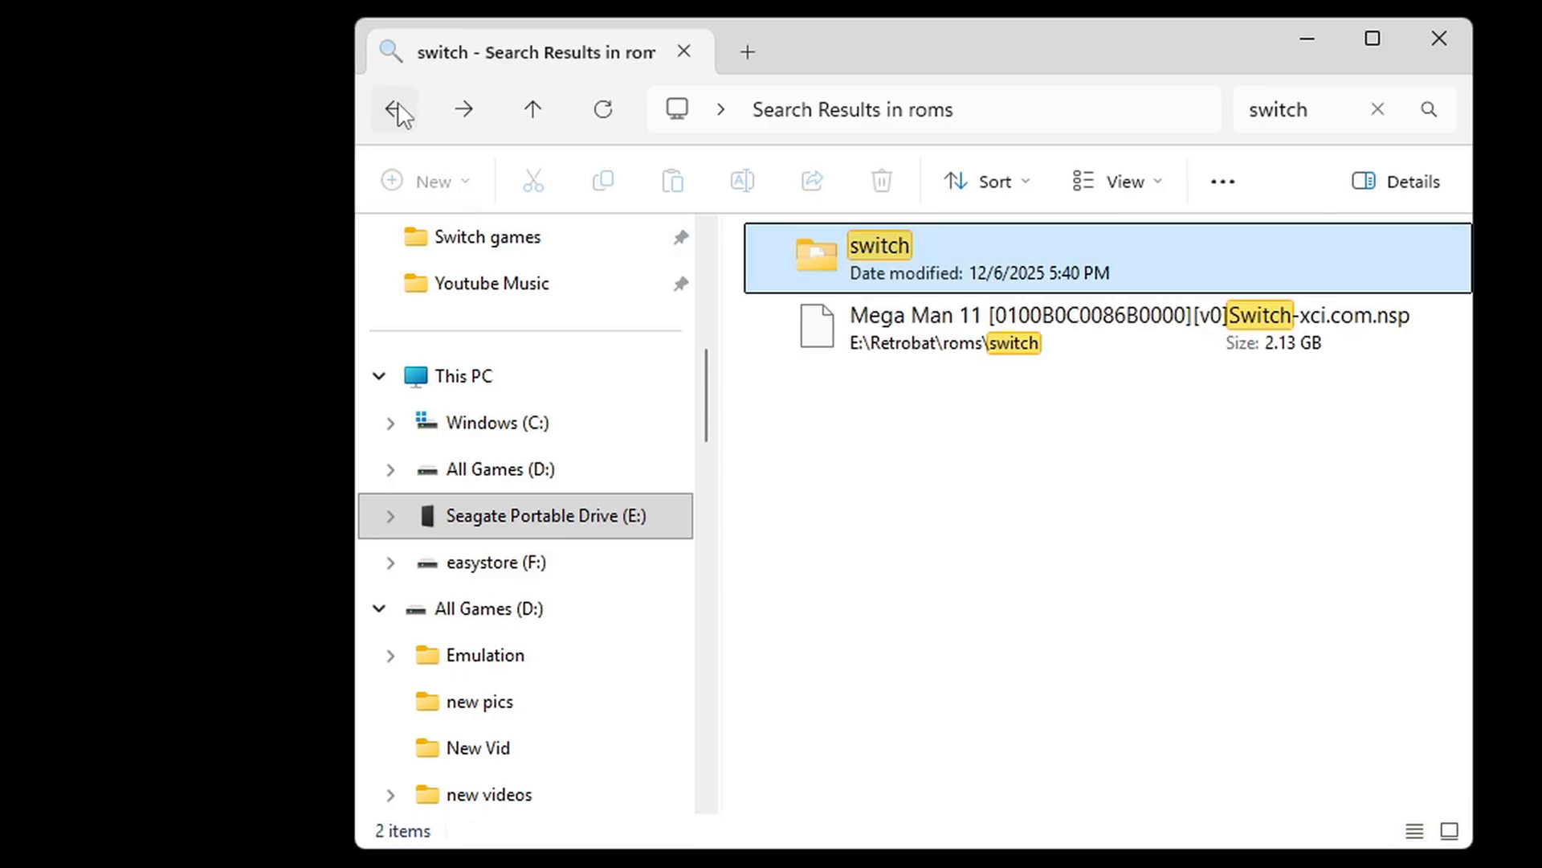
- Search Retrobat's emulators folder for 'ryu' and open the ryujinx folder
left_click(396, 109)
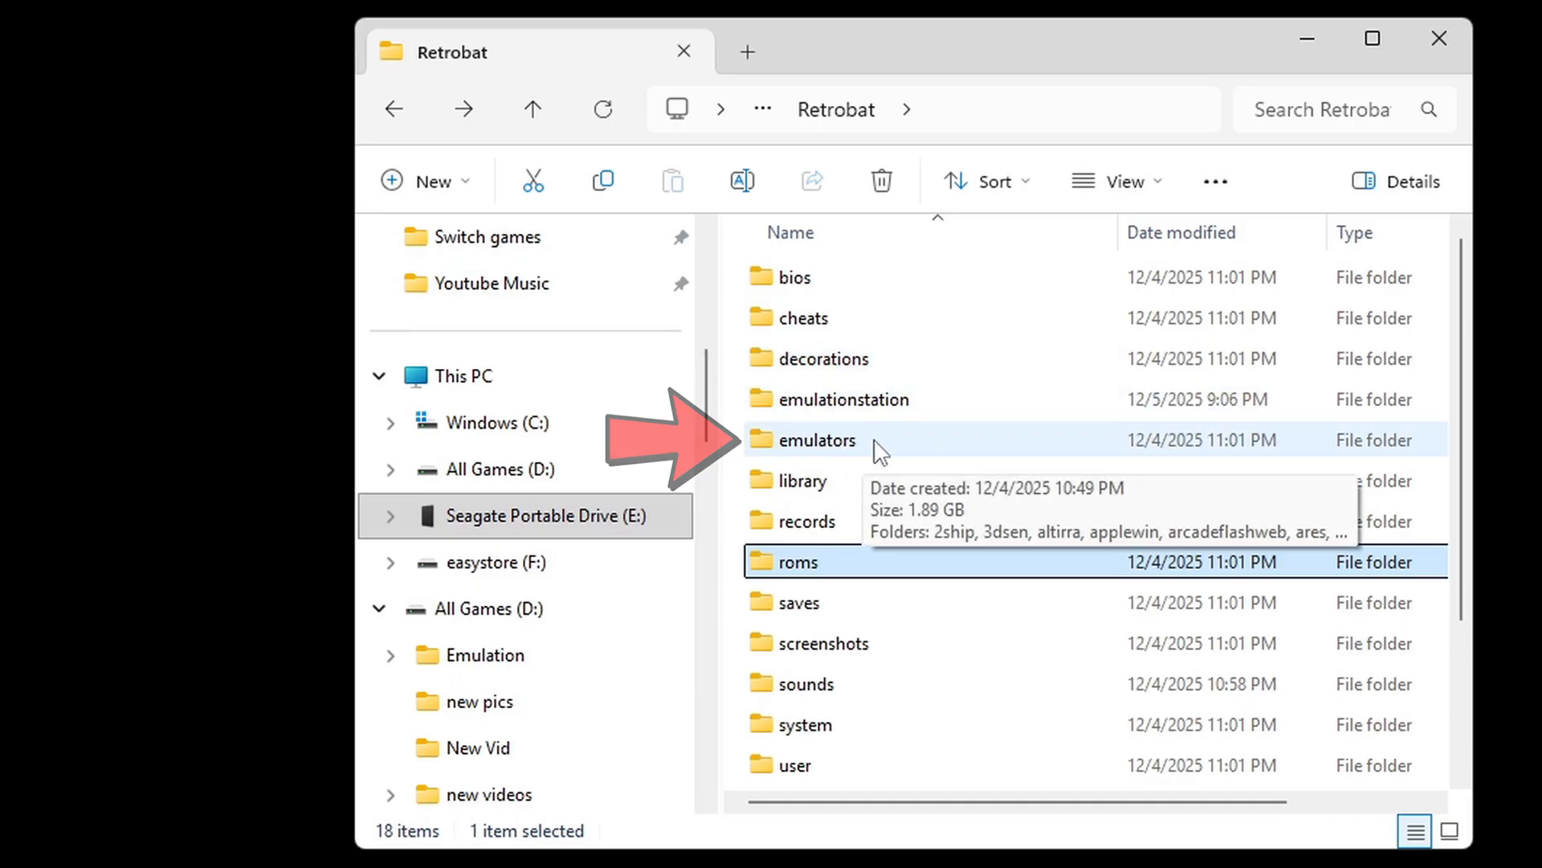
double_click(816, 439)
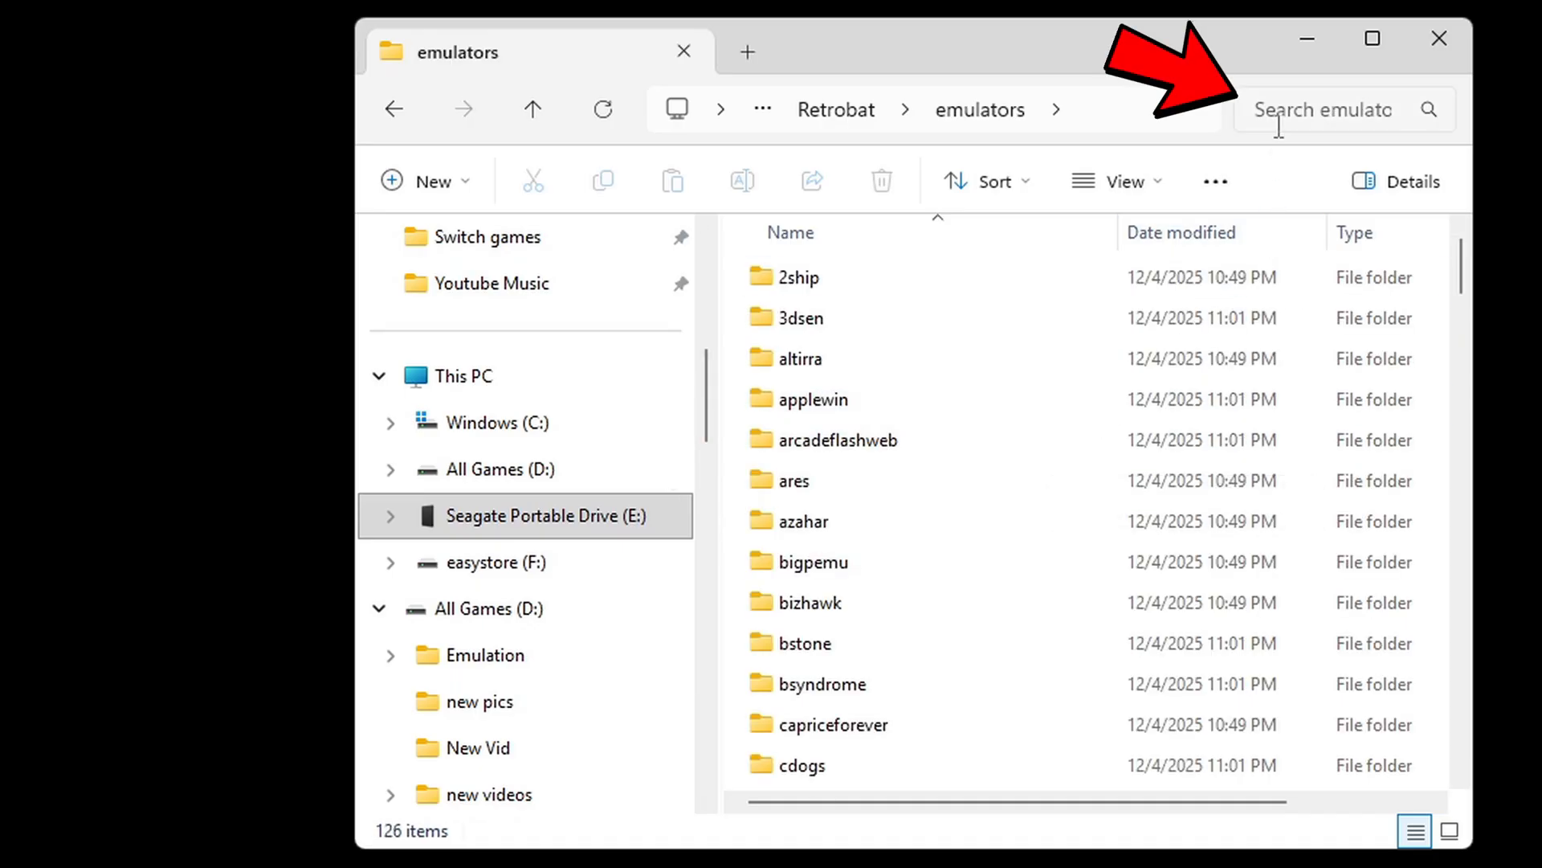
left_click(1328, 110)
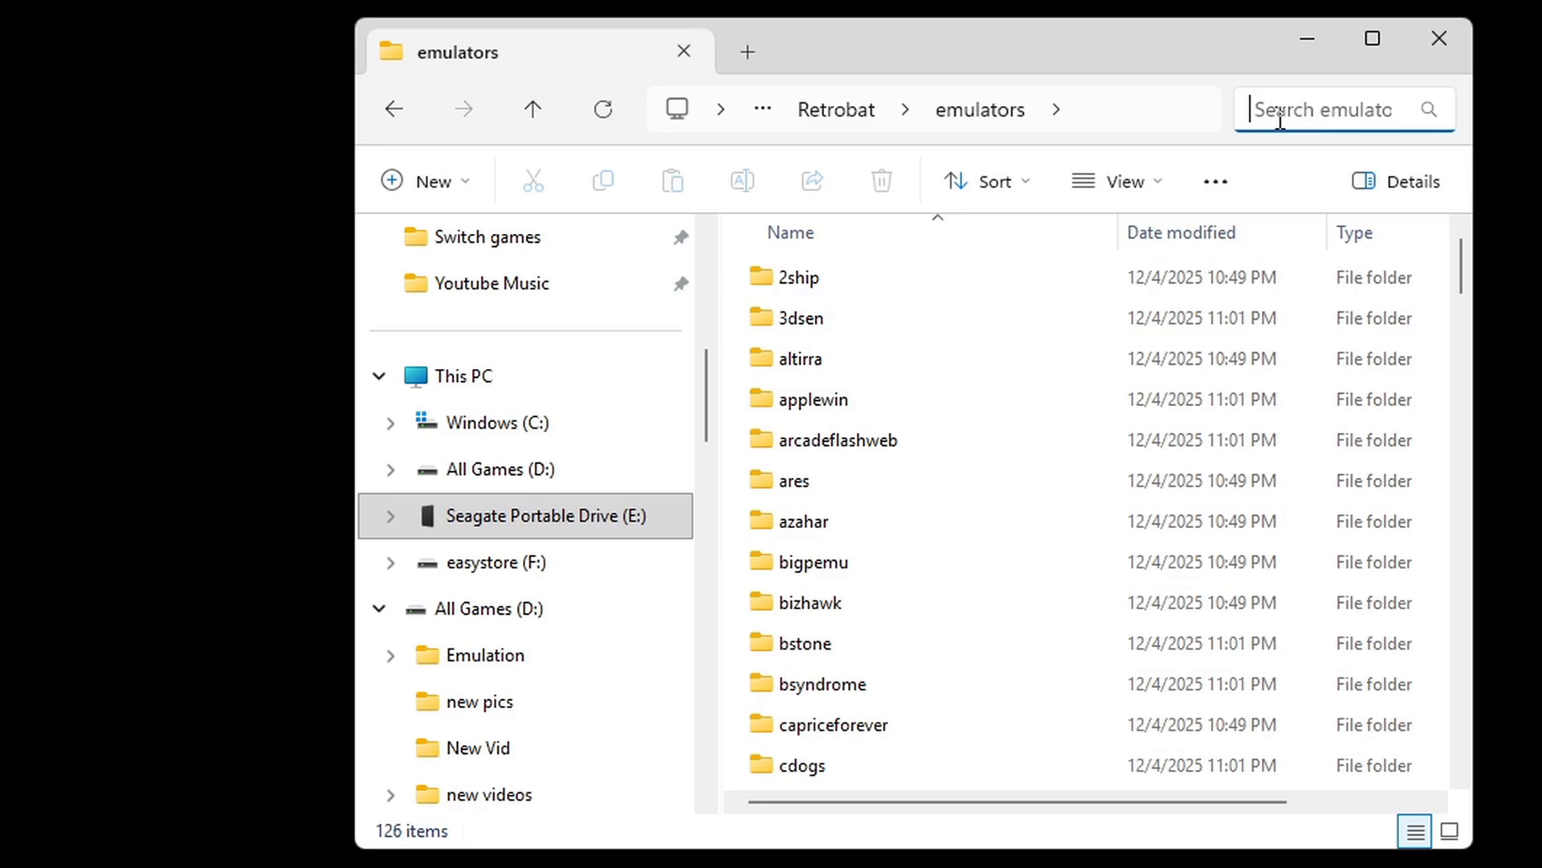
type("ryu")
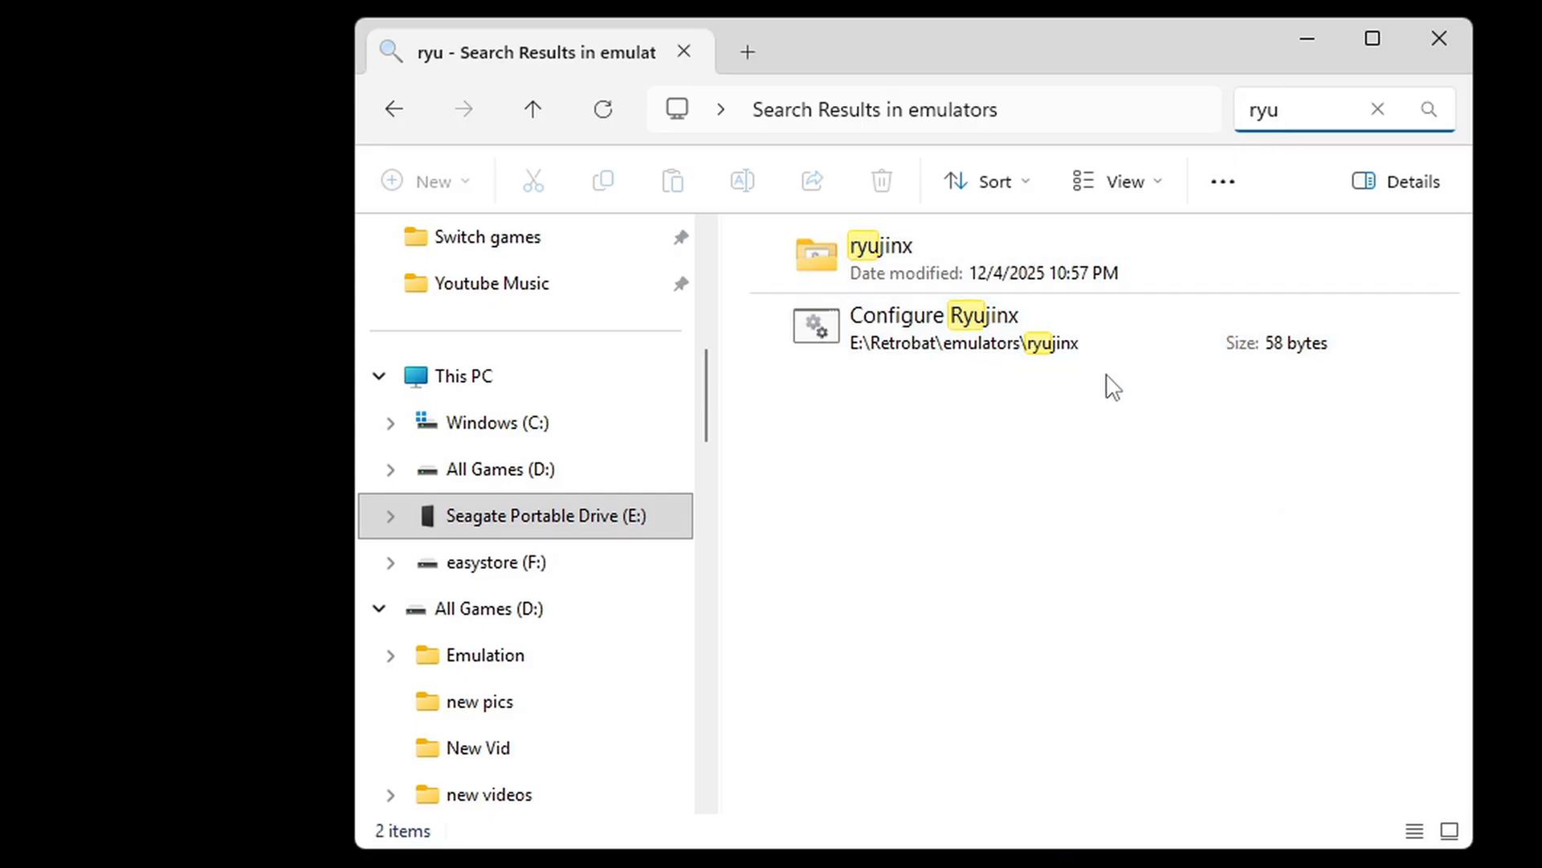
double_click(880, 254)
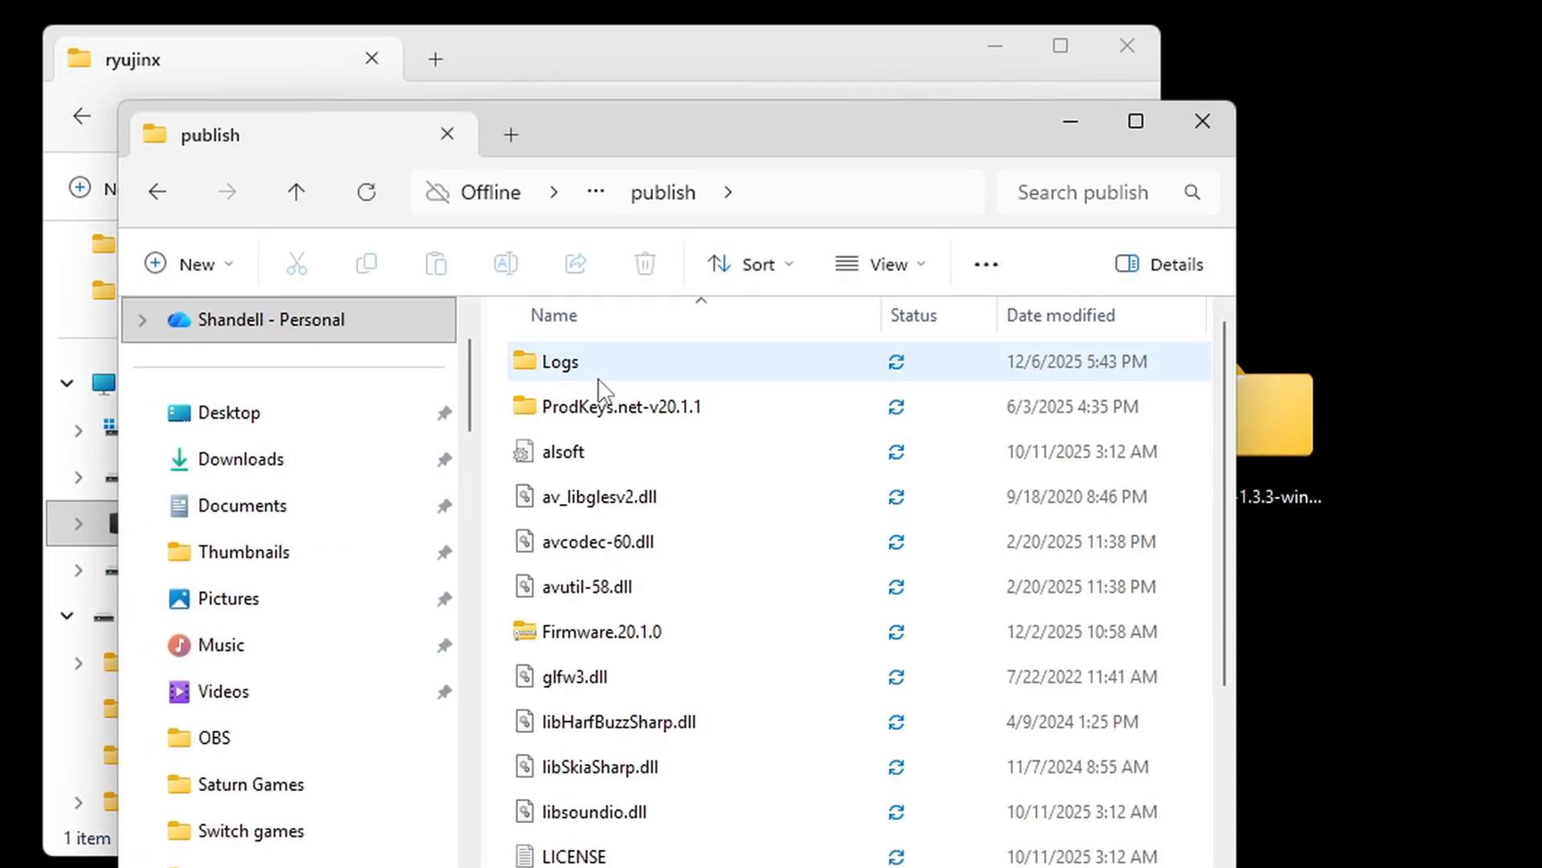
- Drag all Ryujinx publish files into the ryujinx emulator folder, then return to Retrobat
left_click(621, 405)
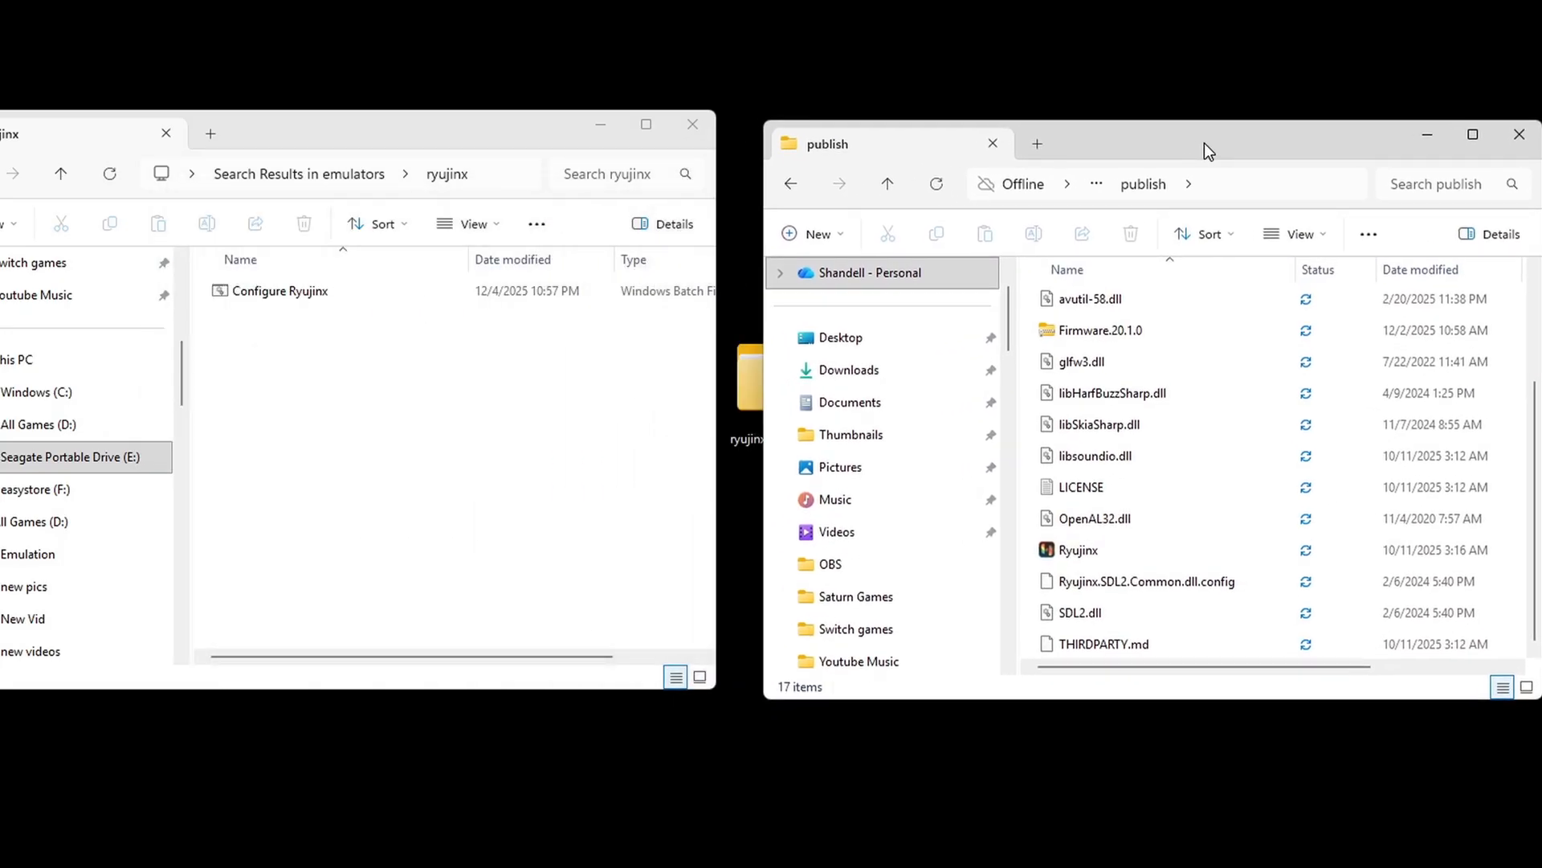
left_click(1104, 643)
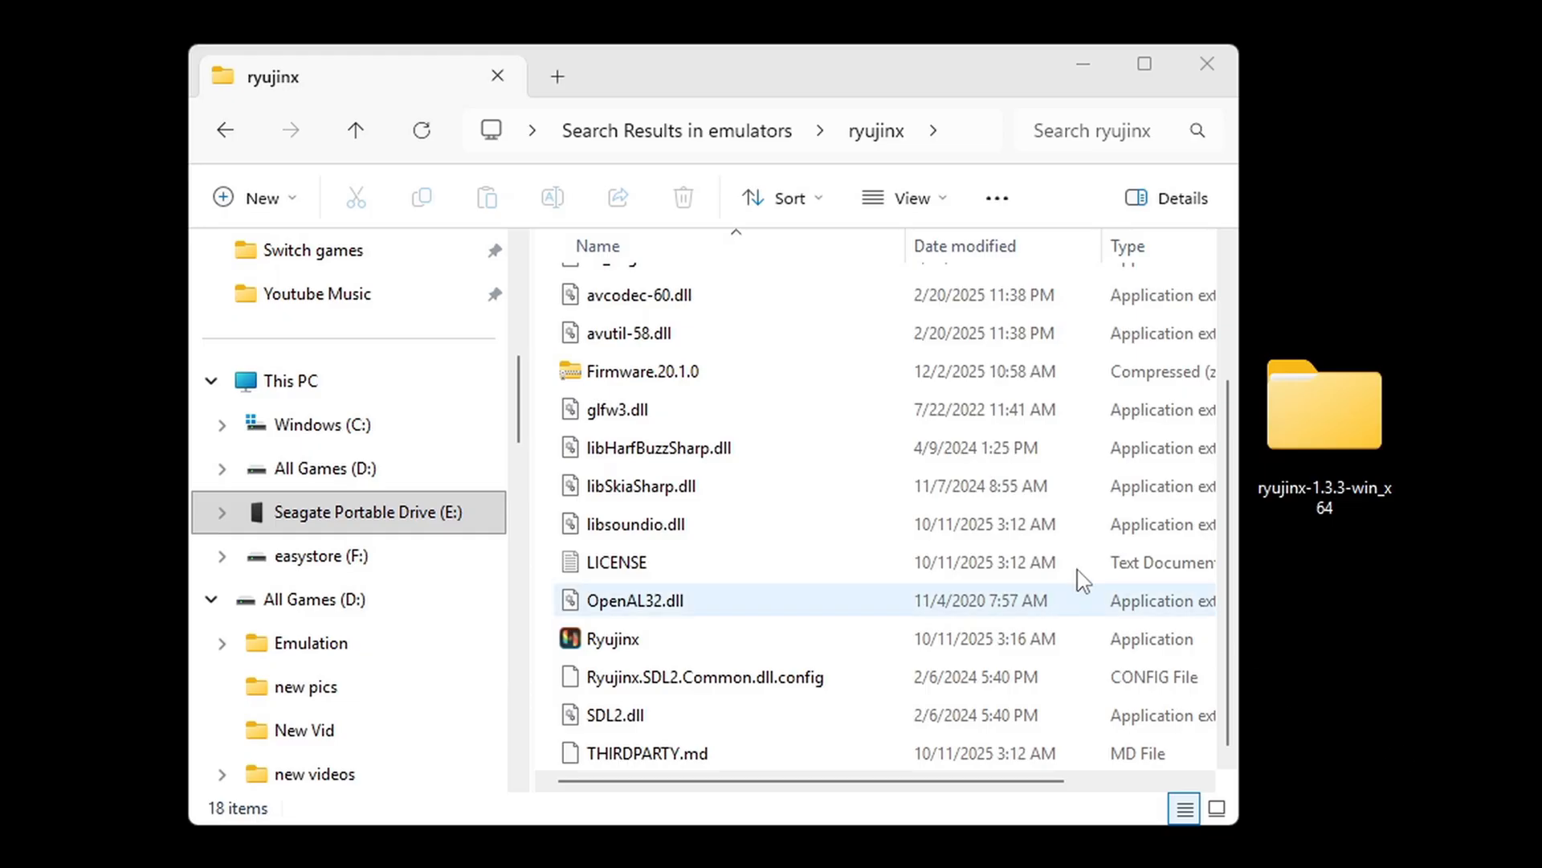
left_click(225, 130)
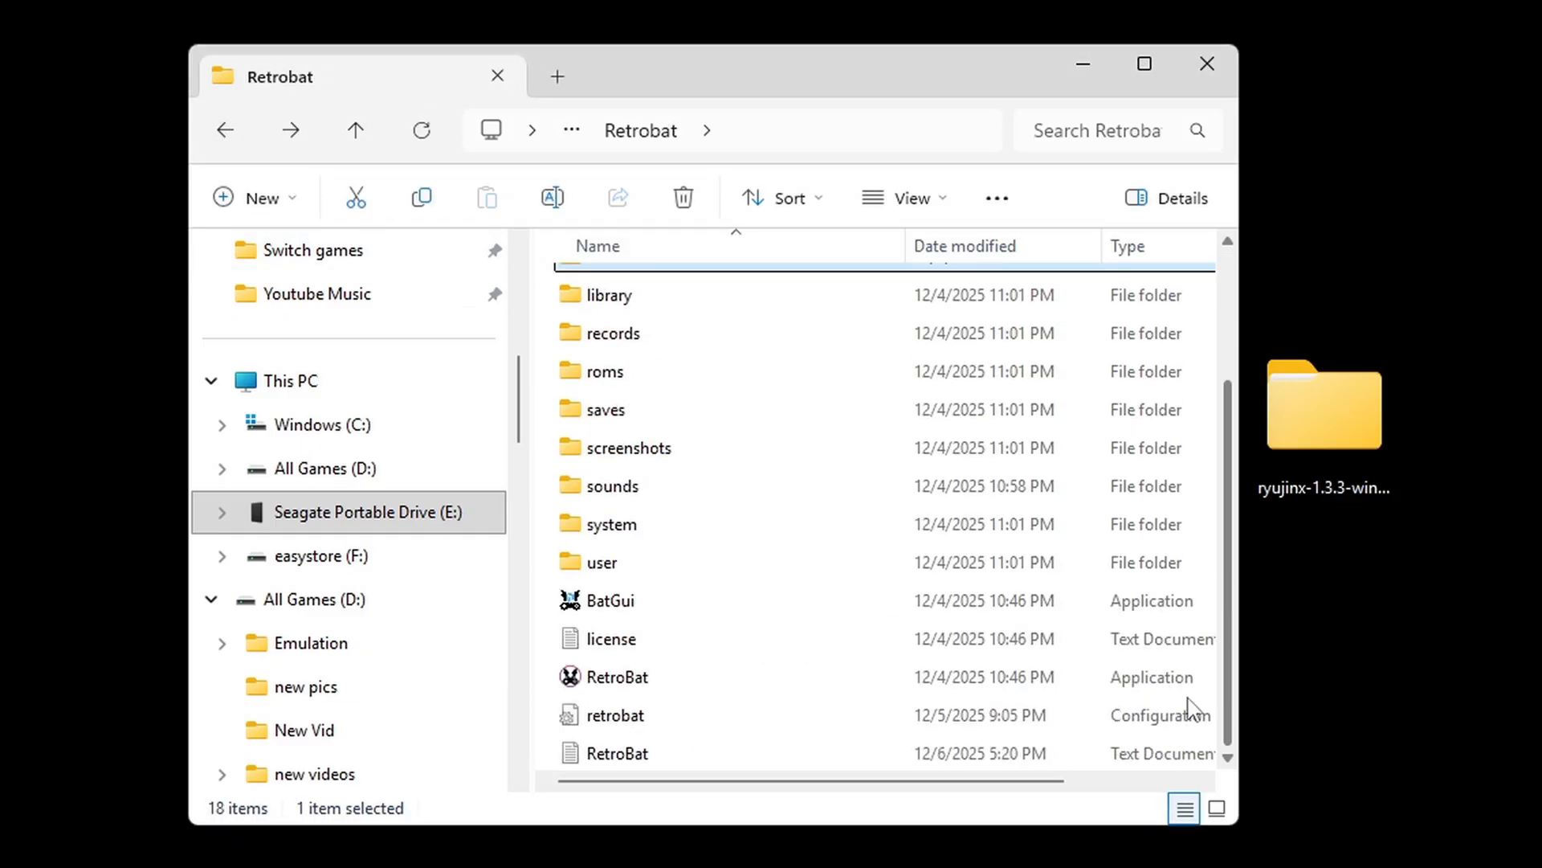
- Launch the RetroBat application from the Retrobat installation folder
left_click(614, 715)
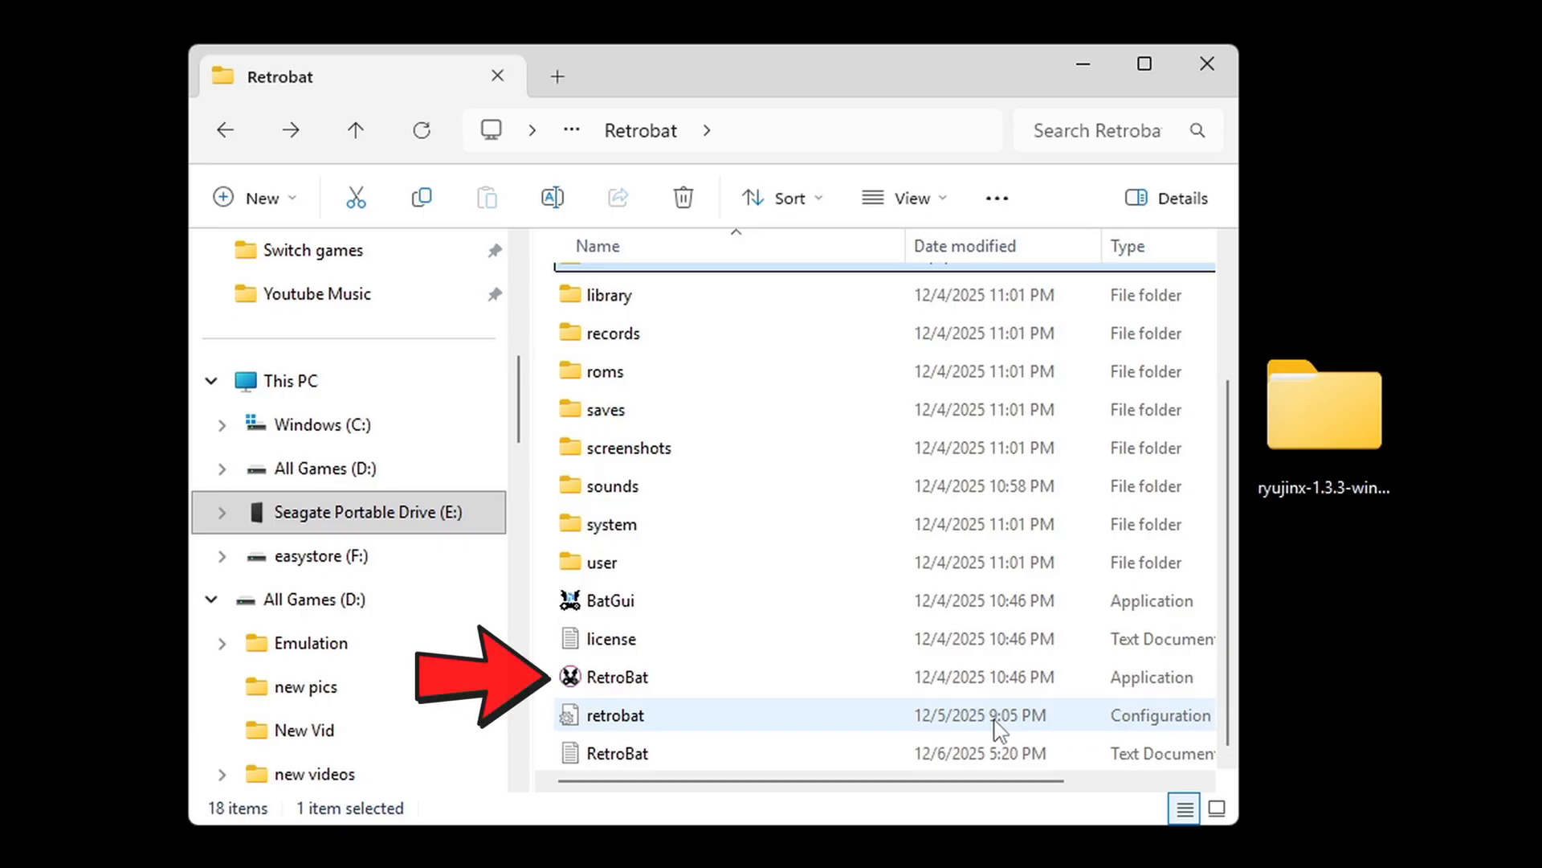
mouse_move(618, 676)
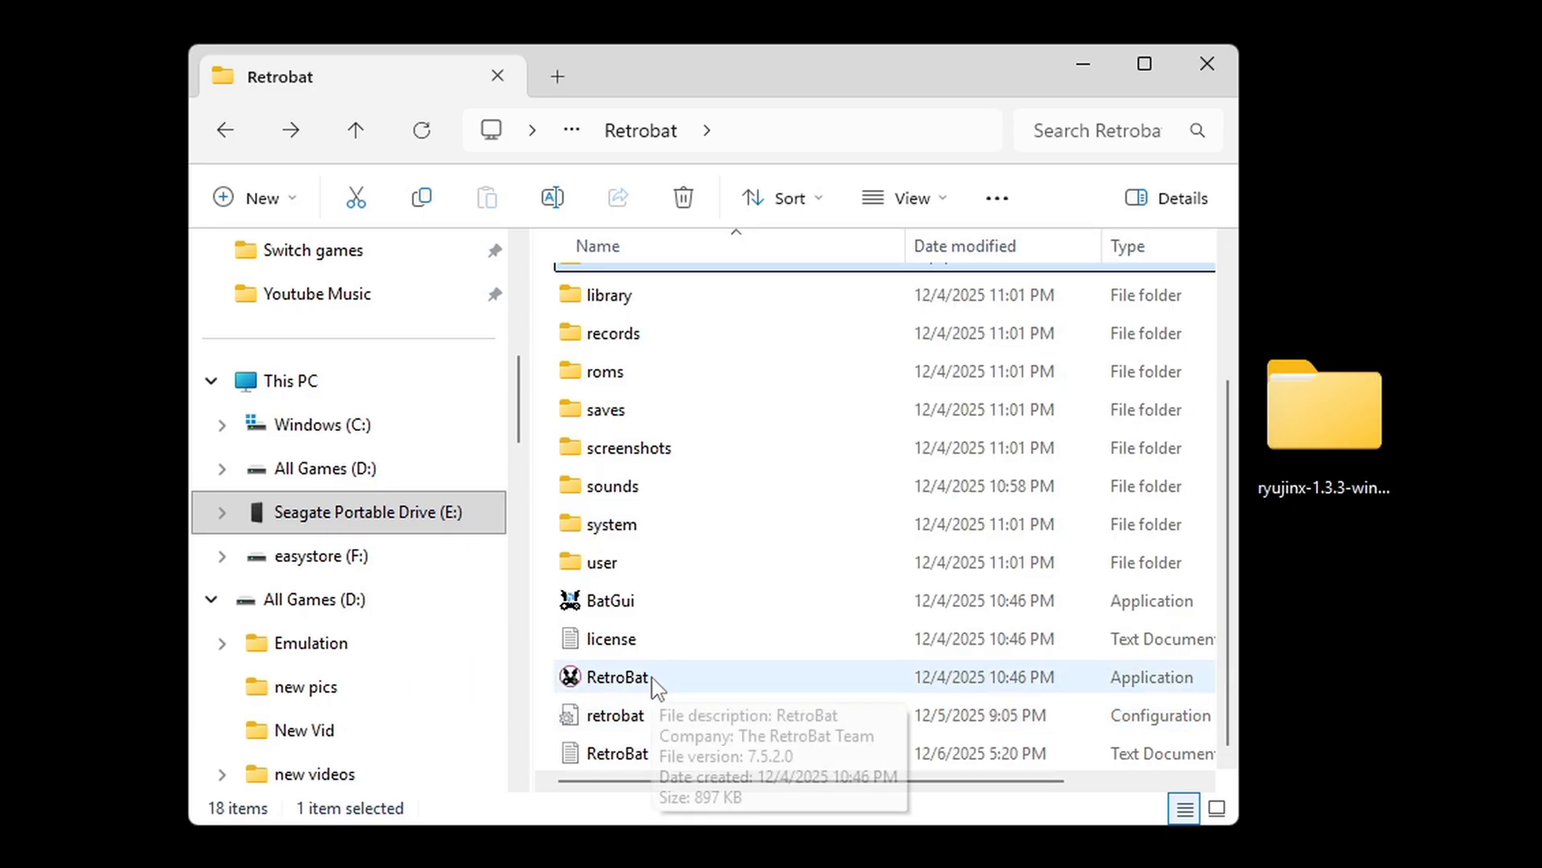
double_click(616, 677)
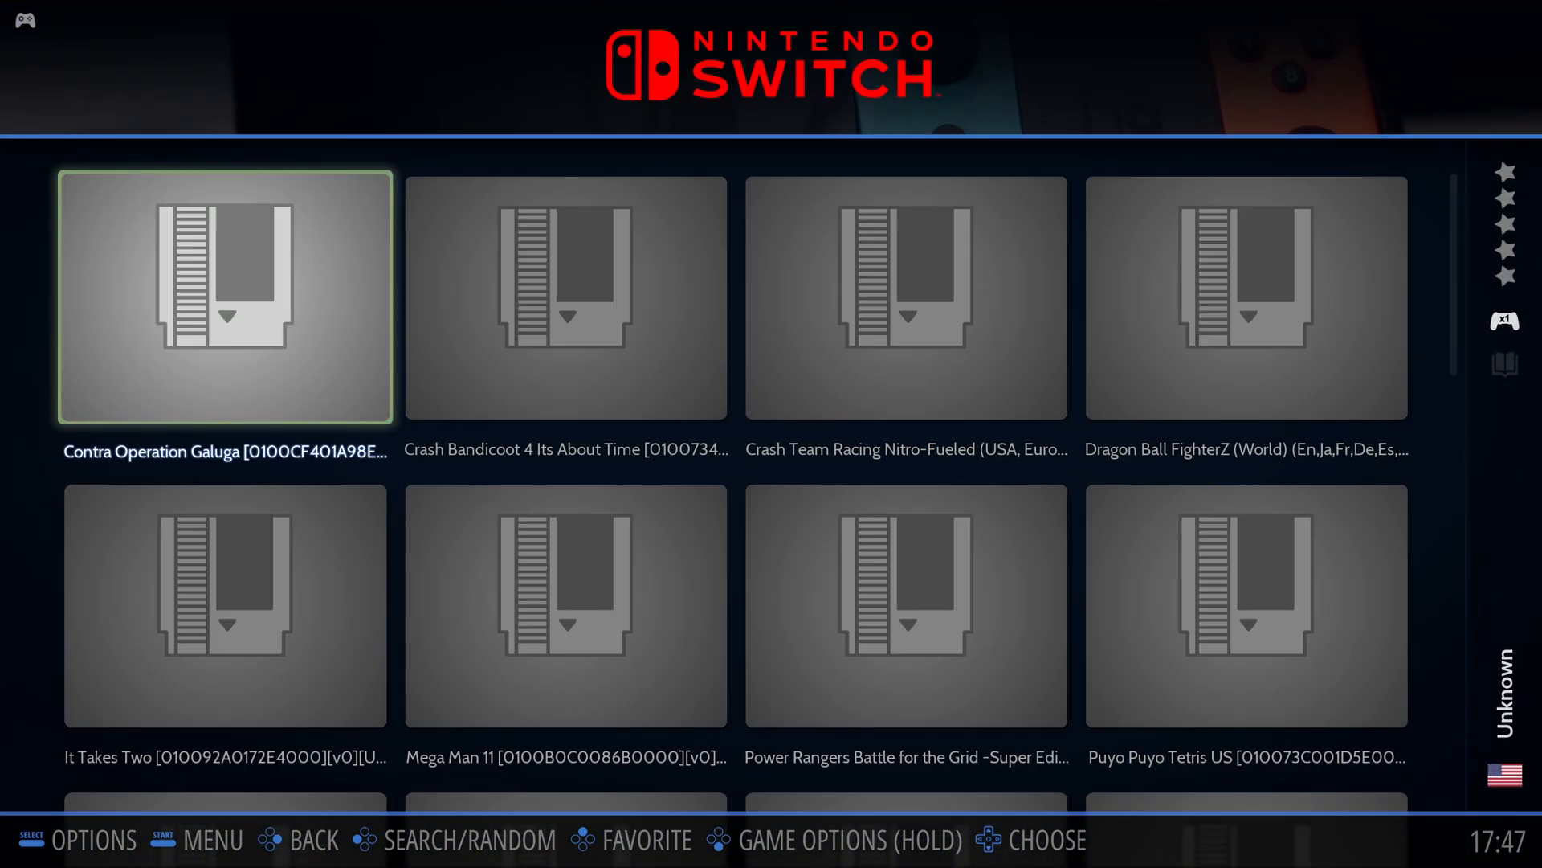
- Change the Switch system's emulator from AUTO to RYUJINX in Advanced System Options
left_click(1245, 605)
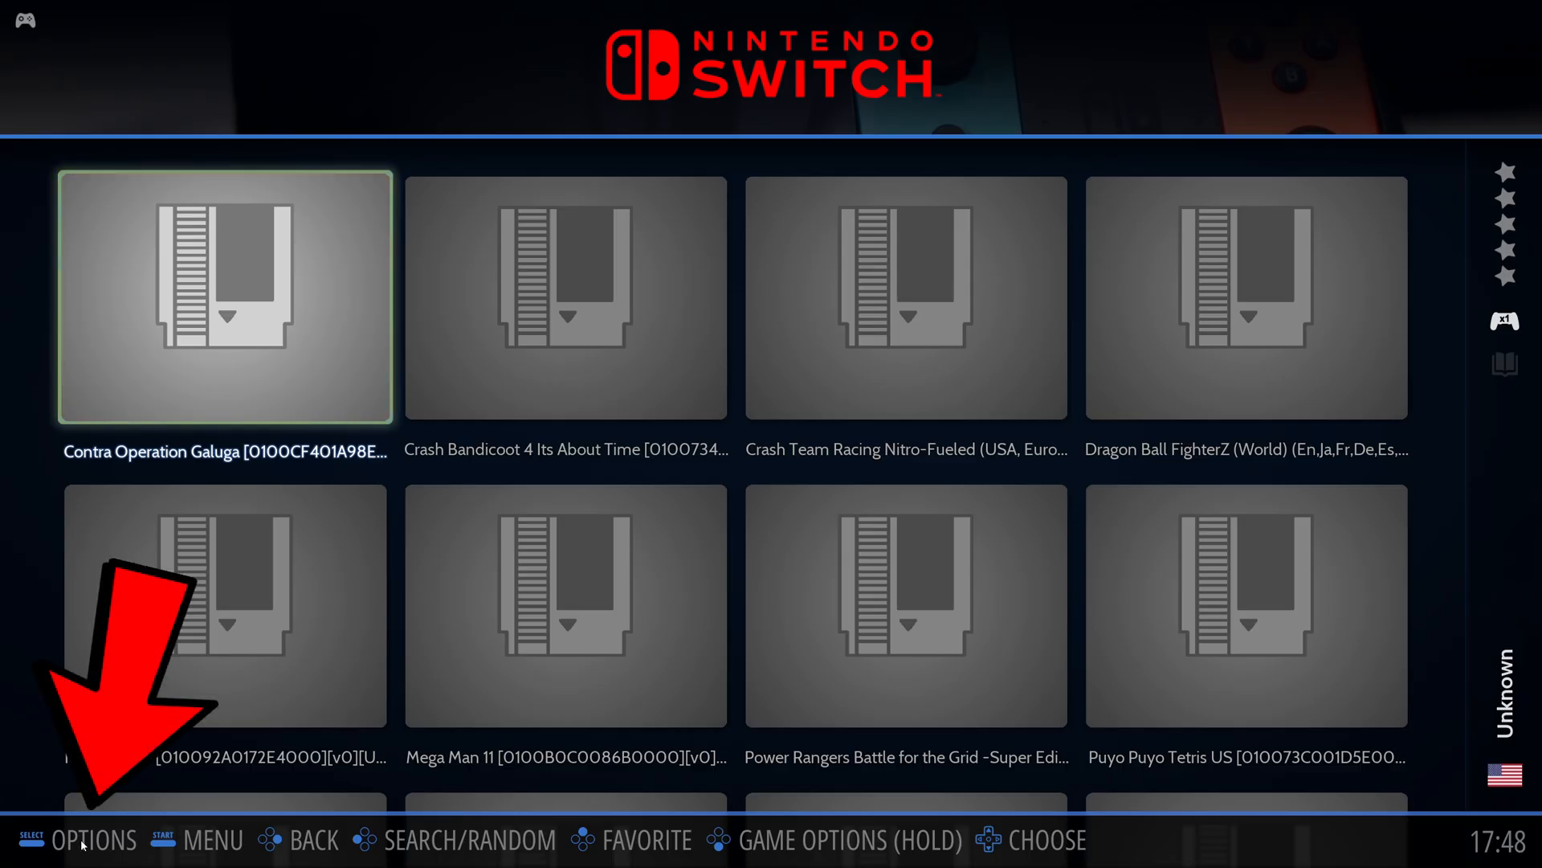
left_click(93, 839)
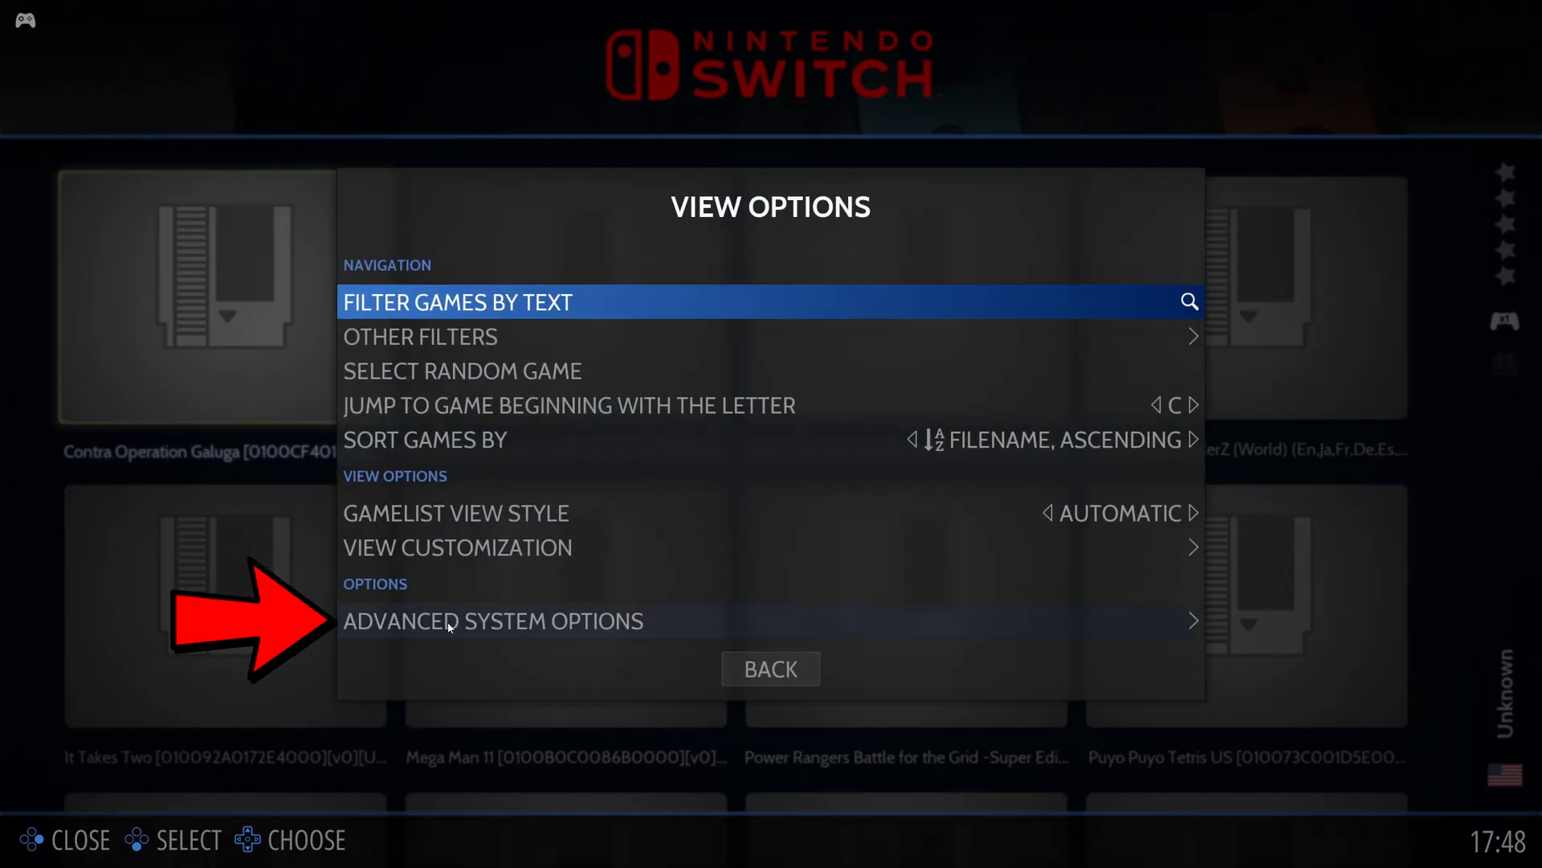
left_click(491, 621)
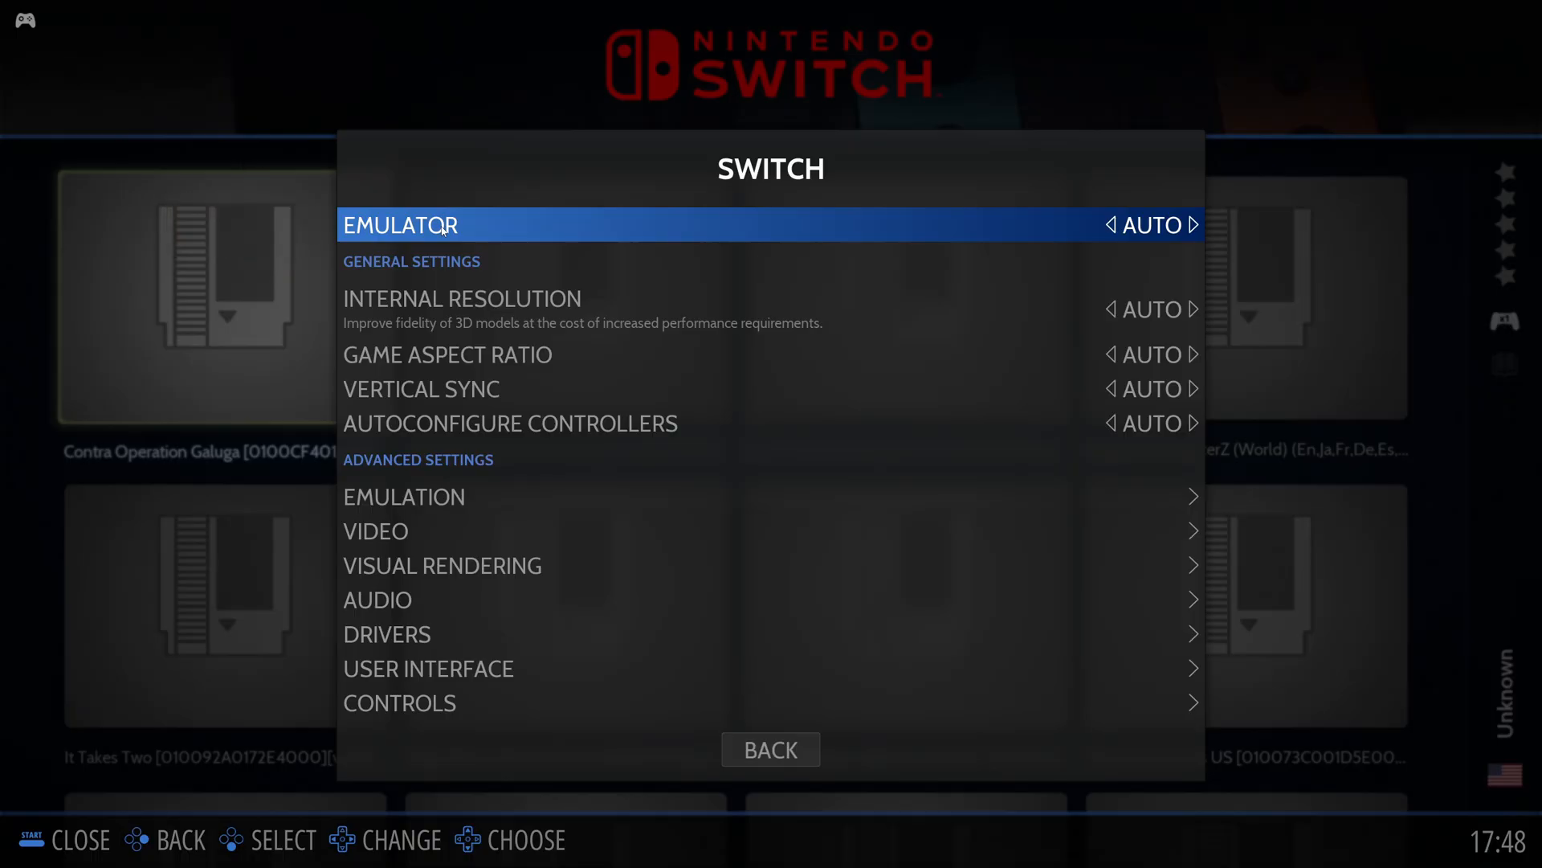
left_click(1193, 224)
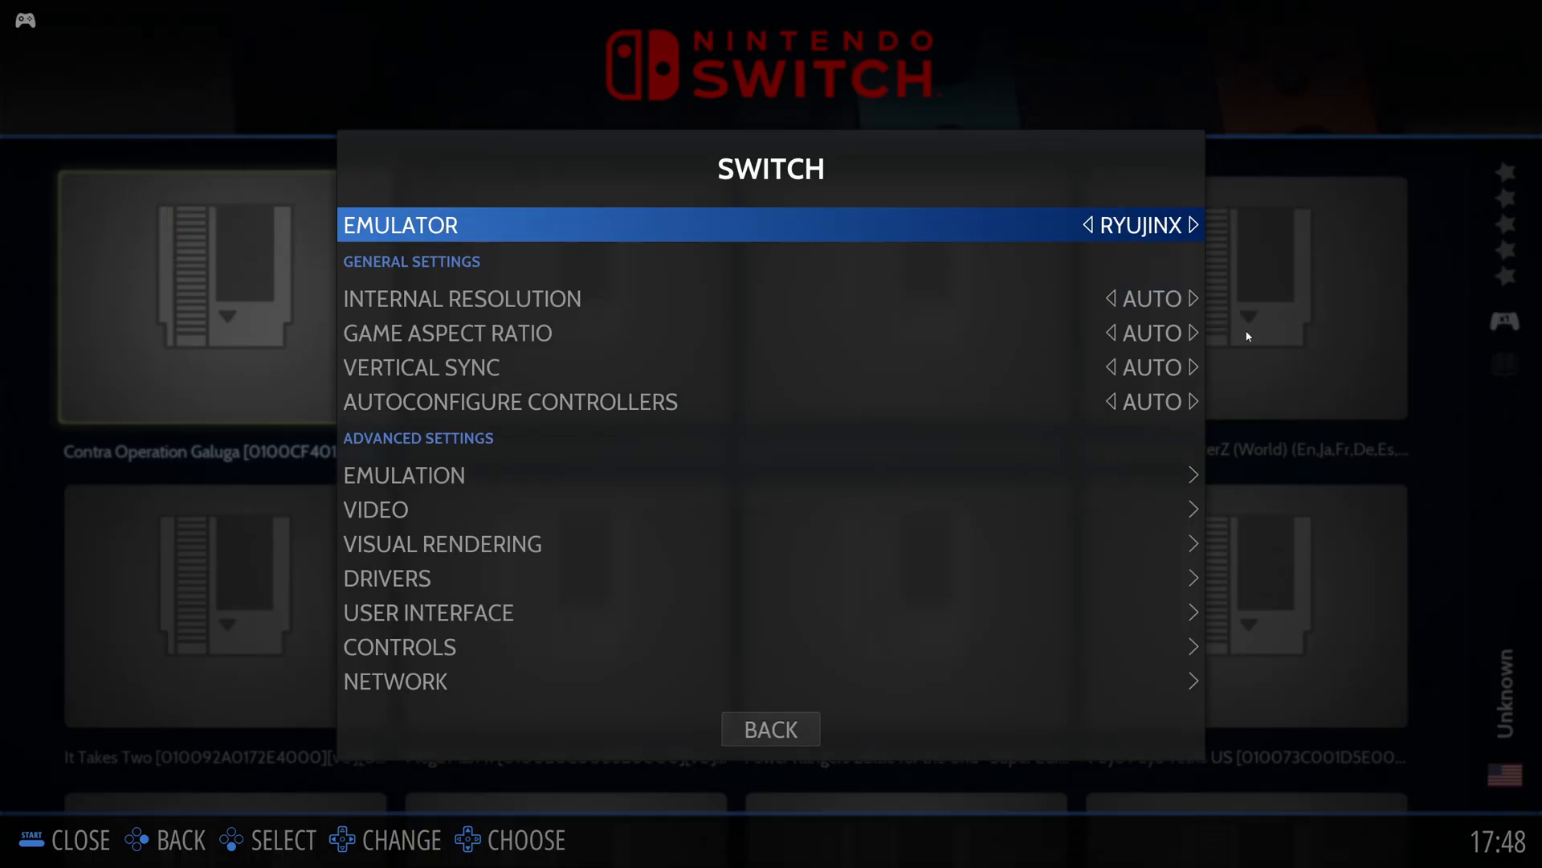
mouse_move(771, 728)
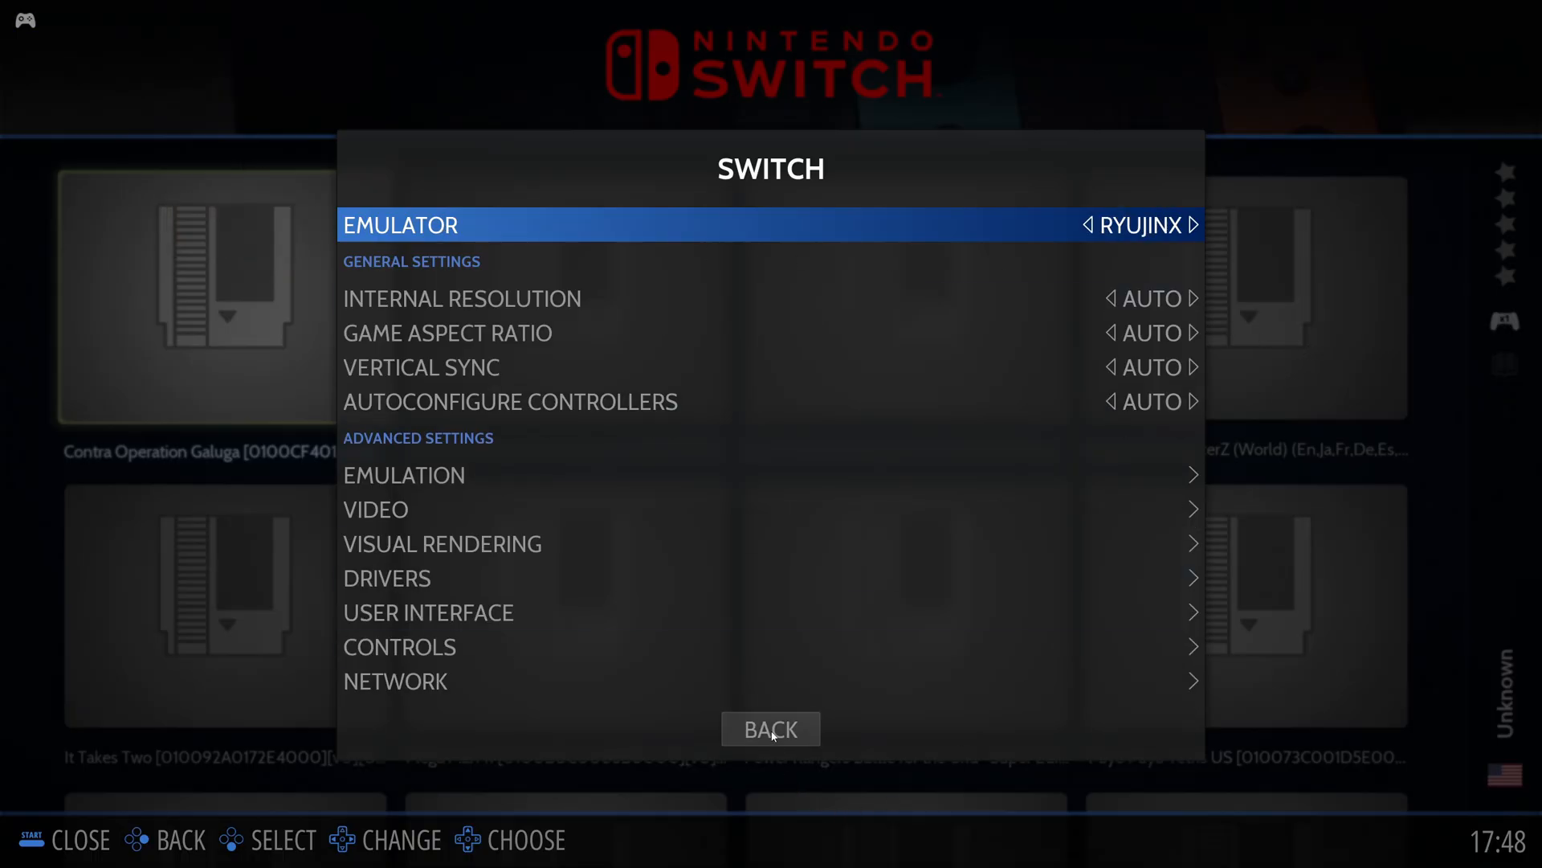
left_click(771, 728)
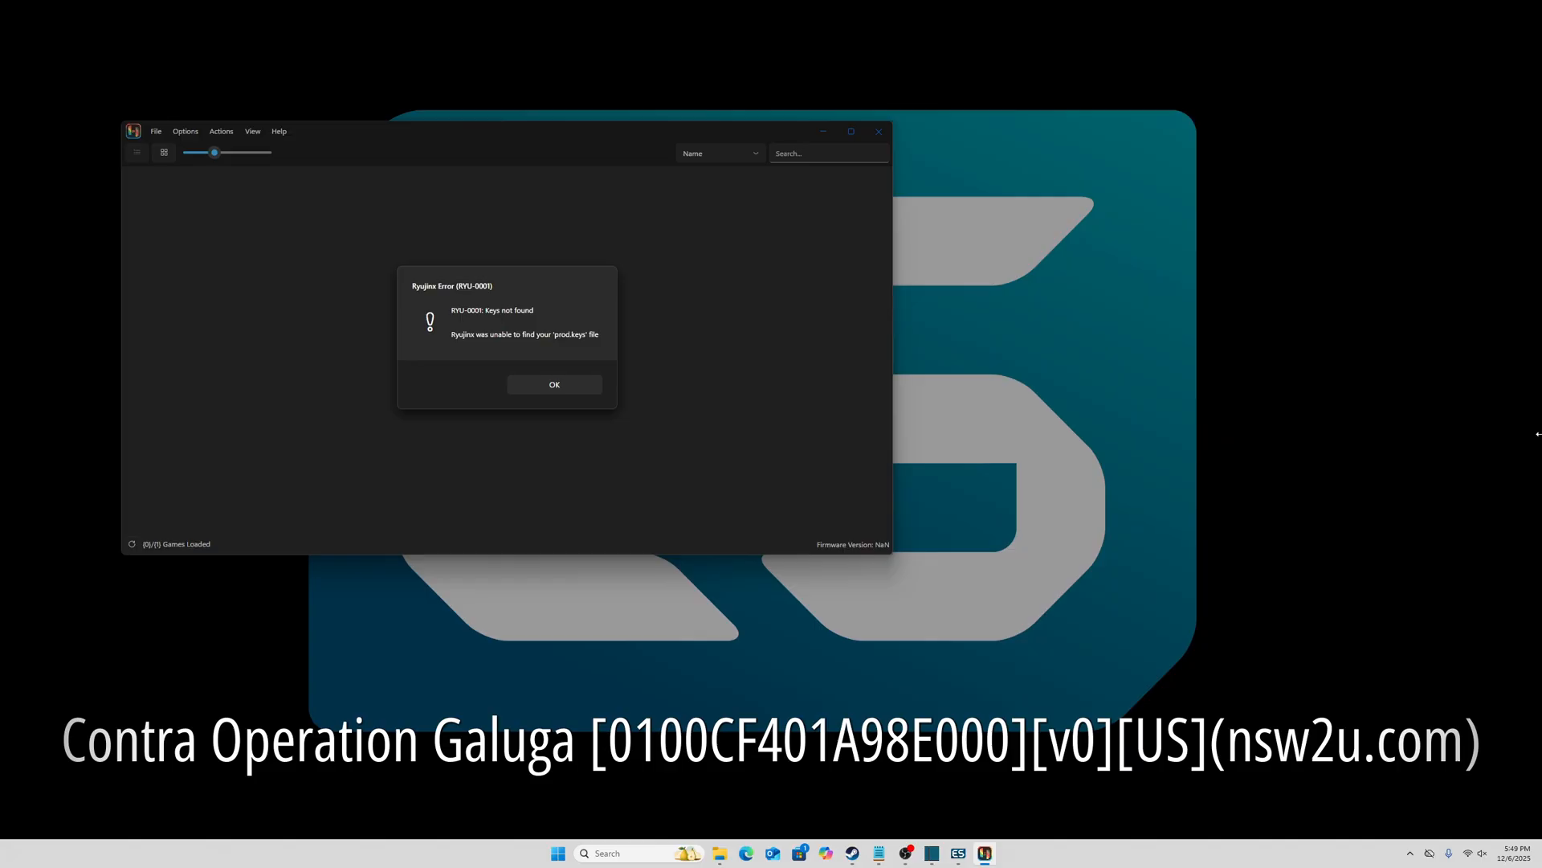
mouse_move(793, 184)
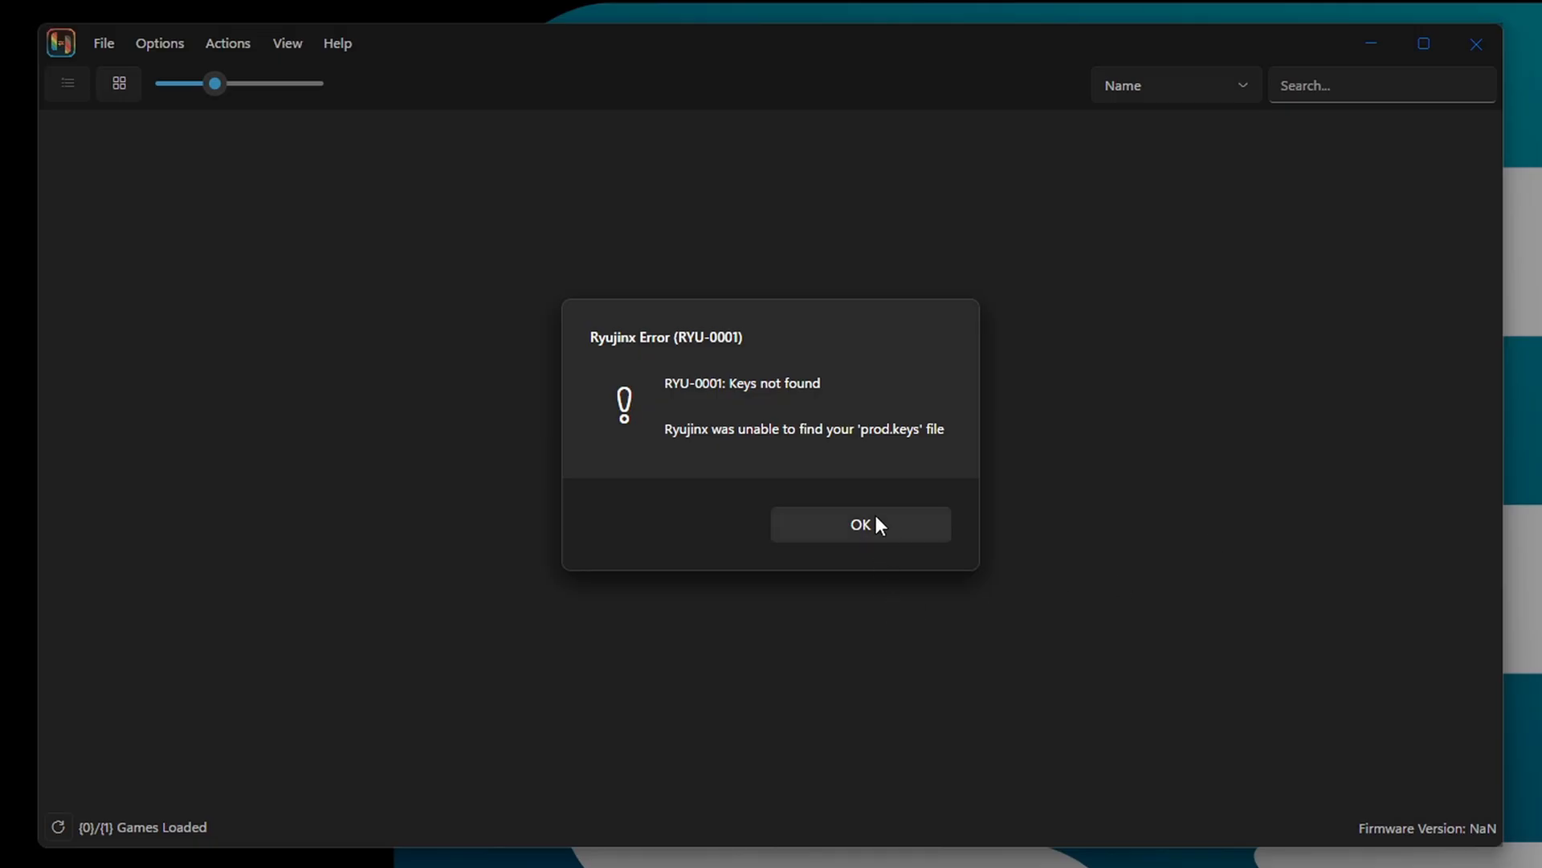
- Dismiss the keys error and install prod.keys from ryujinx\ProdKeys.net-v20.1.1 in Ryujinx
left_click(859, 523)
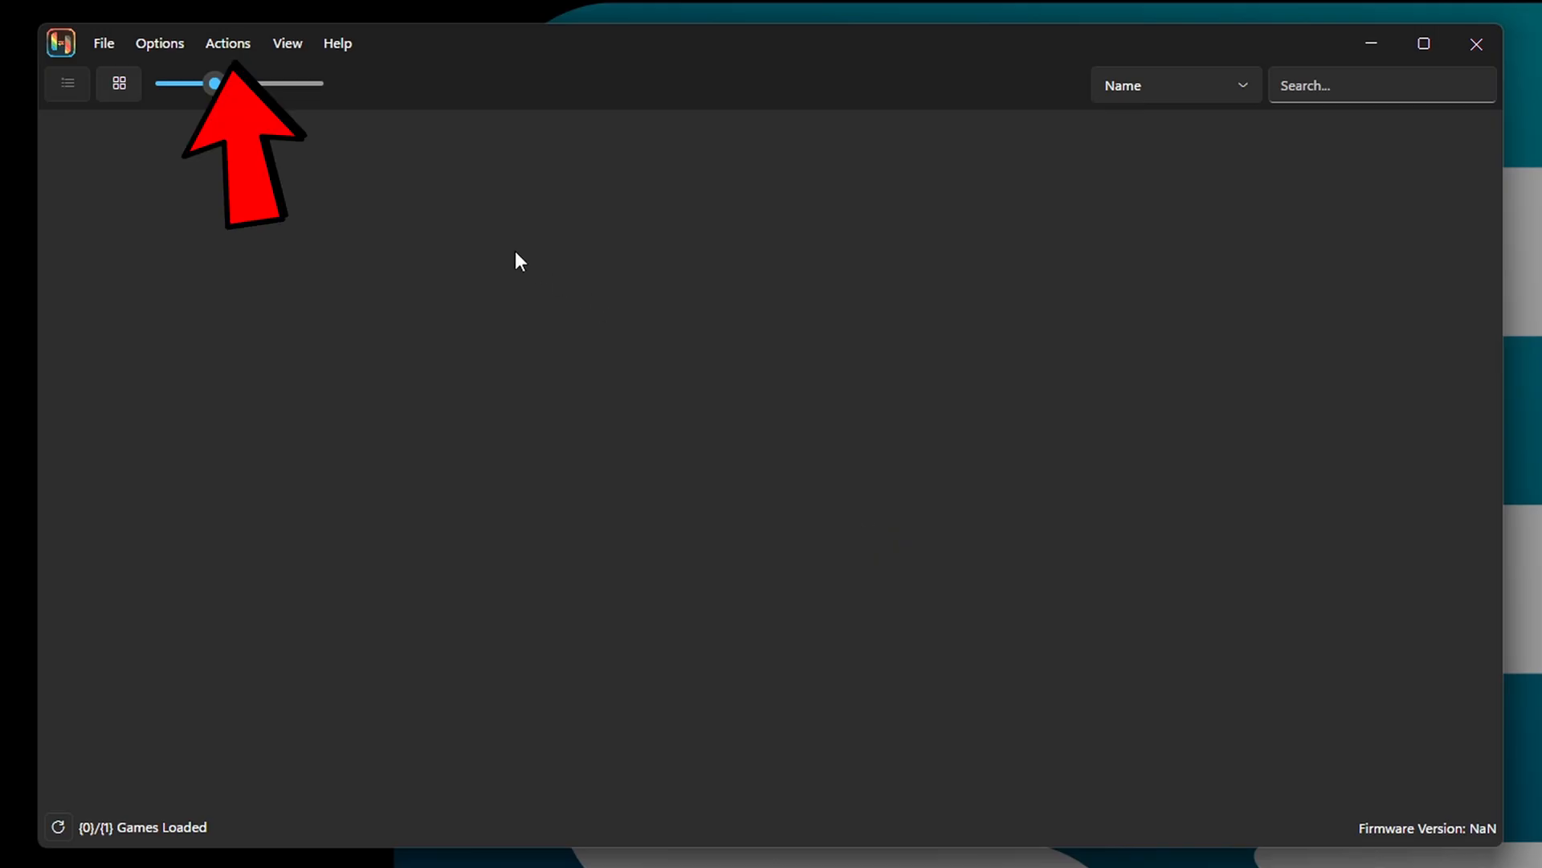
left_click(228, 43)
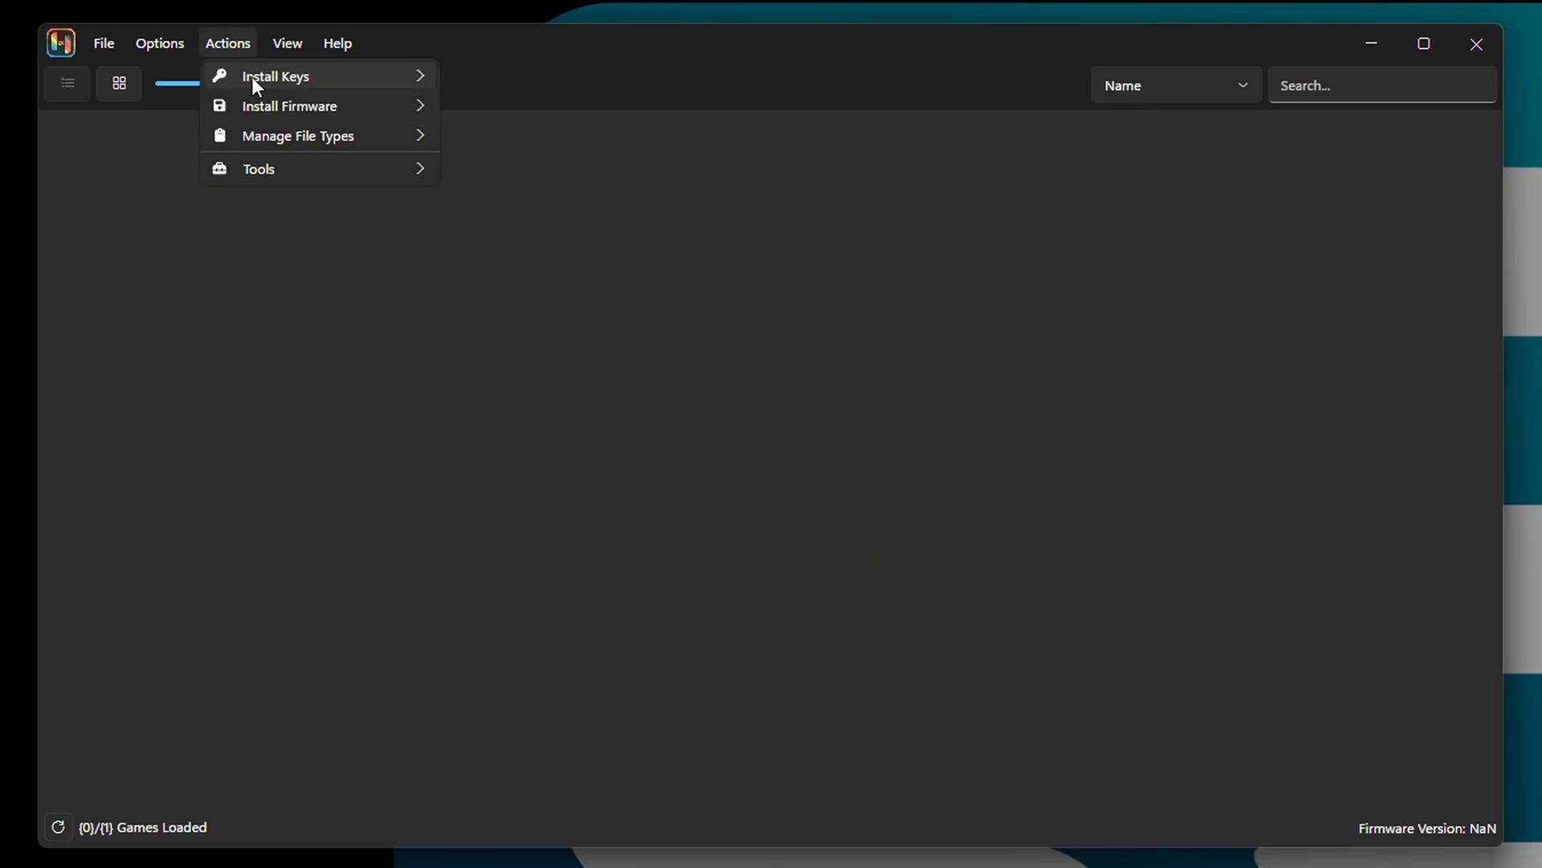
mouse_move(276, 76)
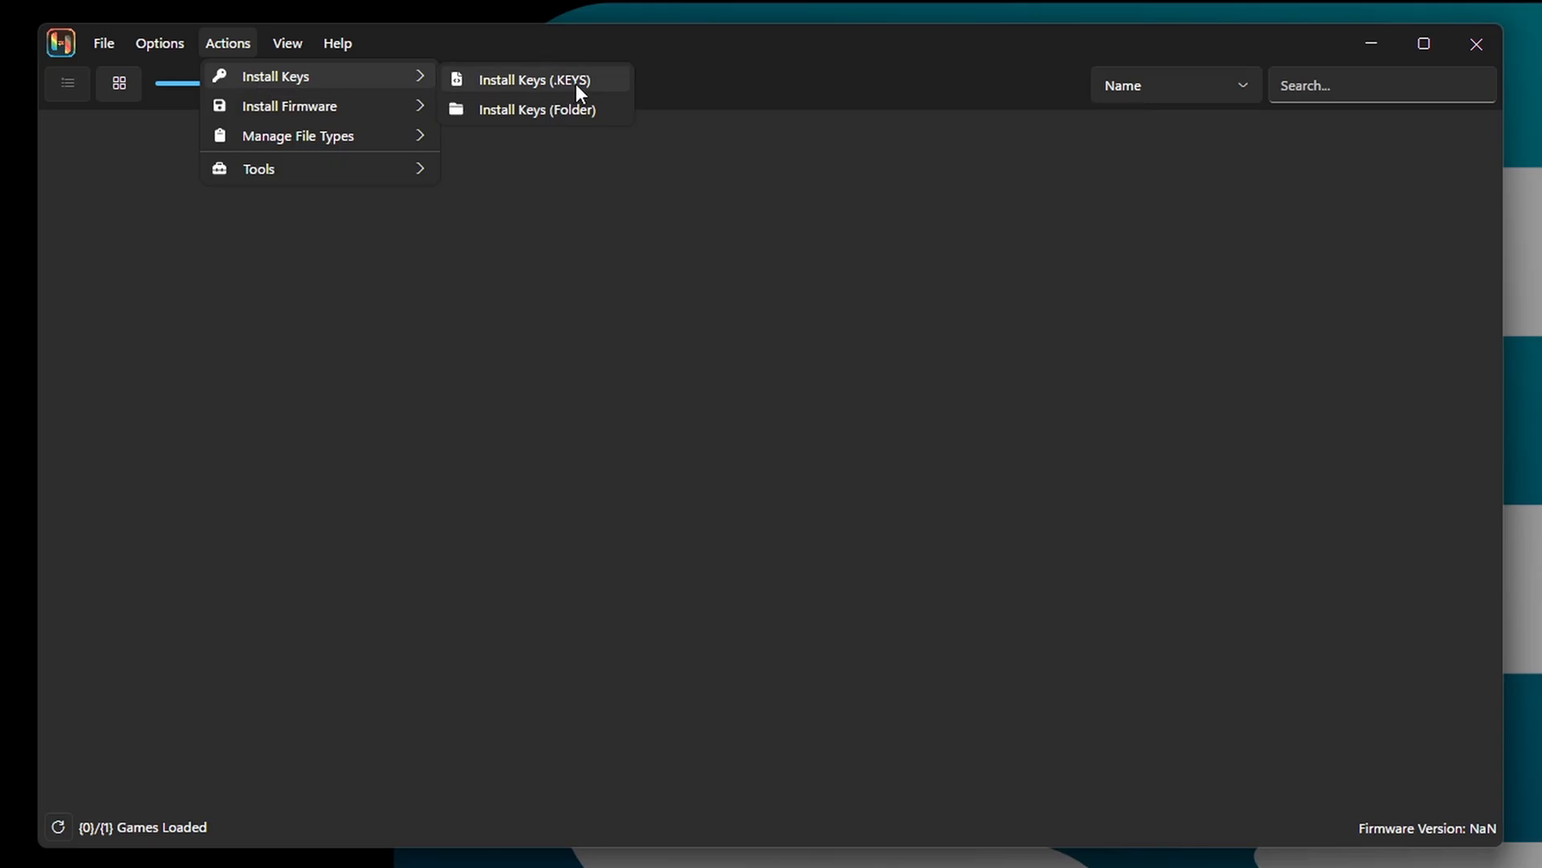
left_click(535, 80)
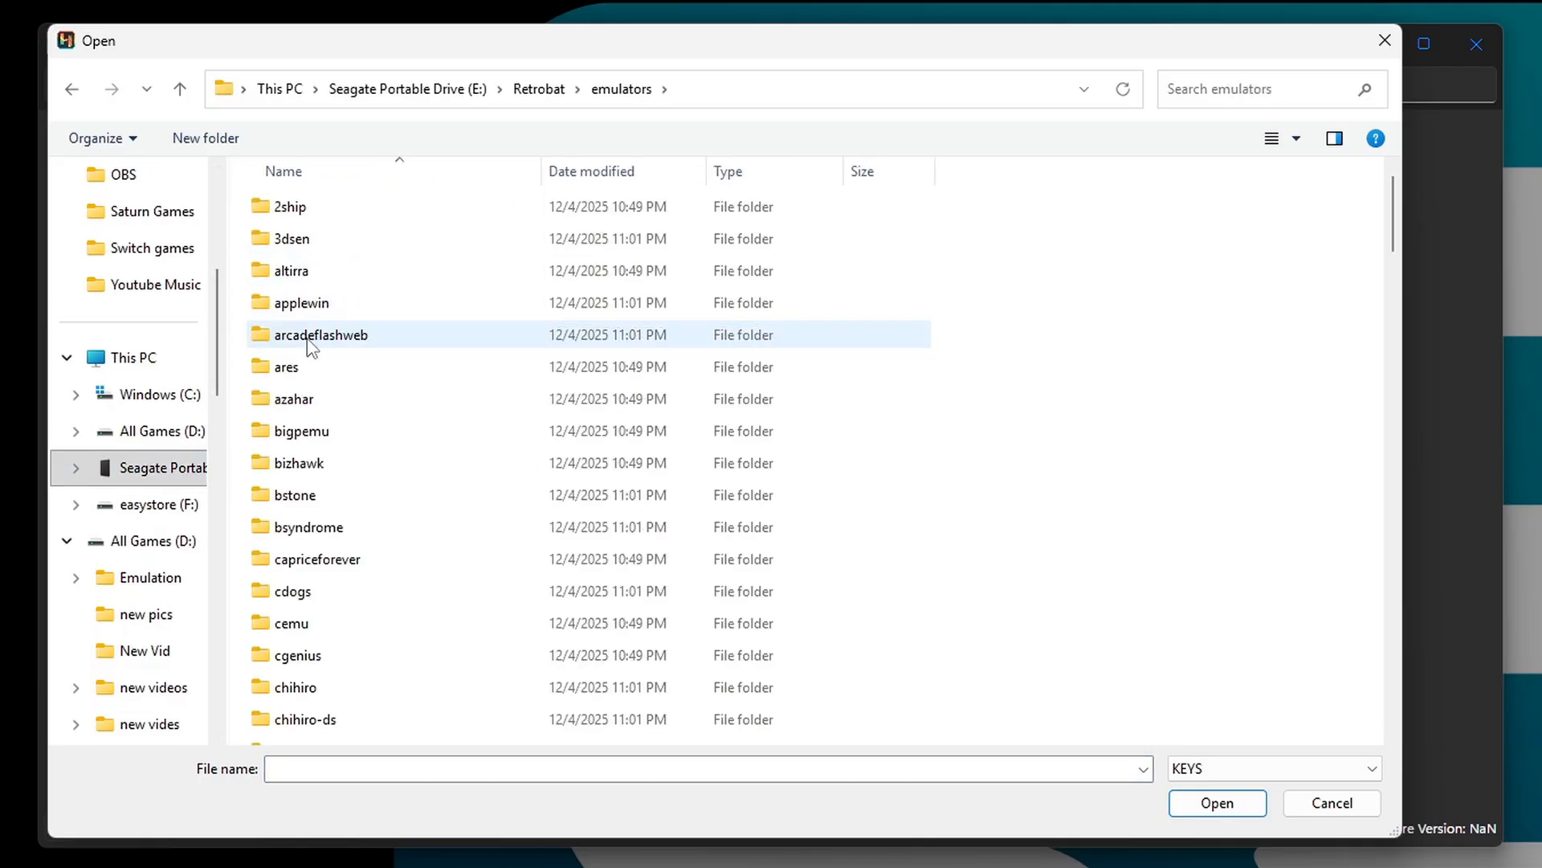
type("ryu")
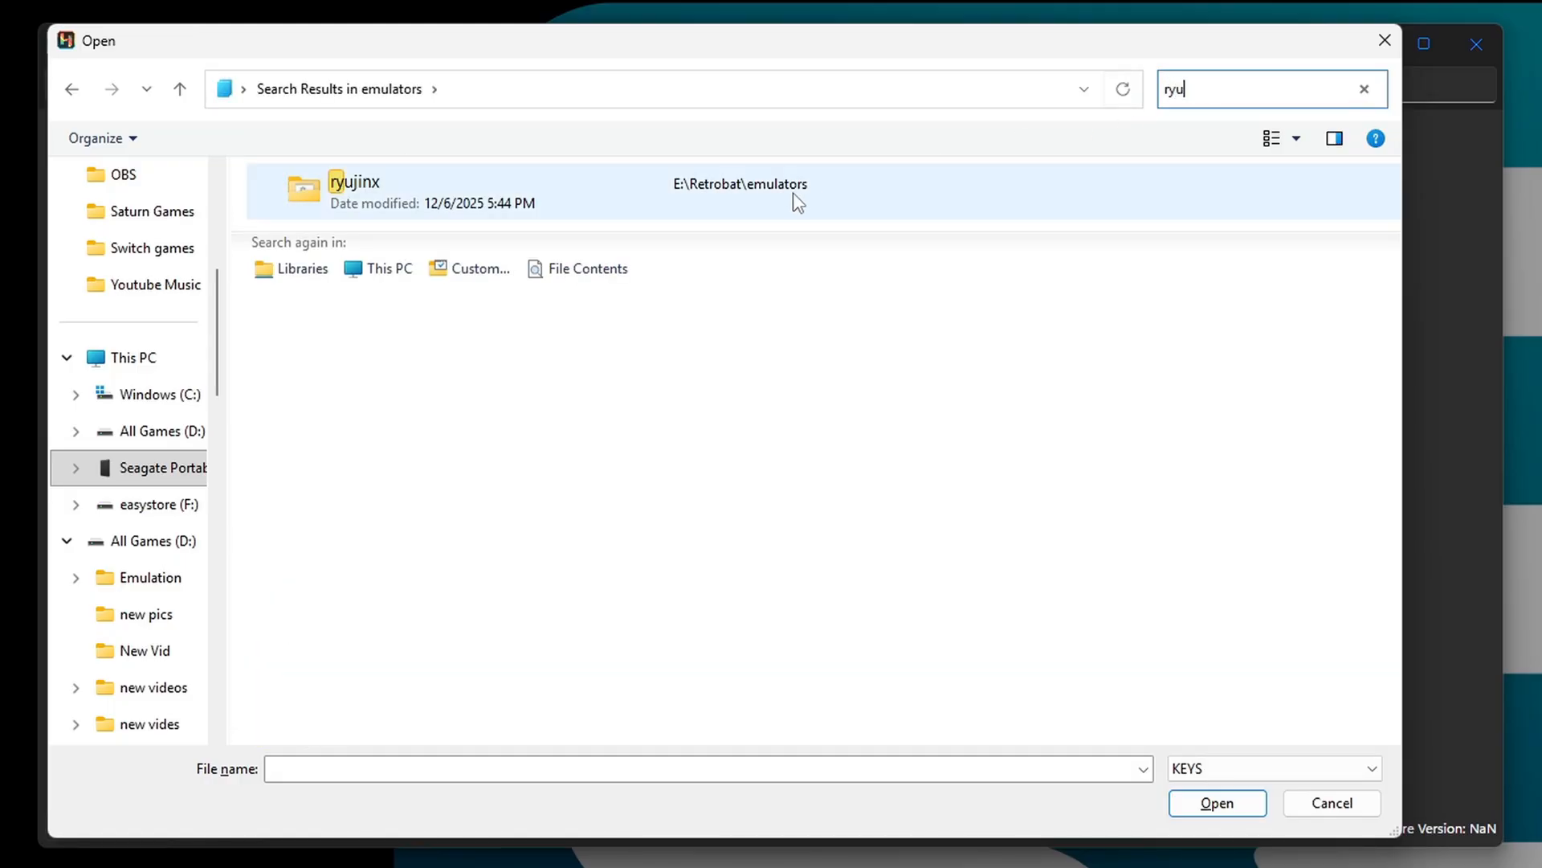
double_click(355, 192)
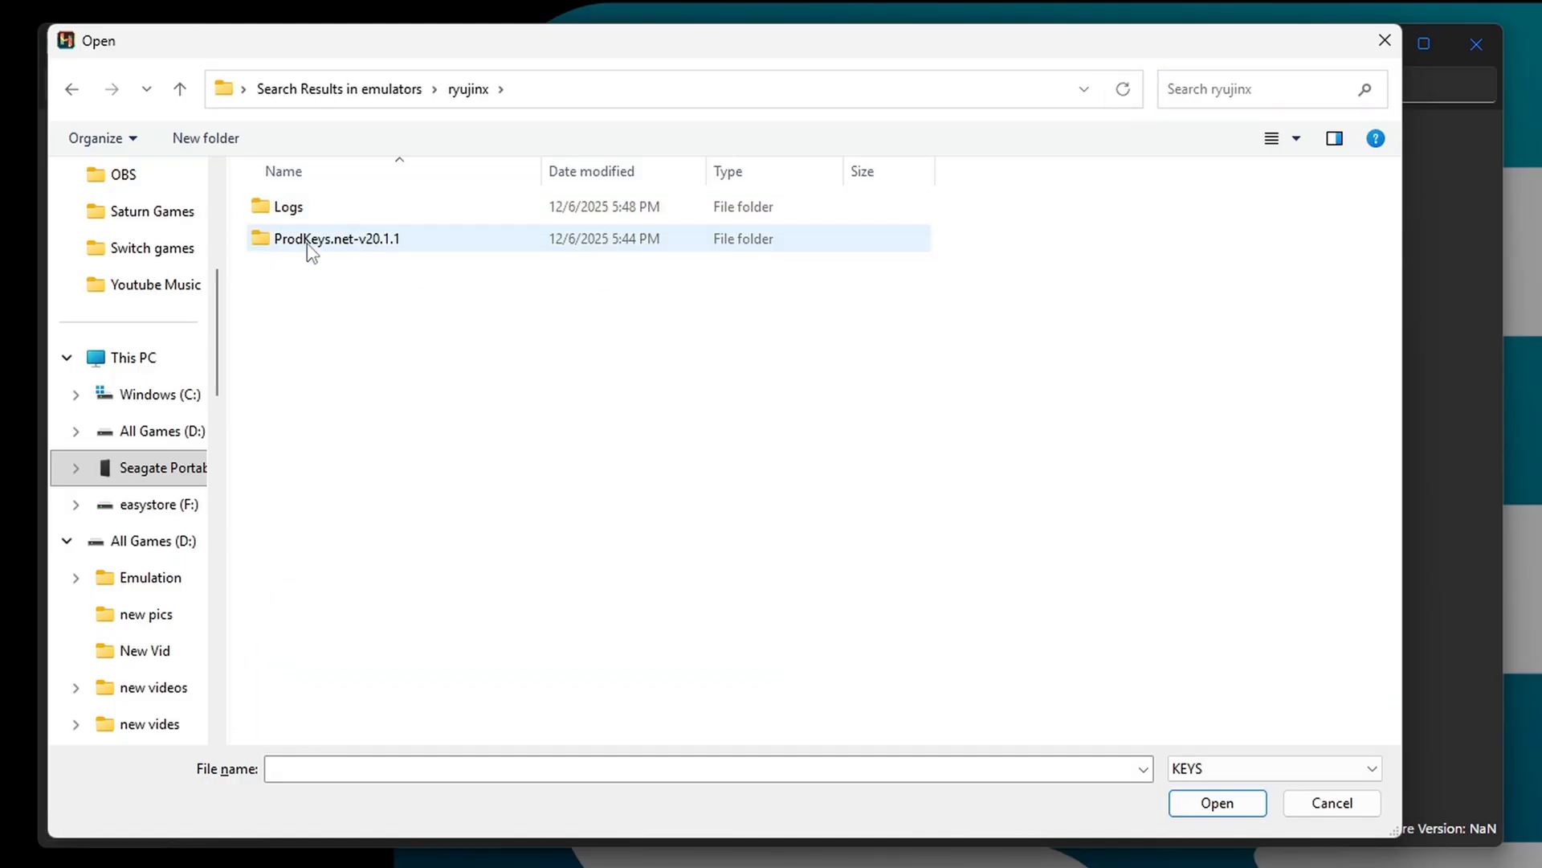
double_click(337, 237)
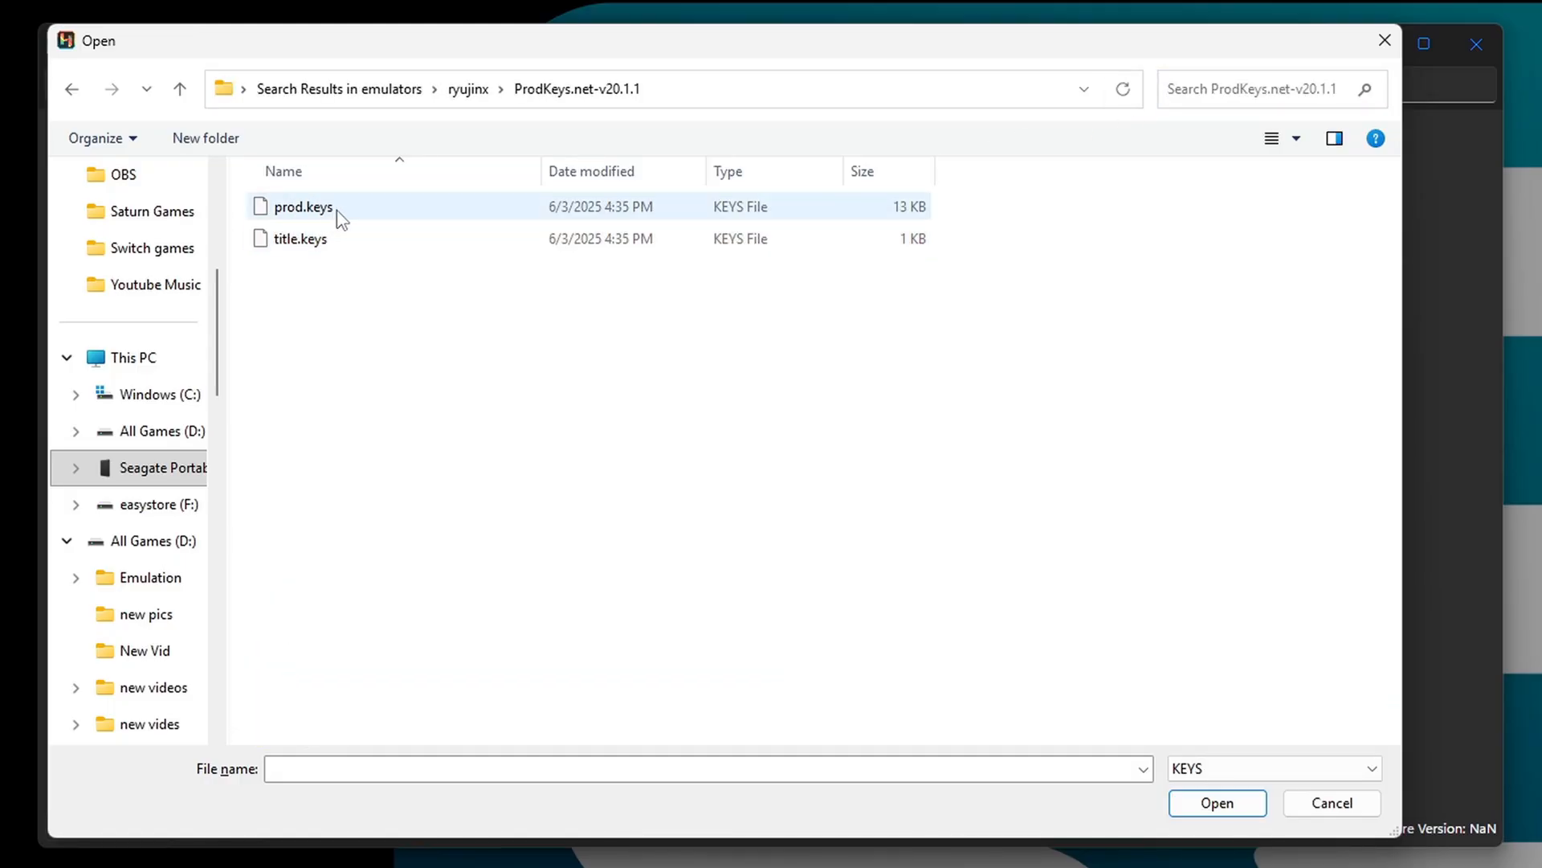
double_click(303, 206)
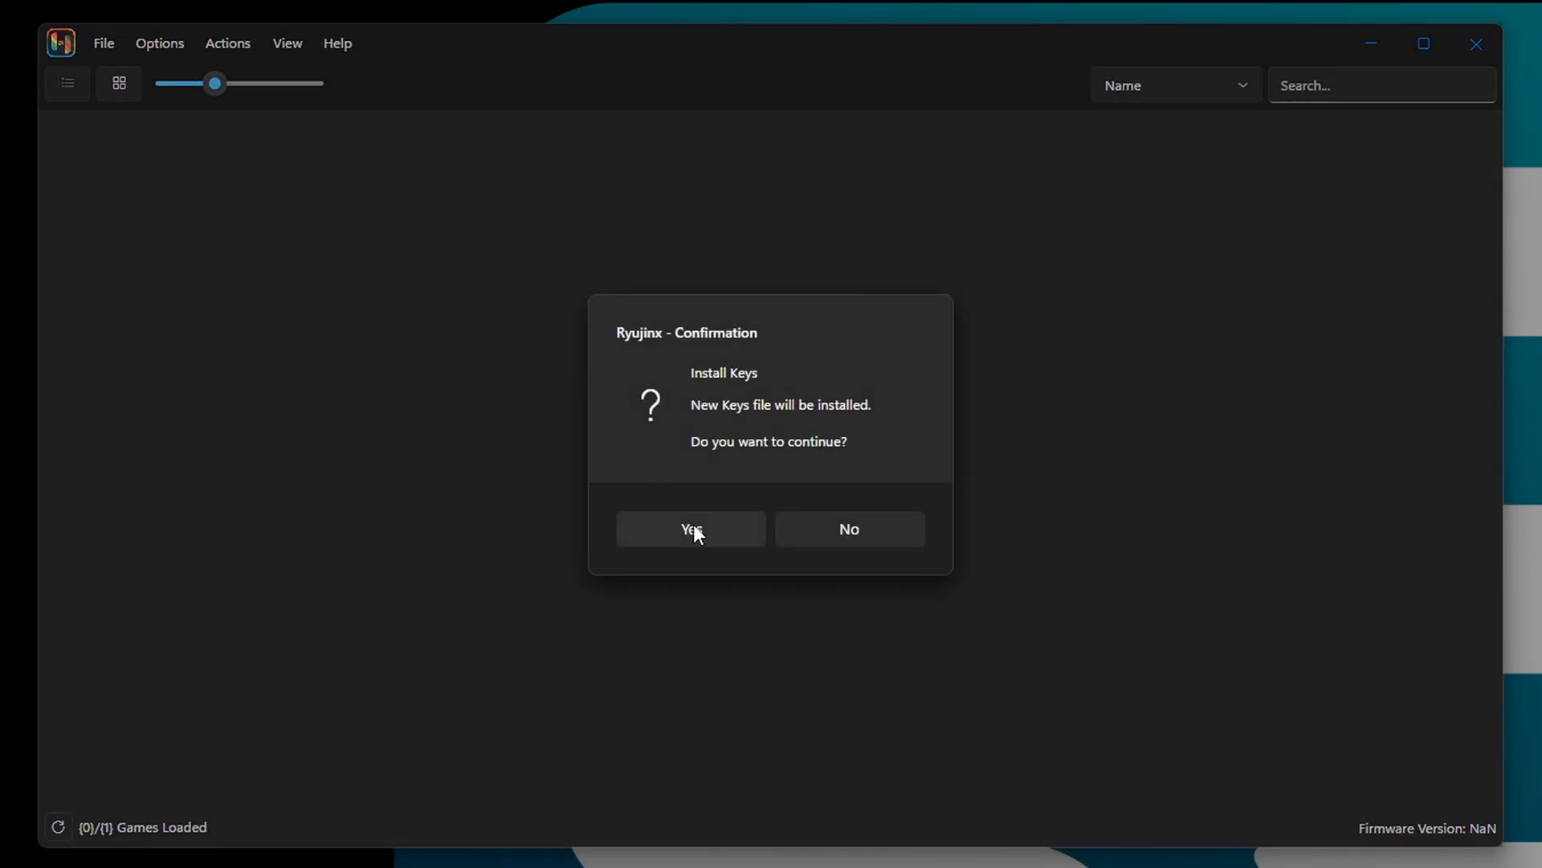
left_click(690, 529)
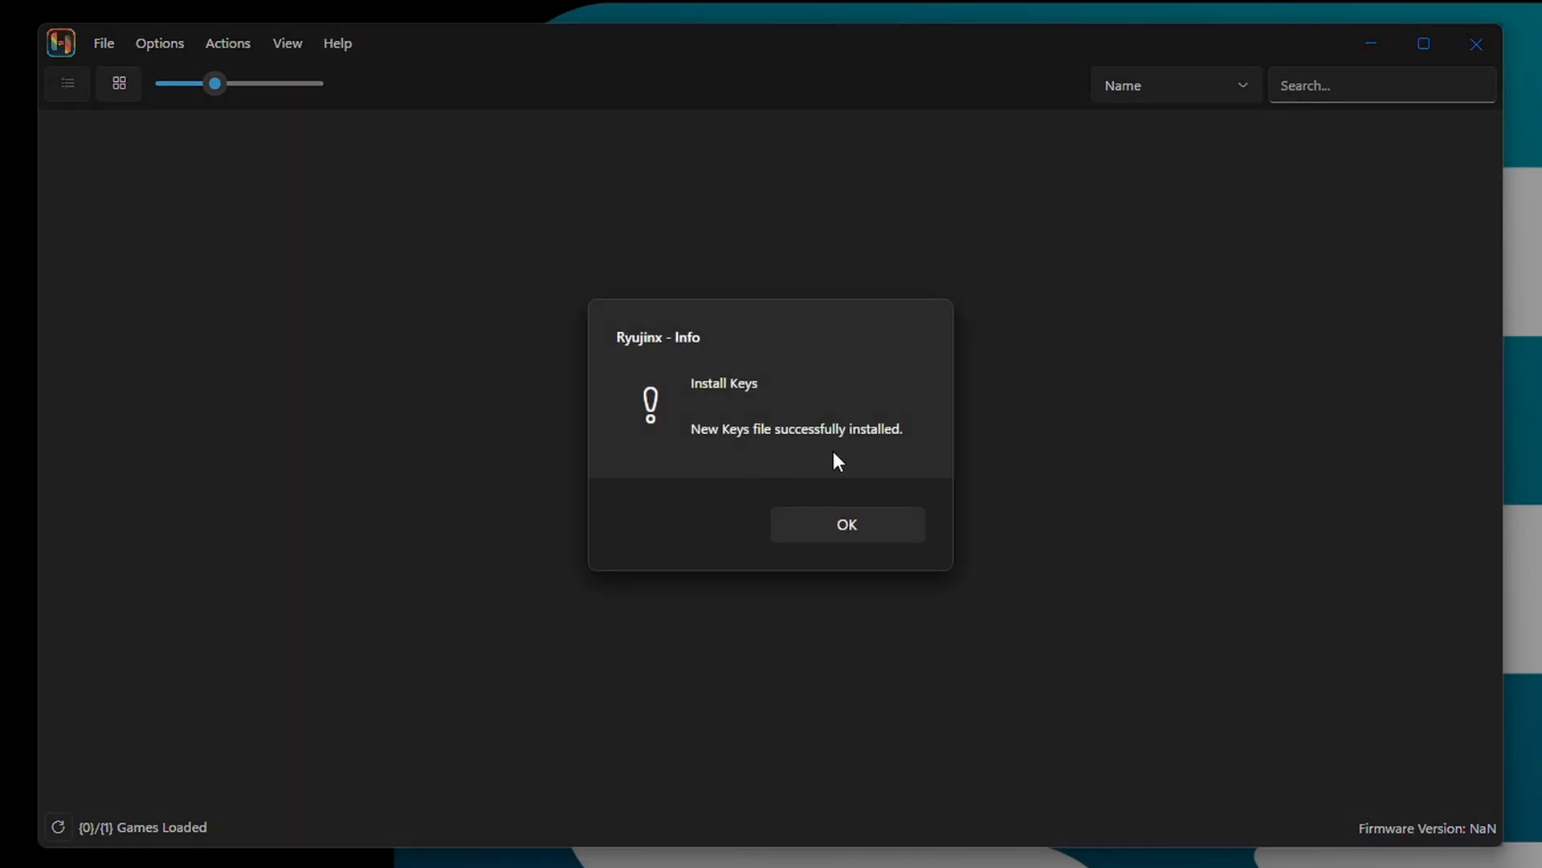
left_click(845, 523)
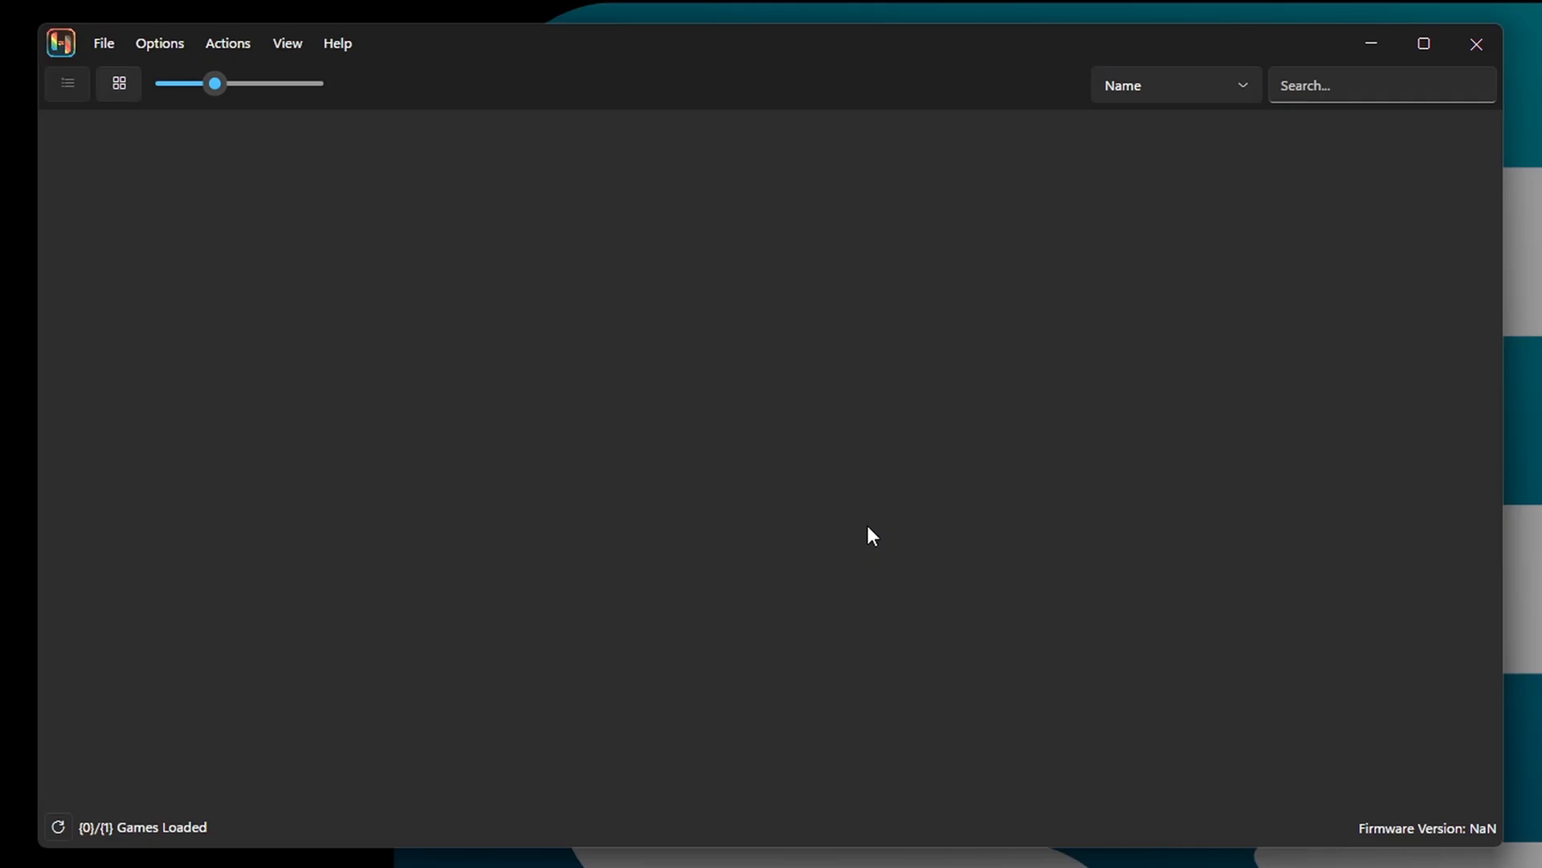
mouse_move(384, 243)
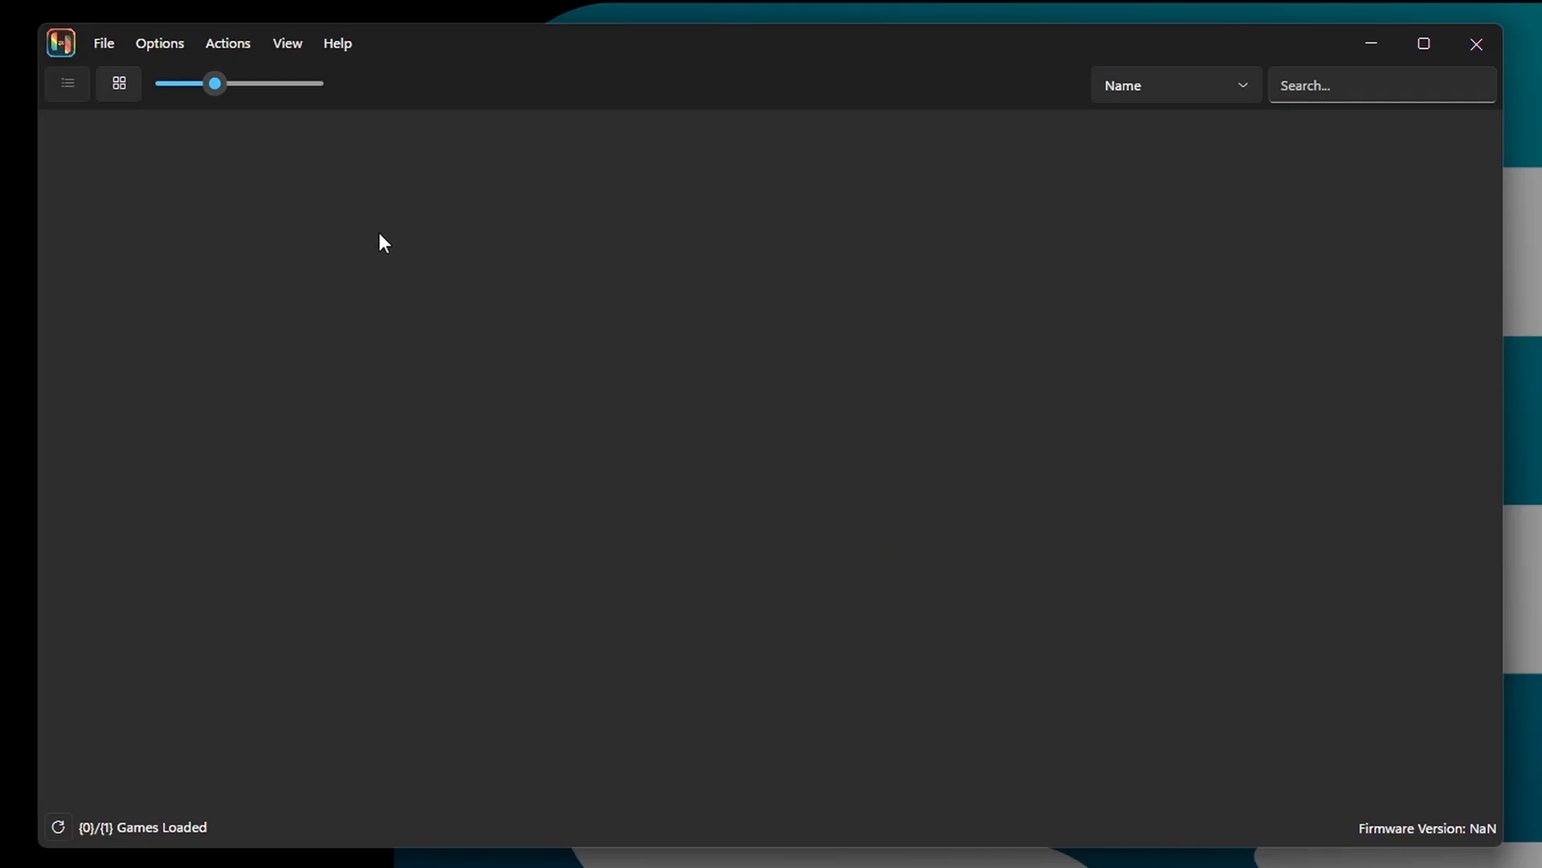
- Install Ryujinx firmware 20.1.0 from the Firmware.20.1.0 zip in the ryujinx folder
left_click(227, 44)
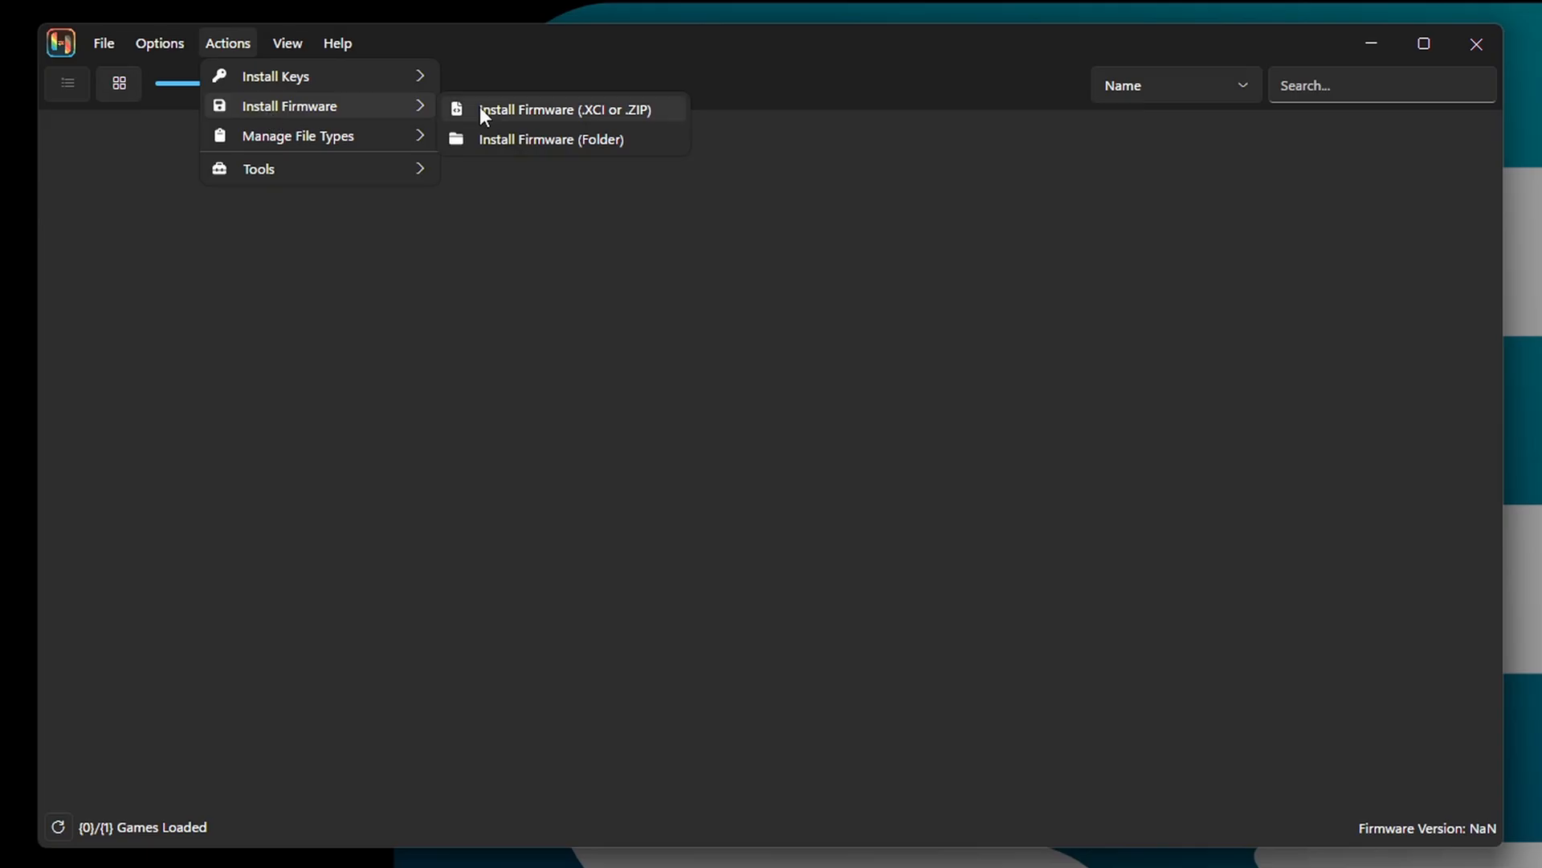
left_click(564, 109)
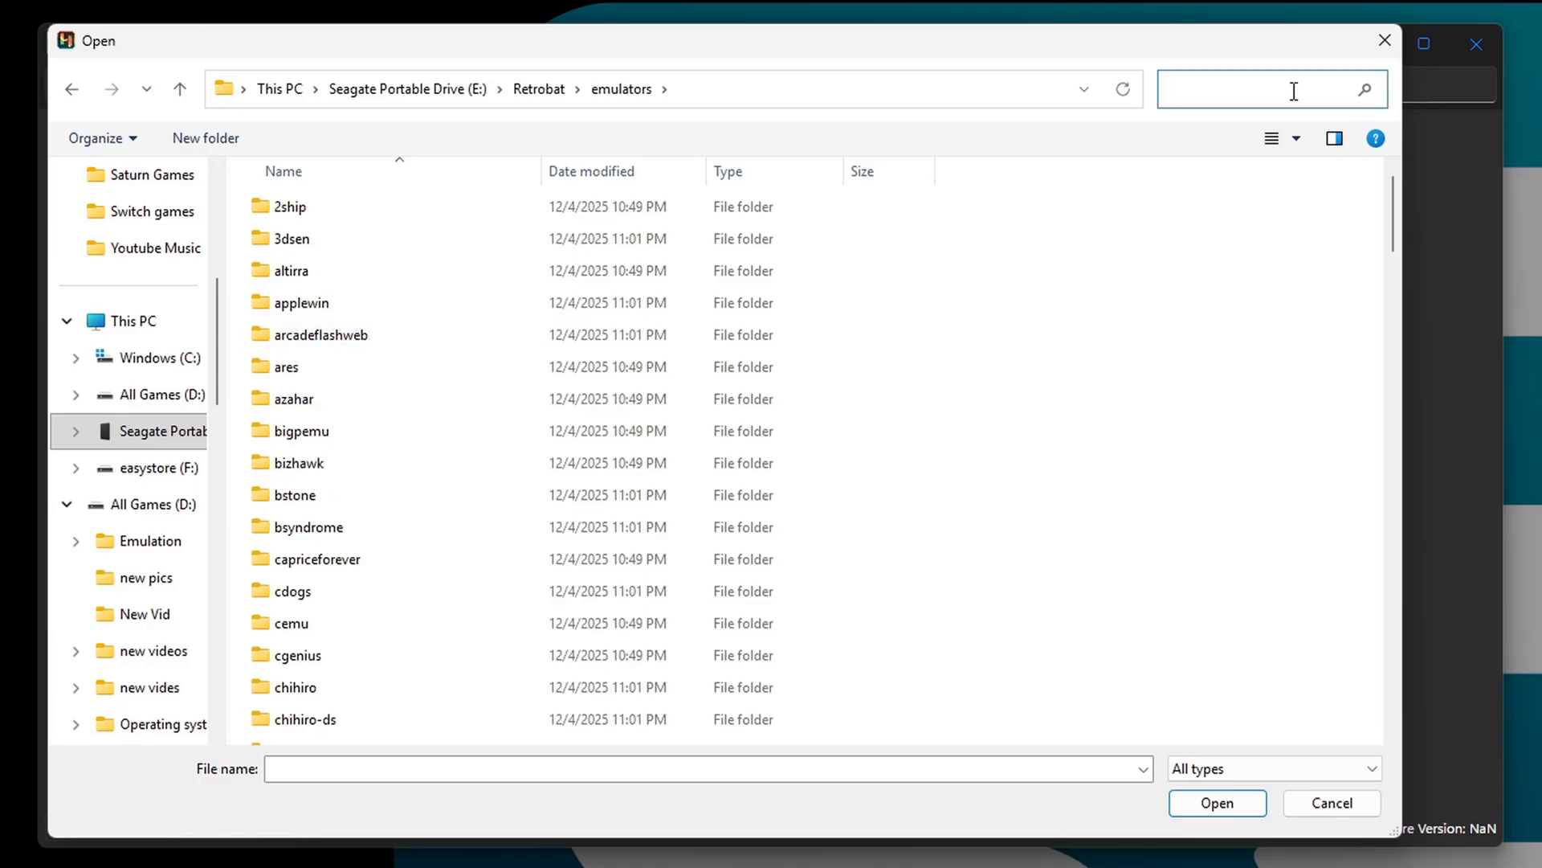
type("ryu")
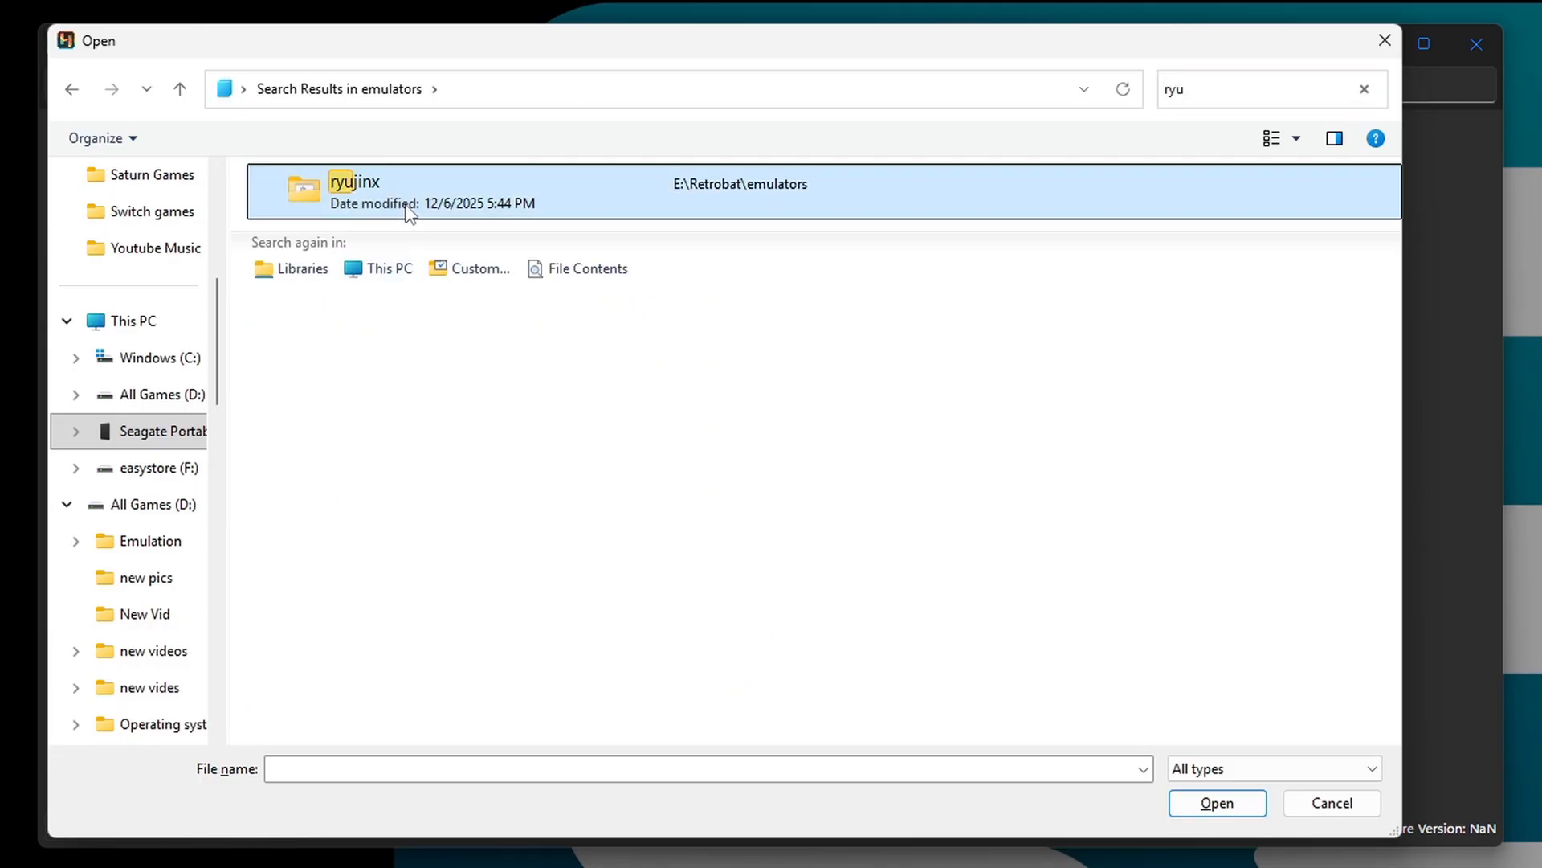
double_click(355, 183)
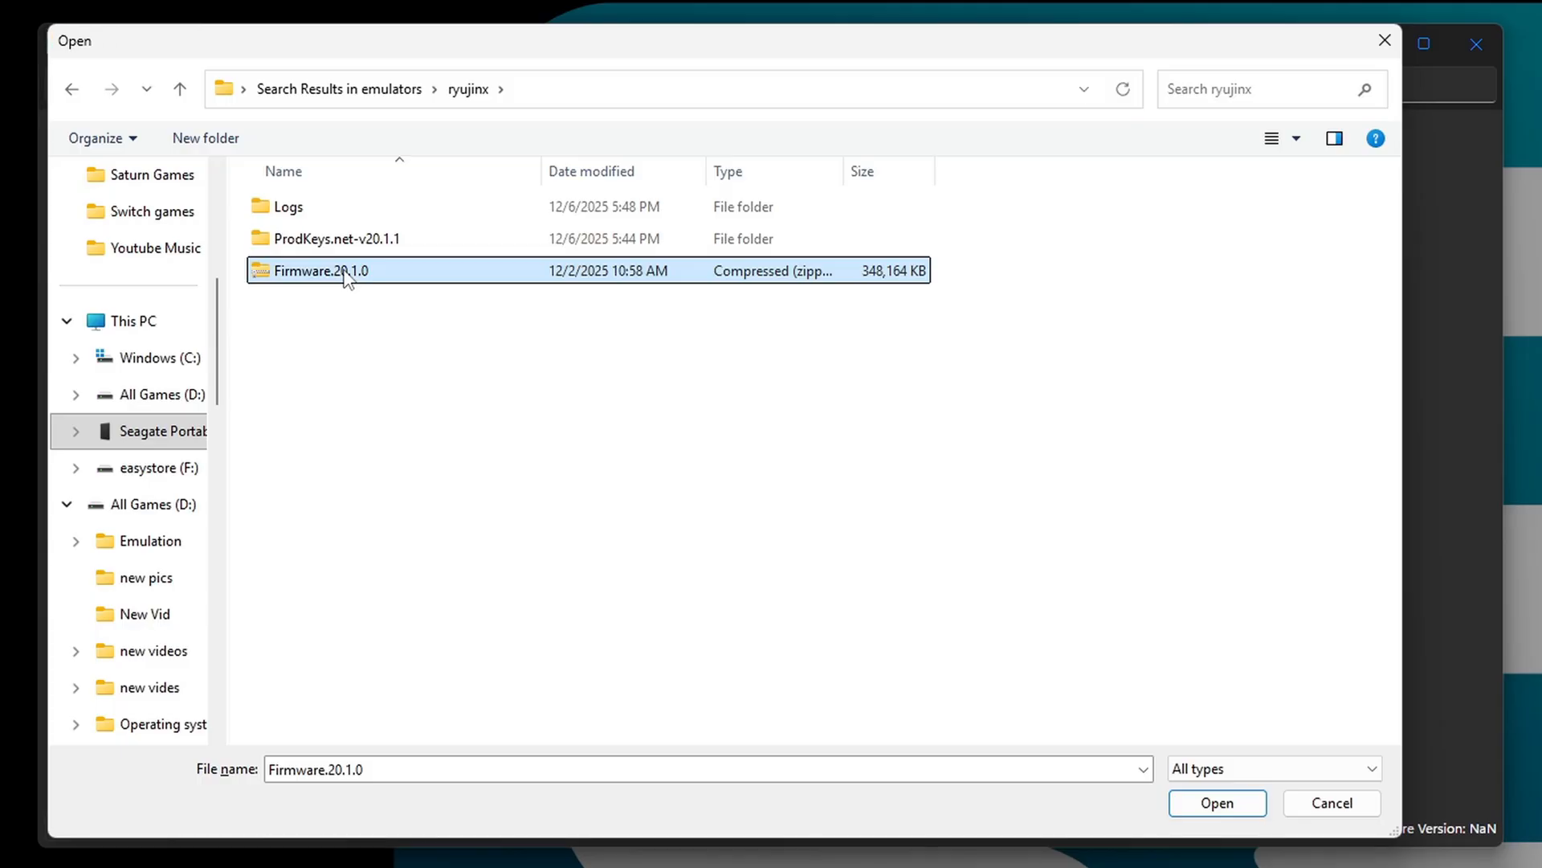
left_click(1216, 803)
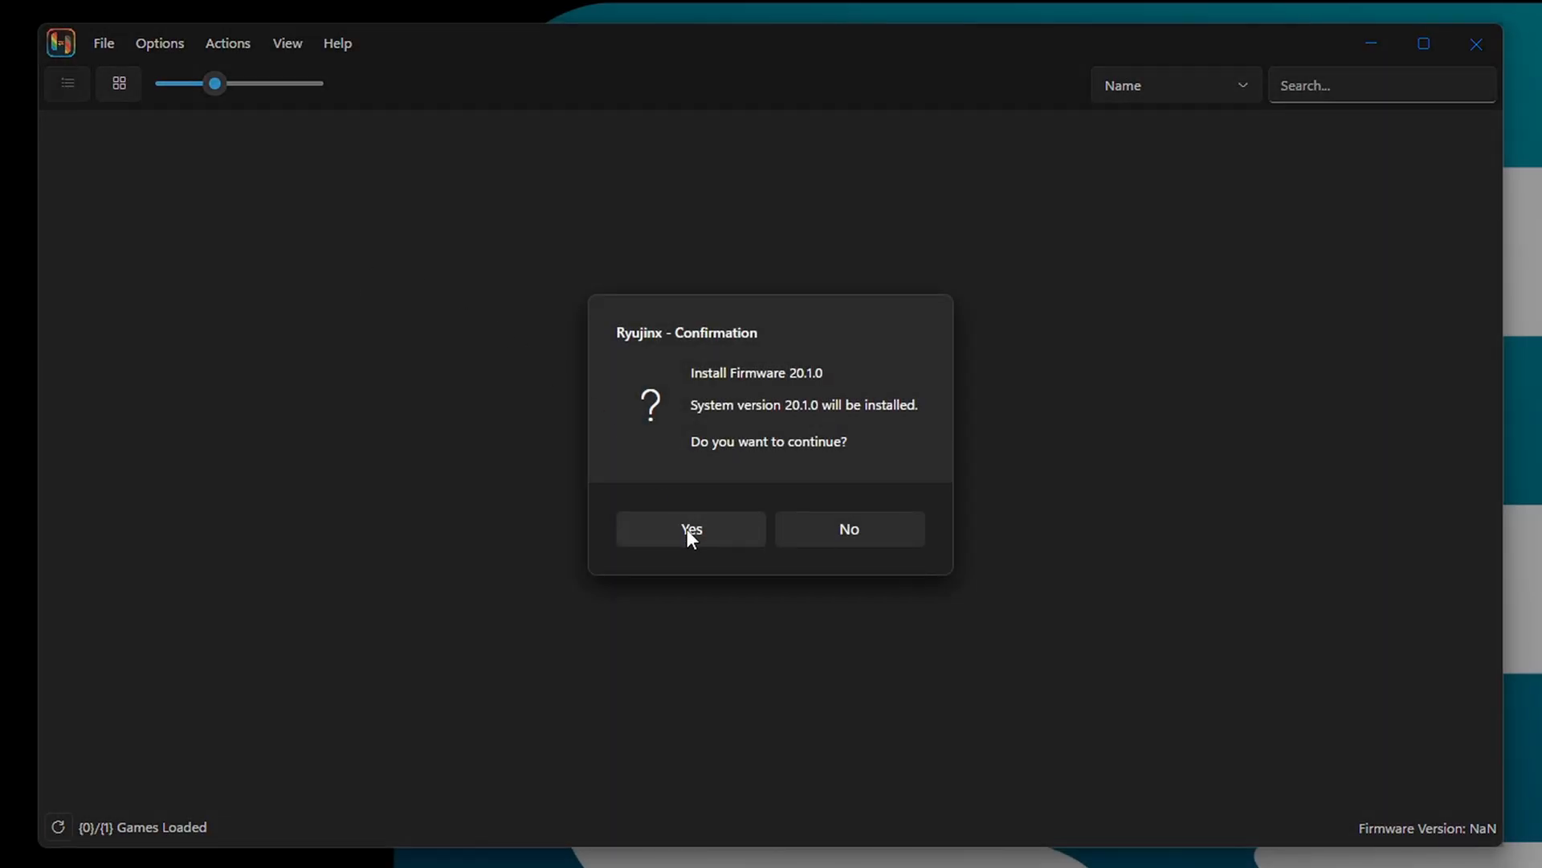
left_click(689, 528)
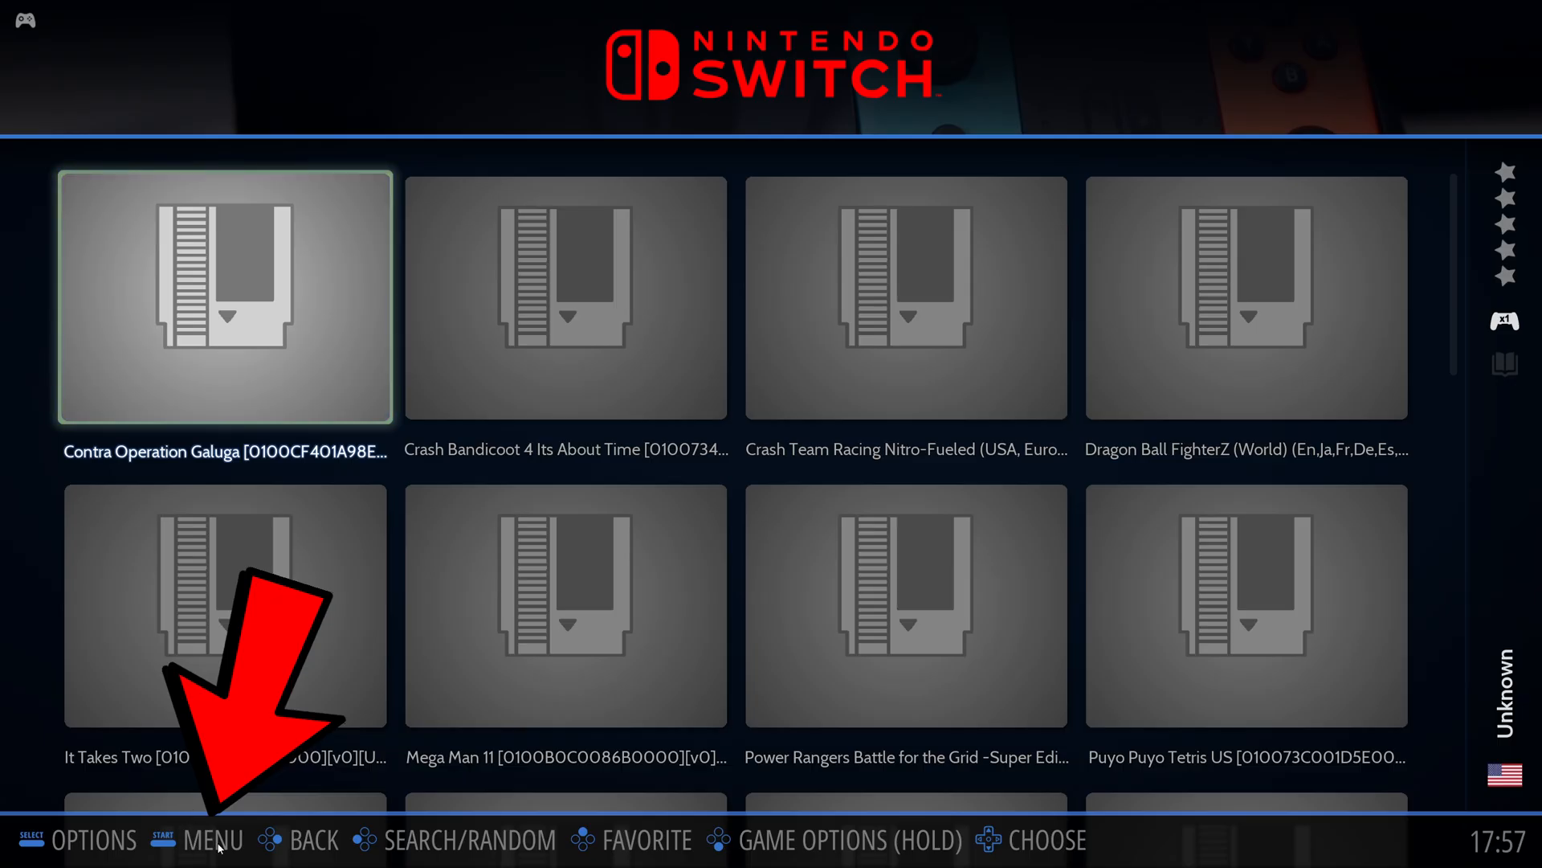
- Start a ScreenScraper scrape of the Switch games from the Scraper's Scrape tab
left_click(212, 840)
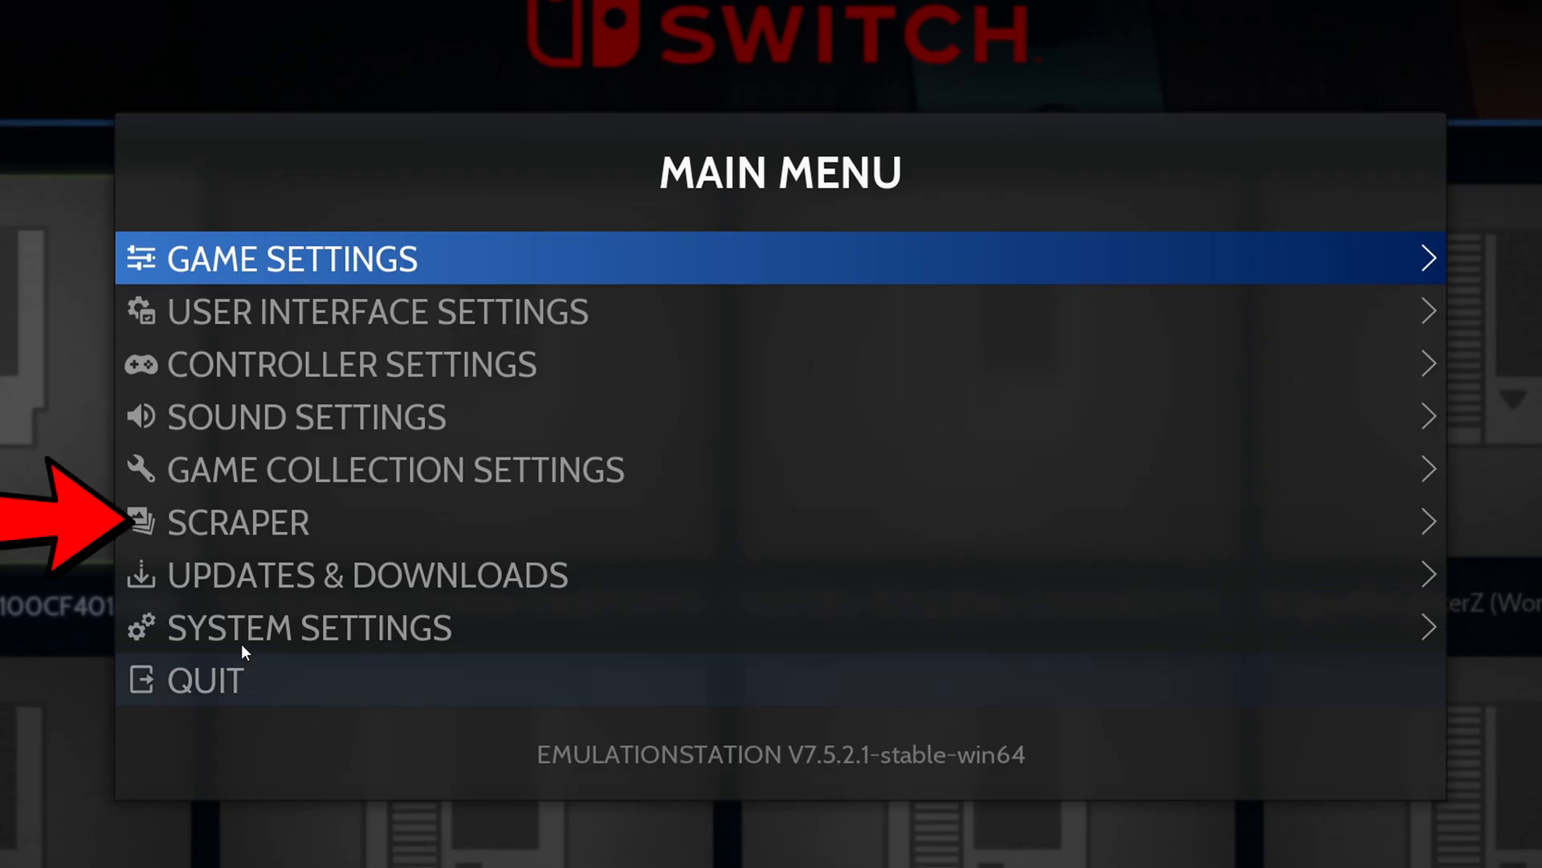
left_click(236, 523)
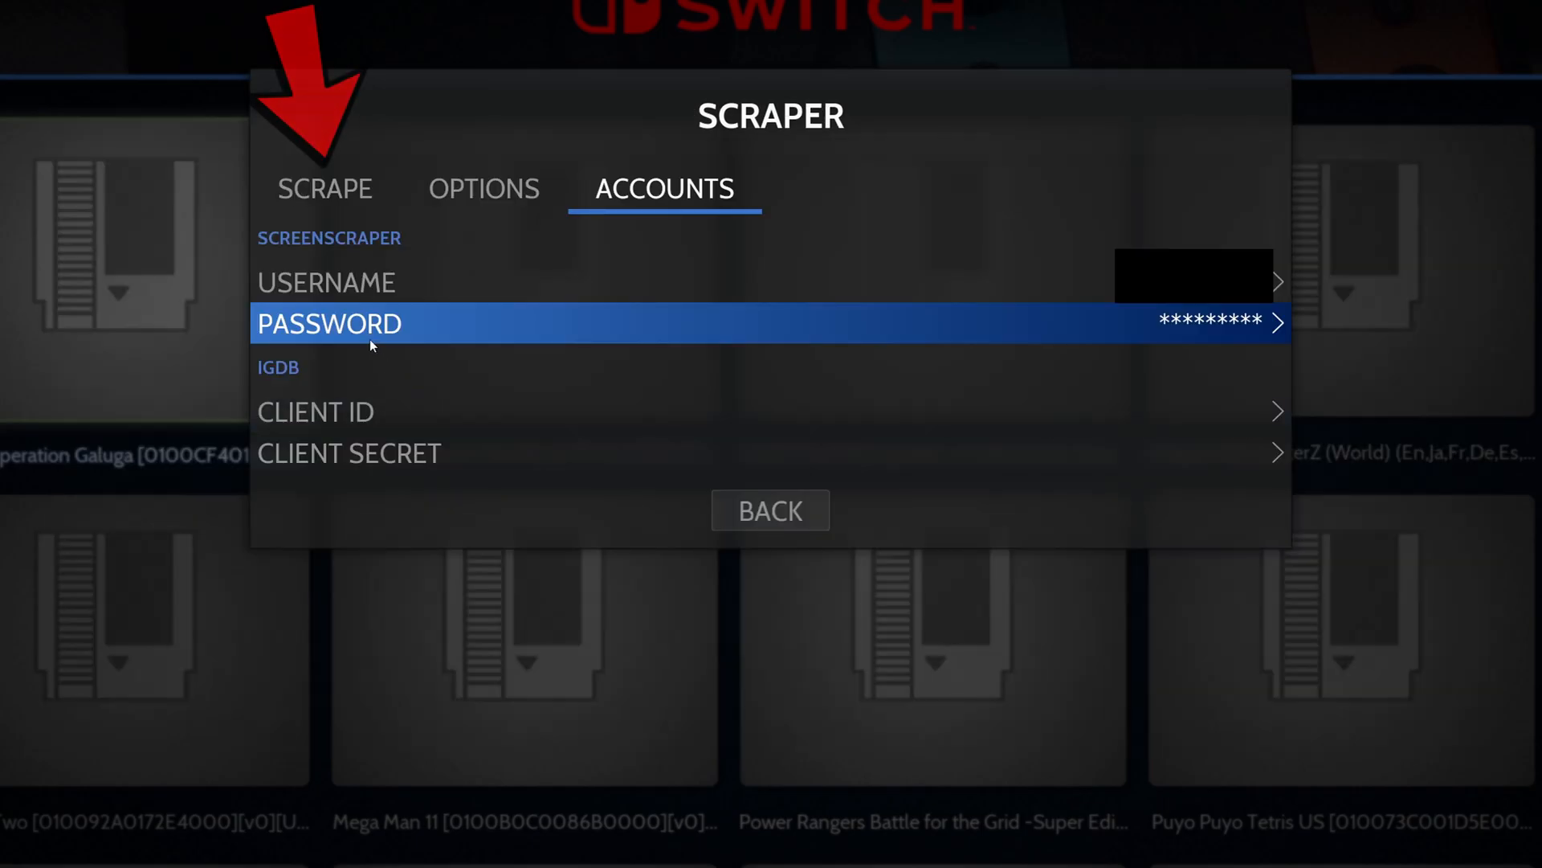
left_click(323, 188)
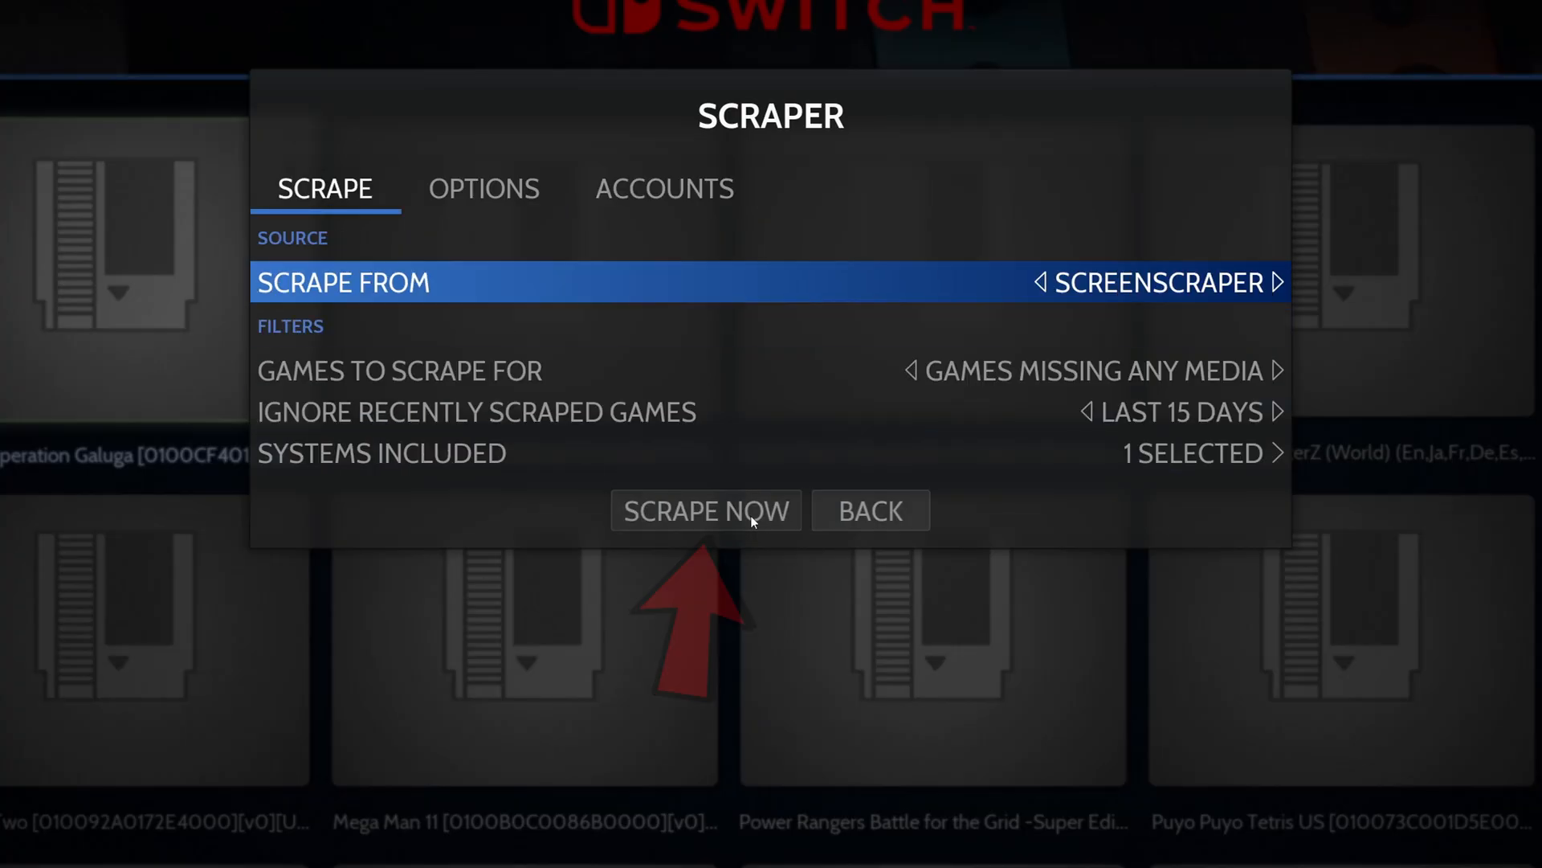
left_click(705, 510)
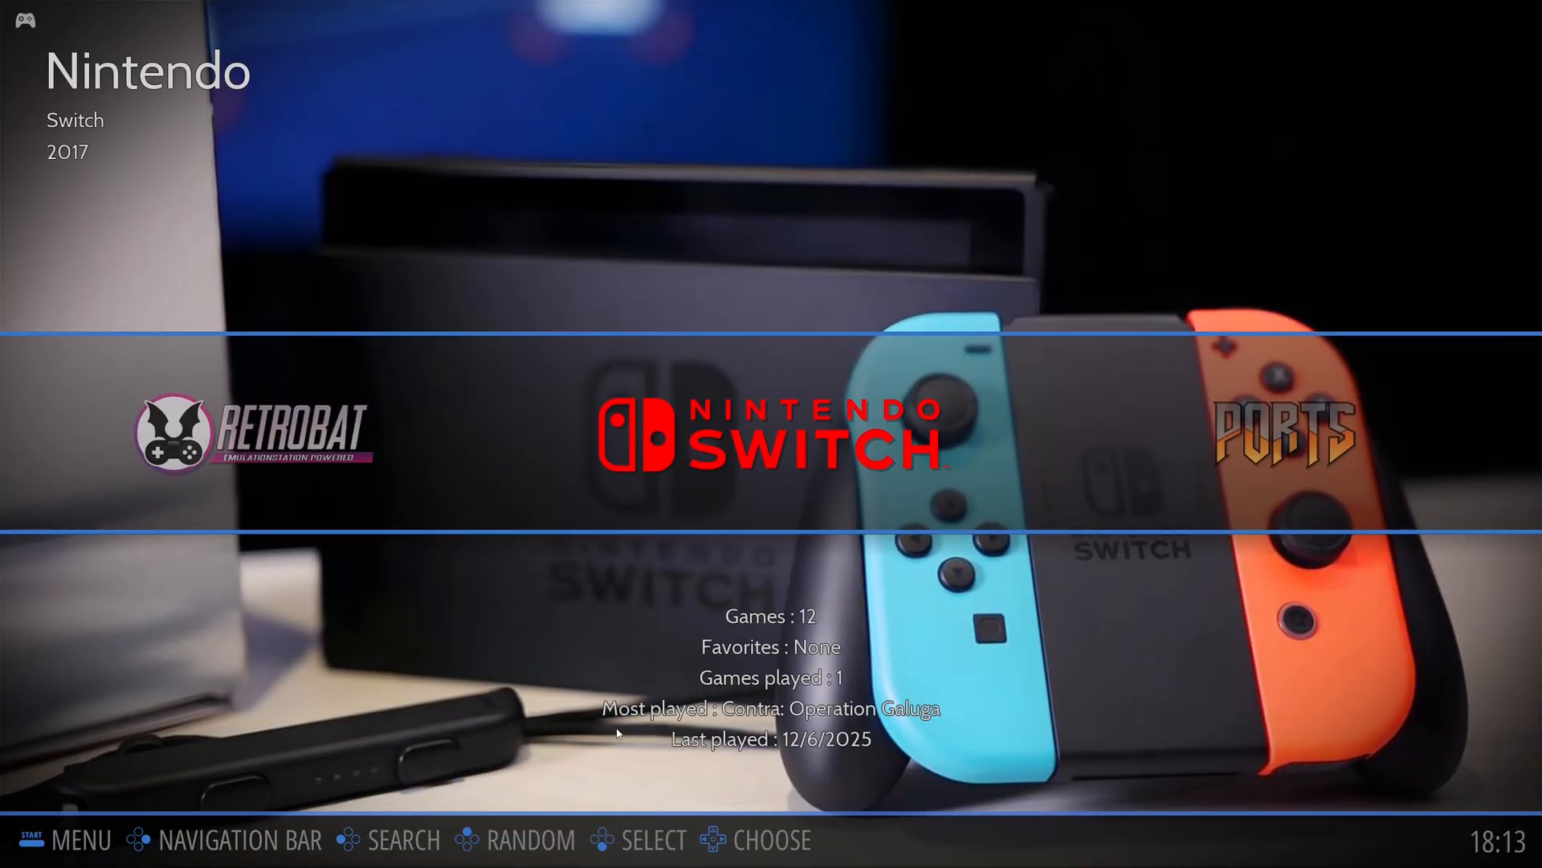
- Enter the Switch list, then install RVGM from Updates & Downloads > Themes
key("Enter")
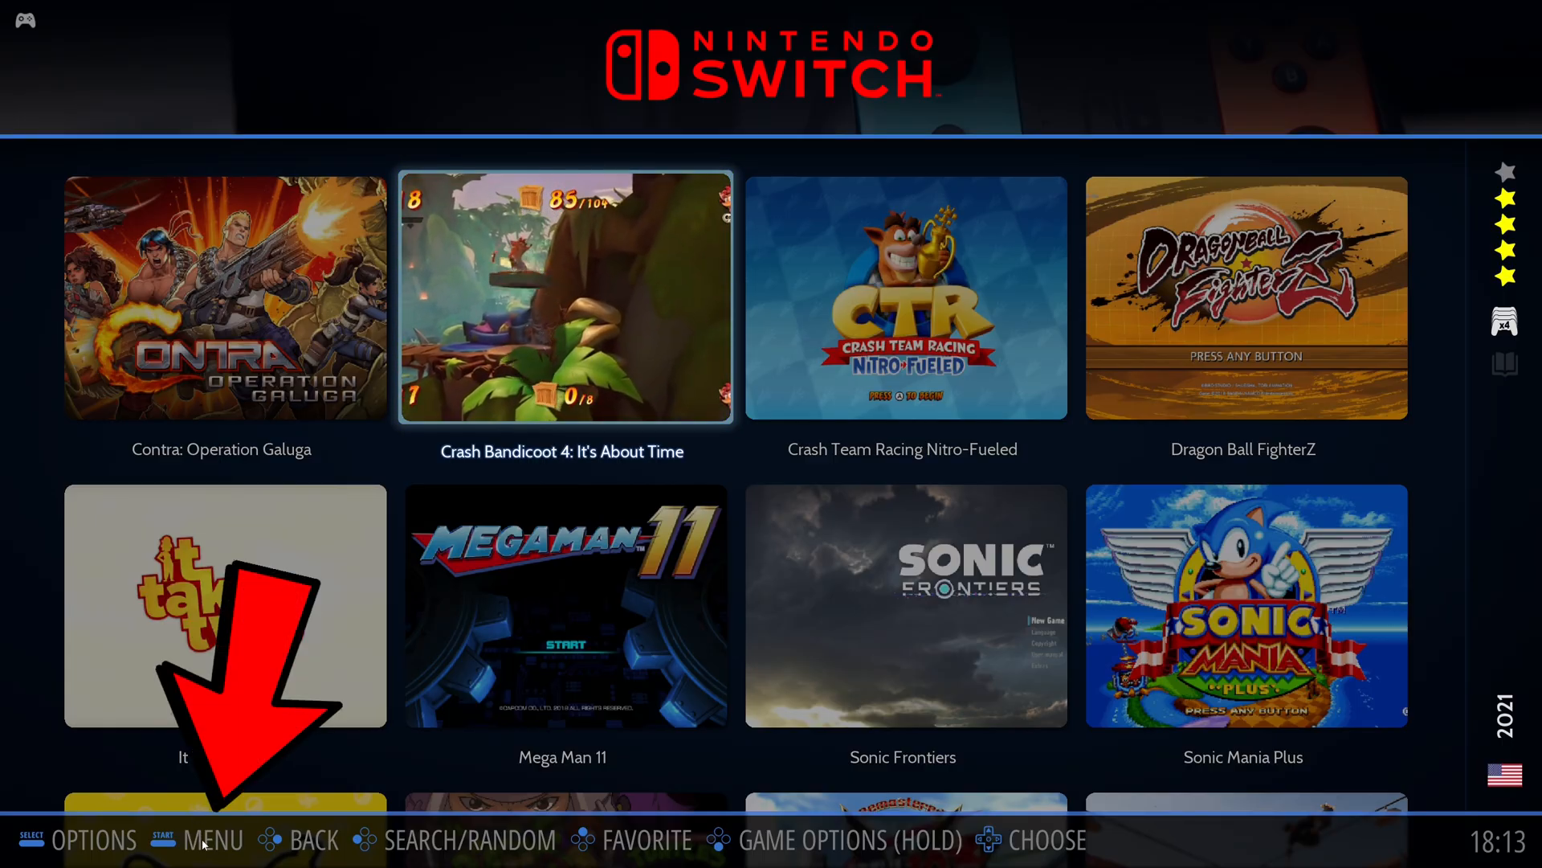
left_click(210, 840)
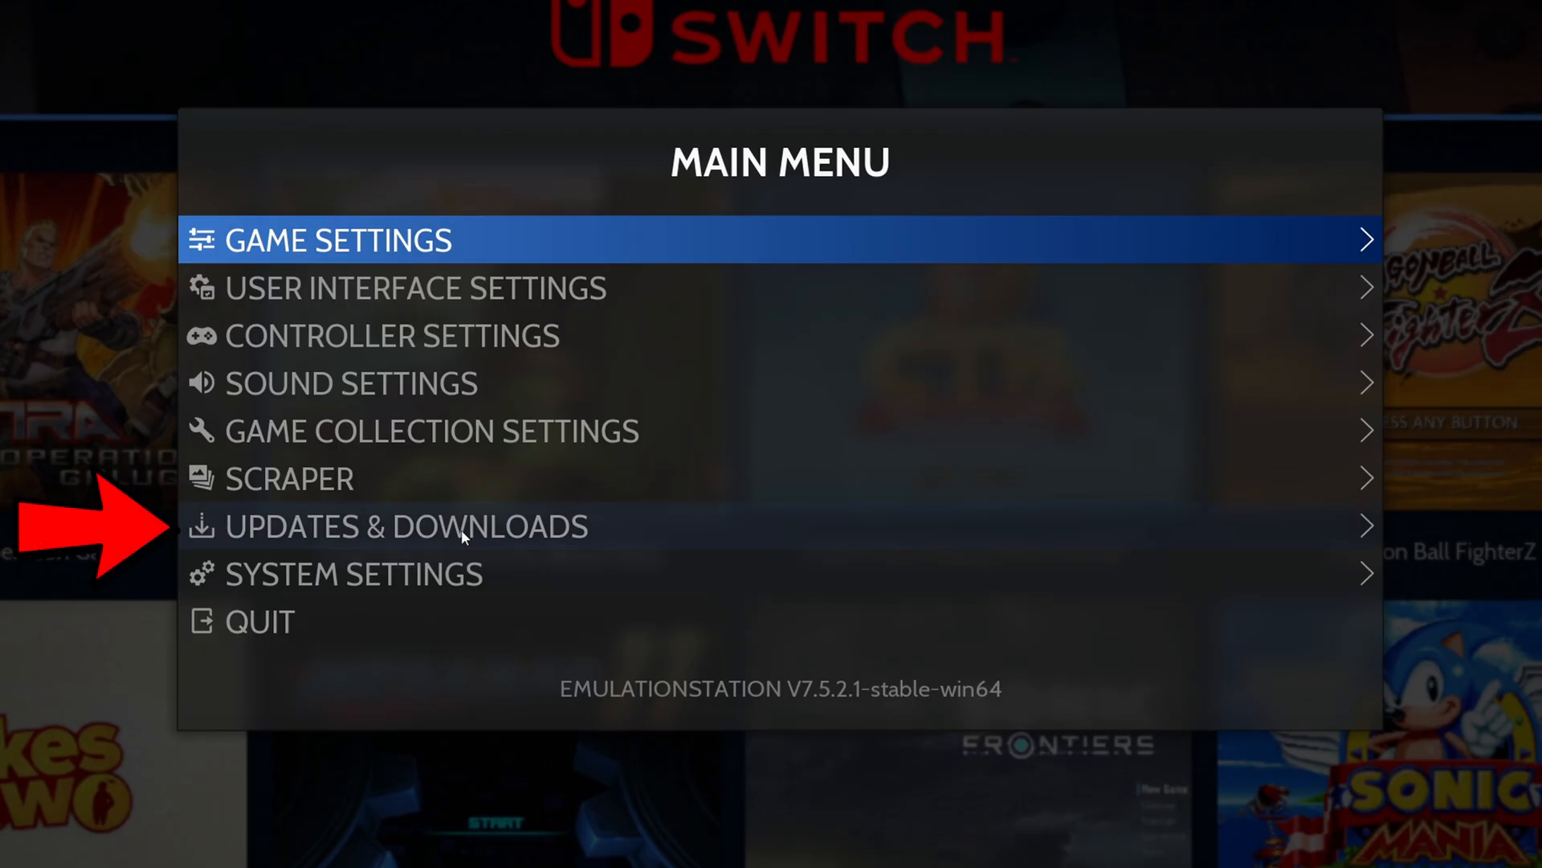
left_click(403, 526)
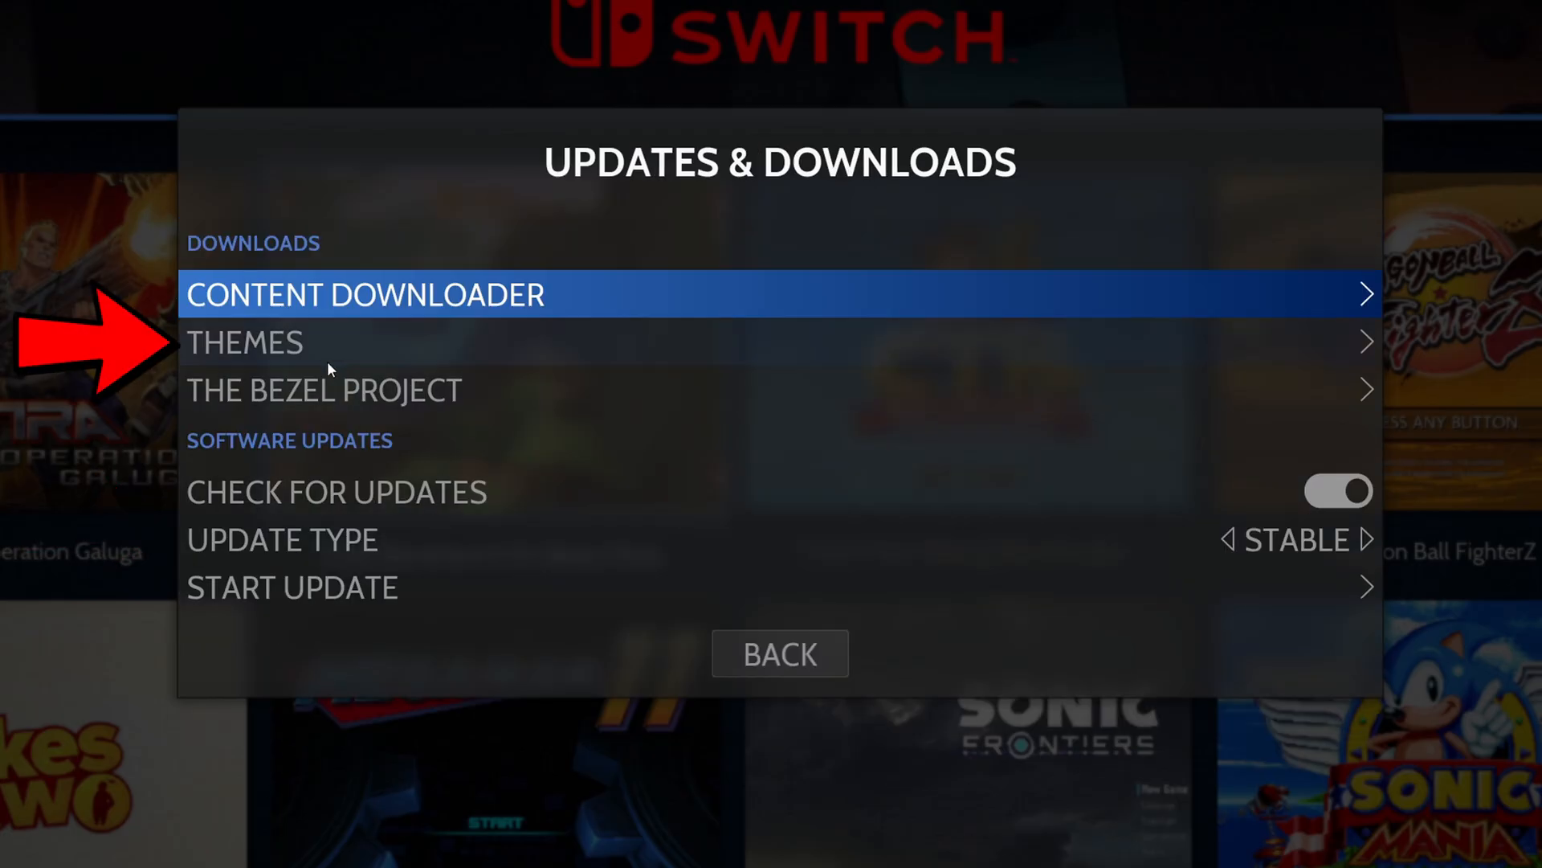
left_click(245, 341)
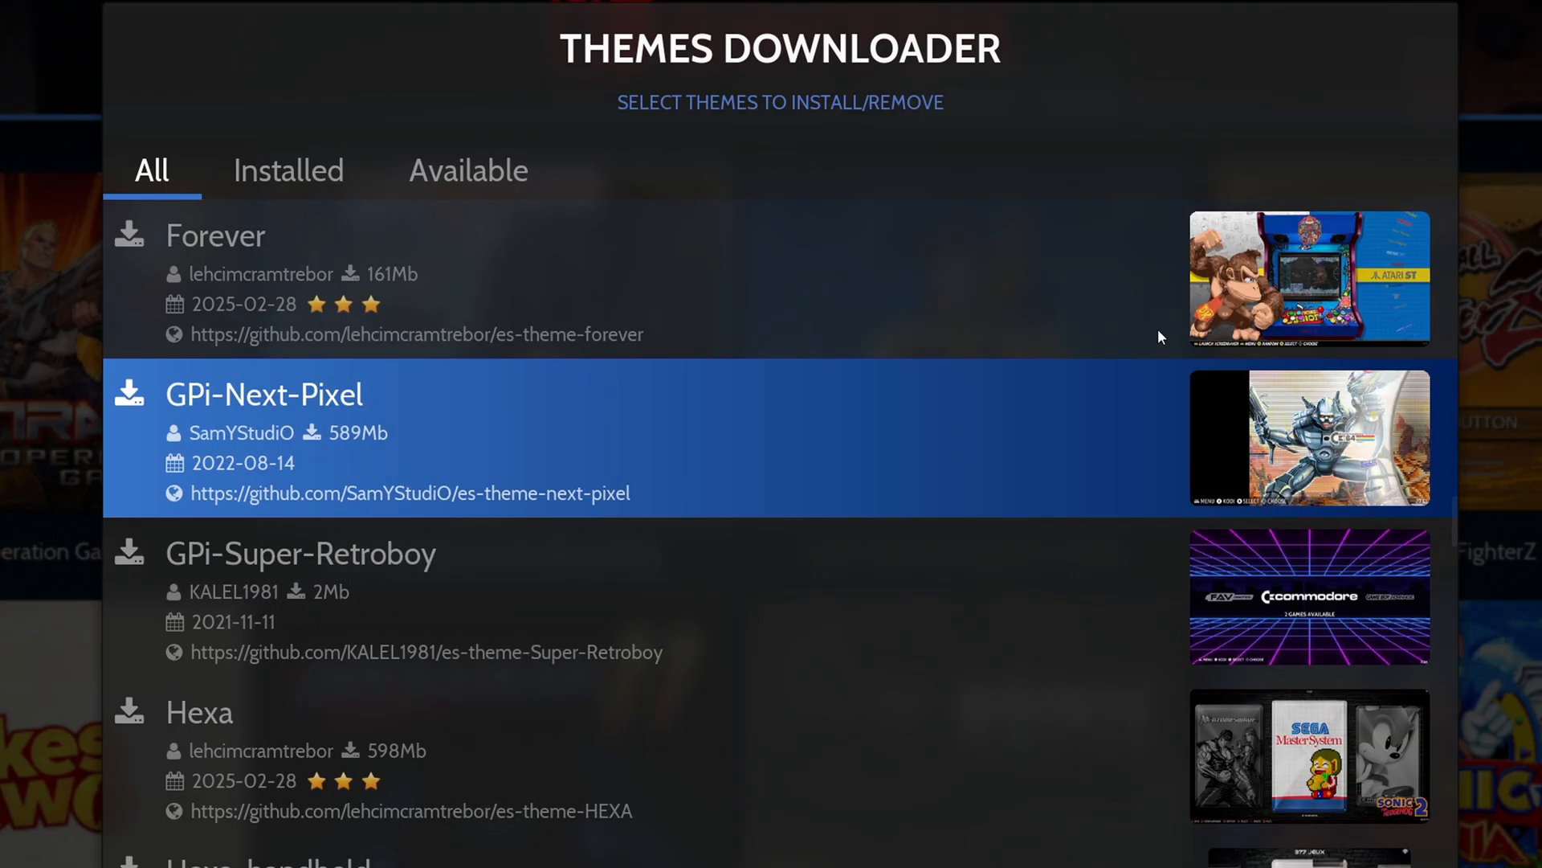
scroll("down", 3)
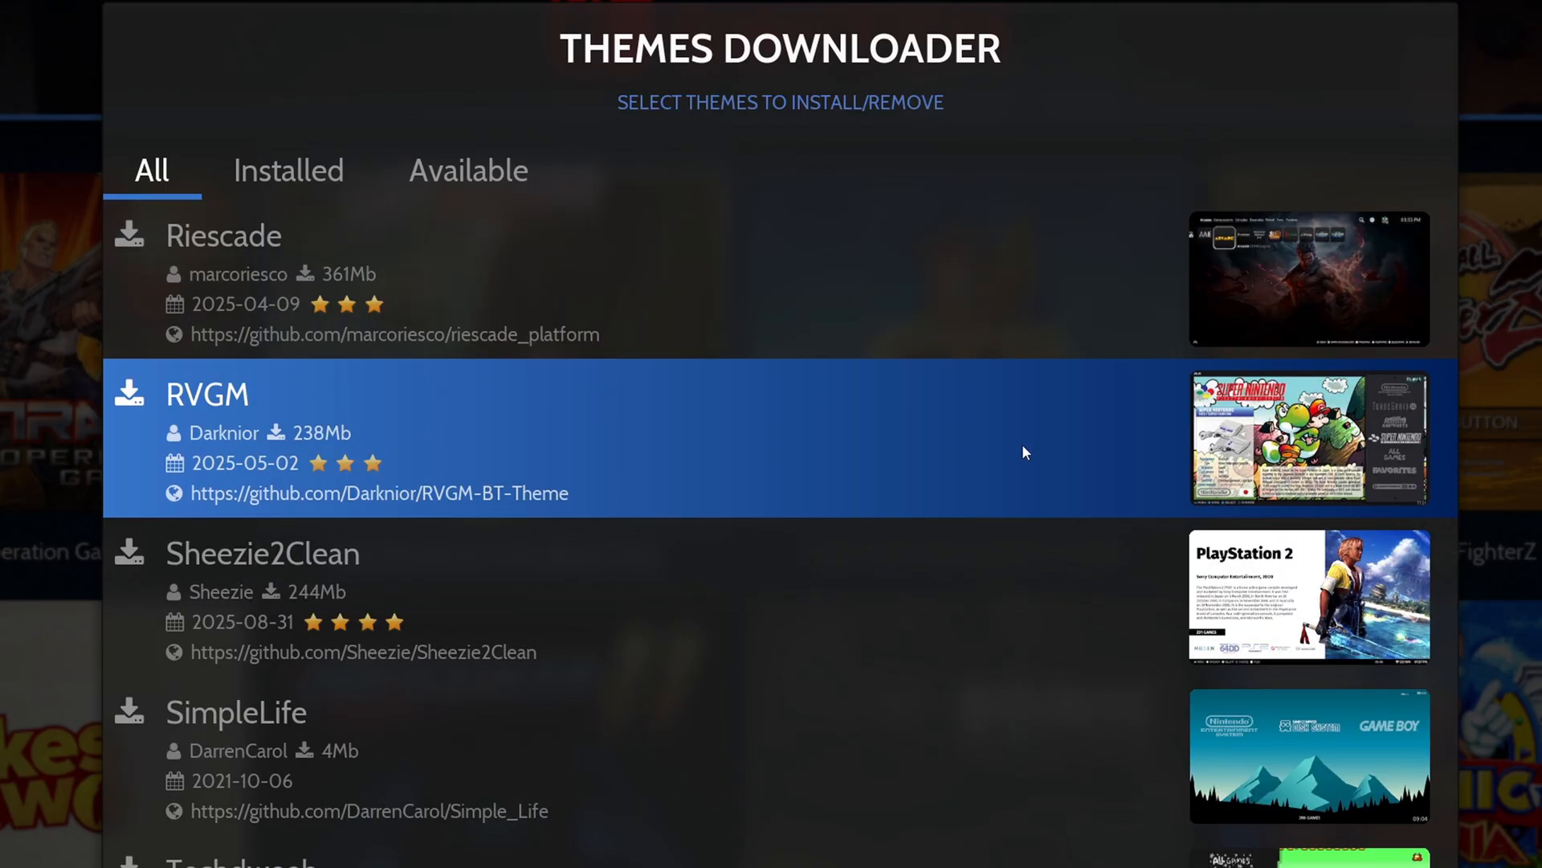
mouse_move(977, 456)
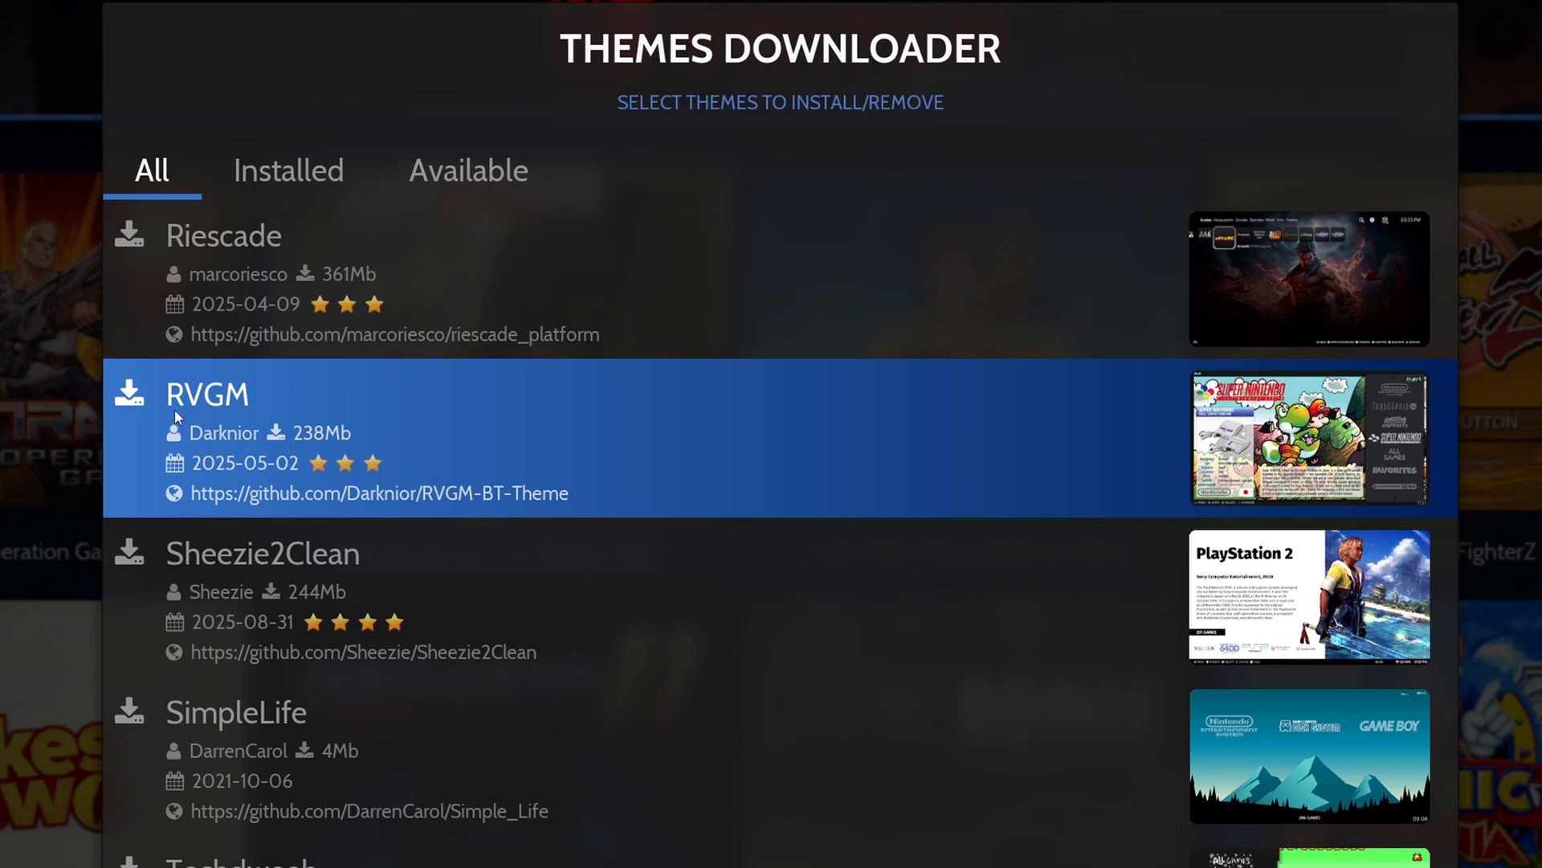
mouse_move(667, 443)
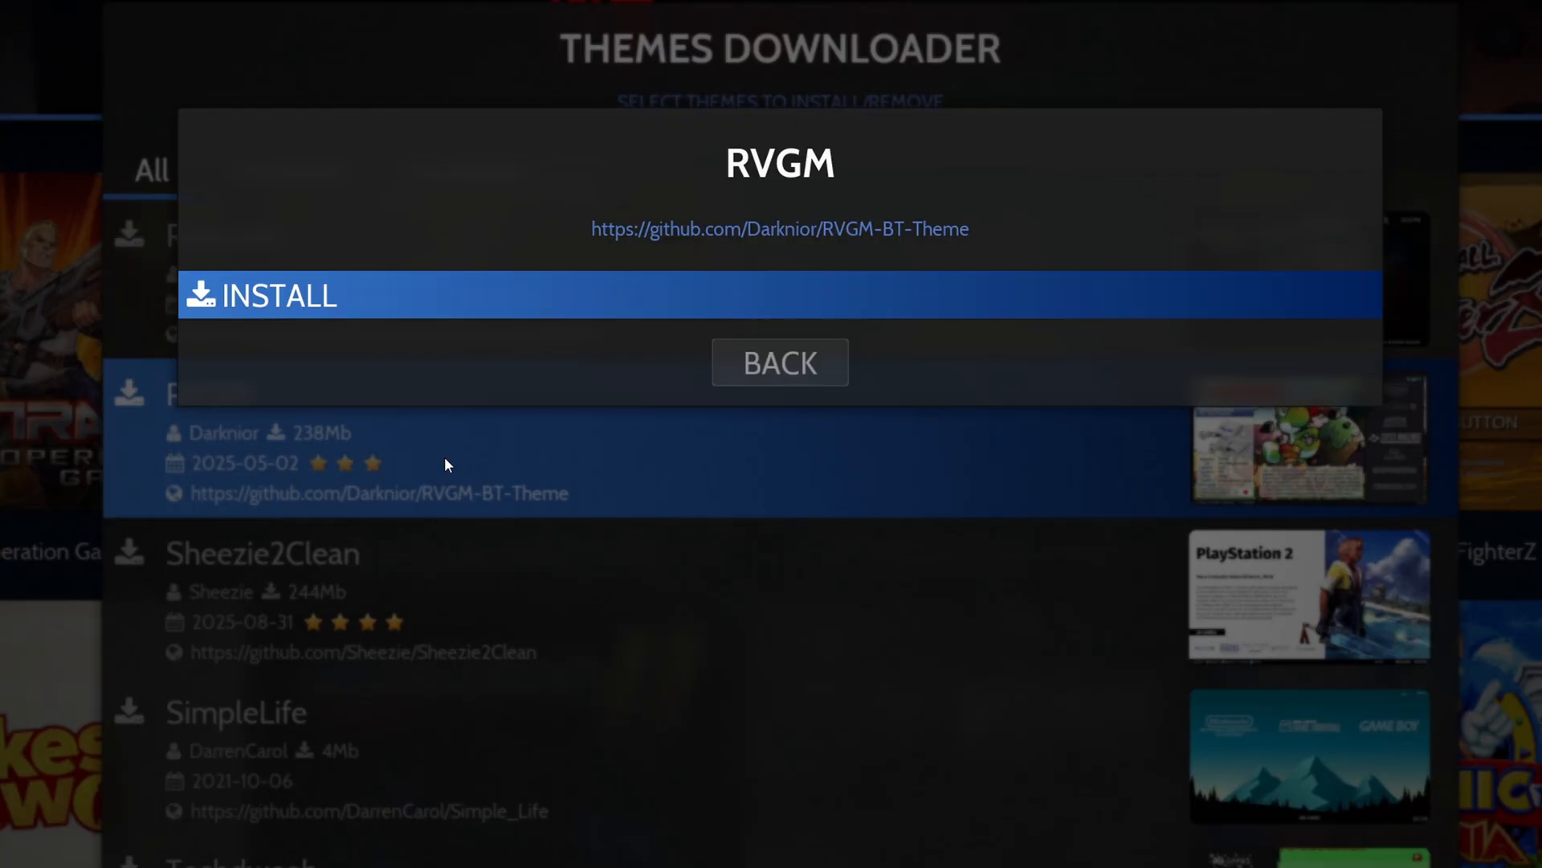
left_click(779, 295)
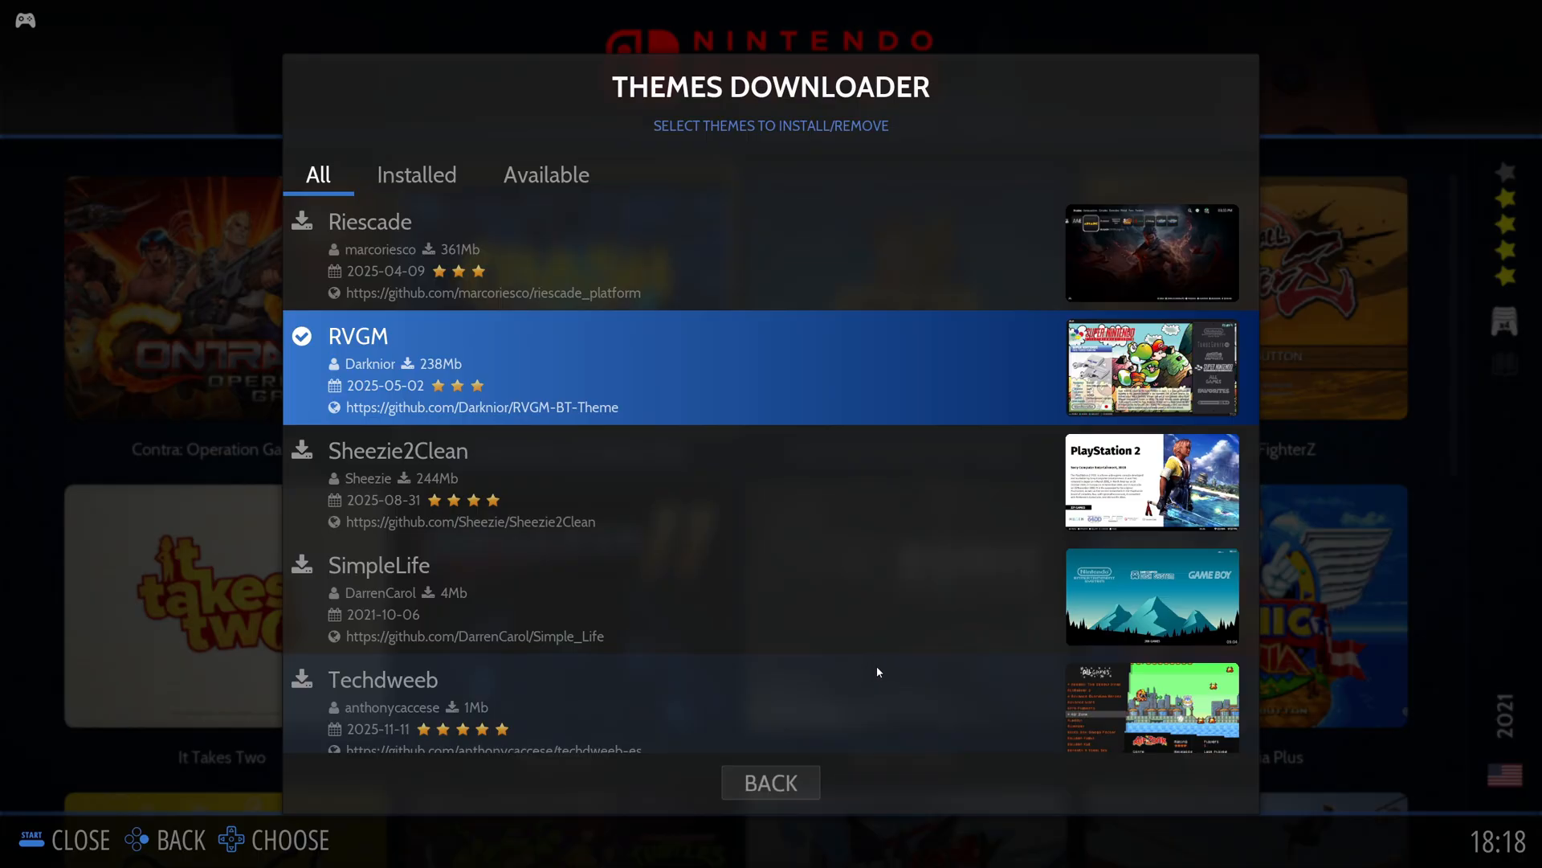
- Change the User Interface Theme Set from es-theme-carbon to RVGM-BT-Theme
left_click(770, 782)
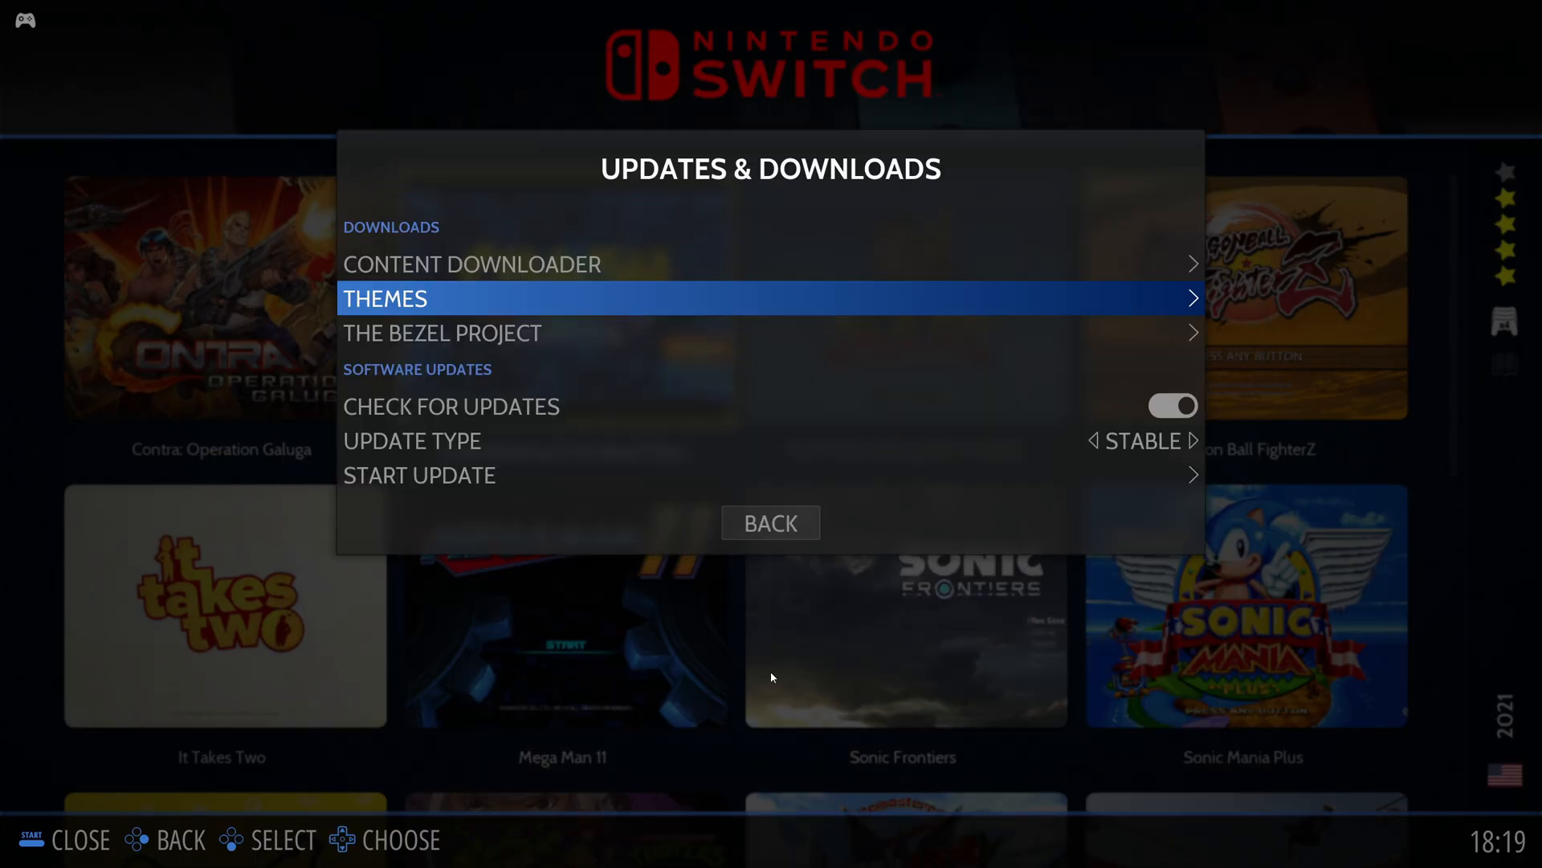
left_click(770, 522)
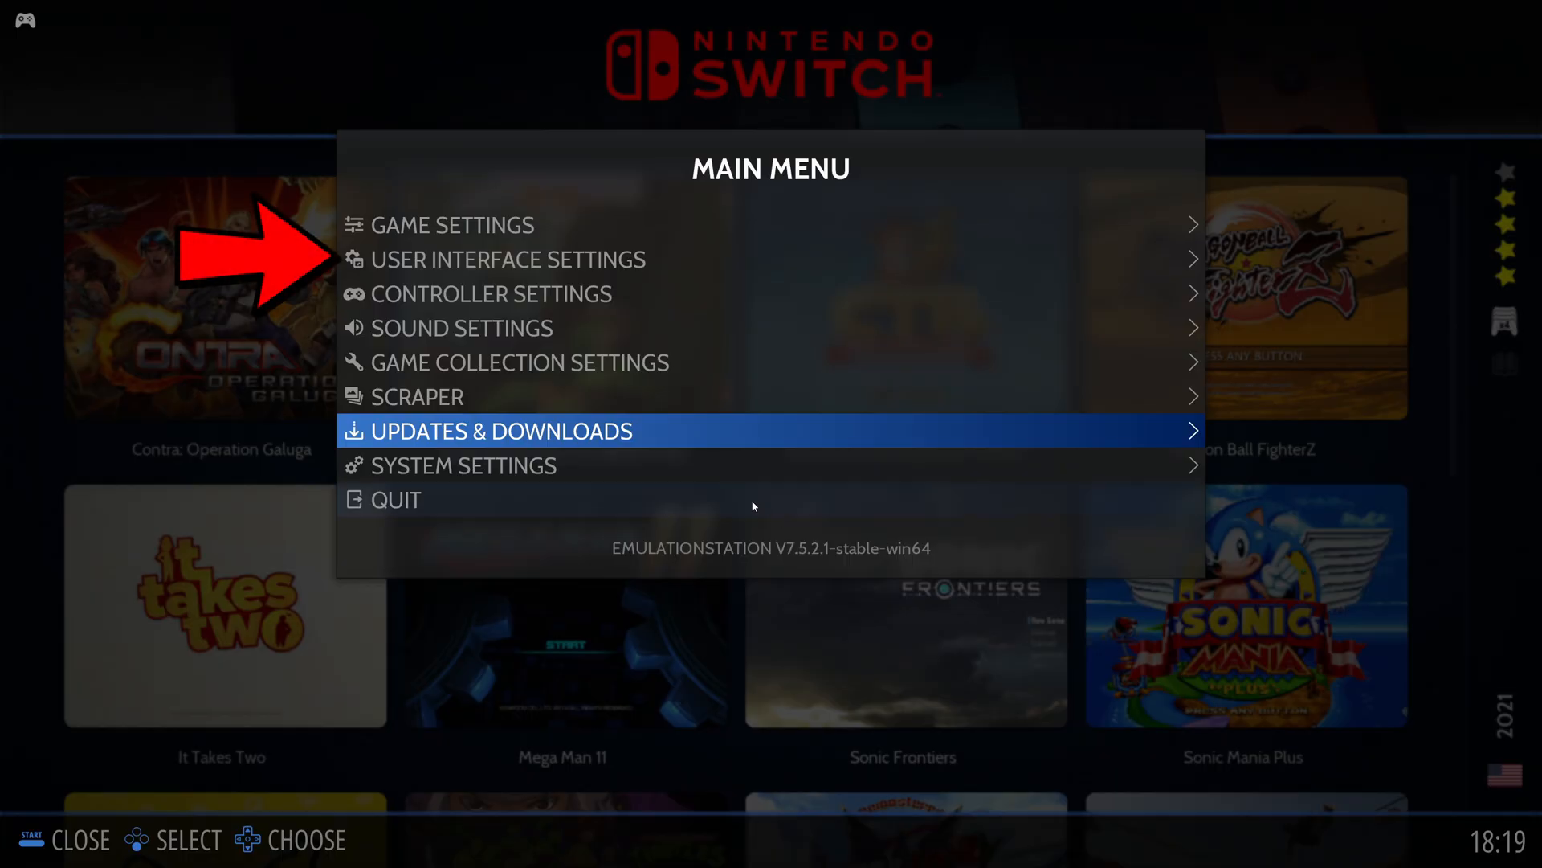
mouse_move(622, 259)
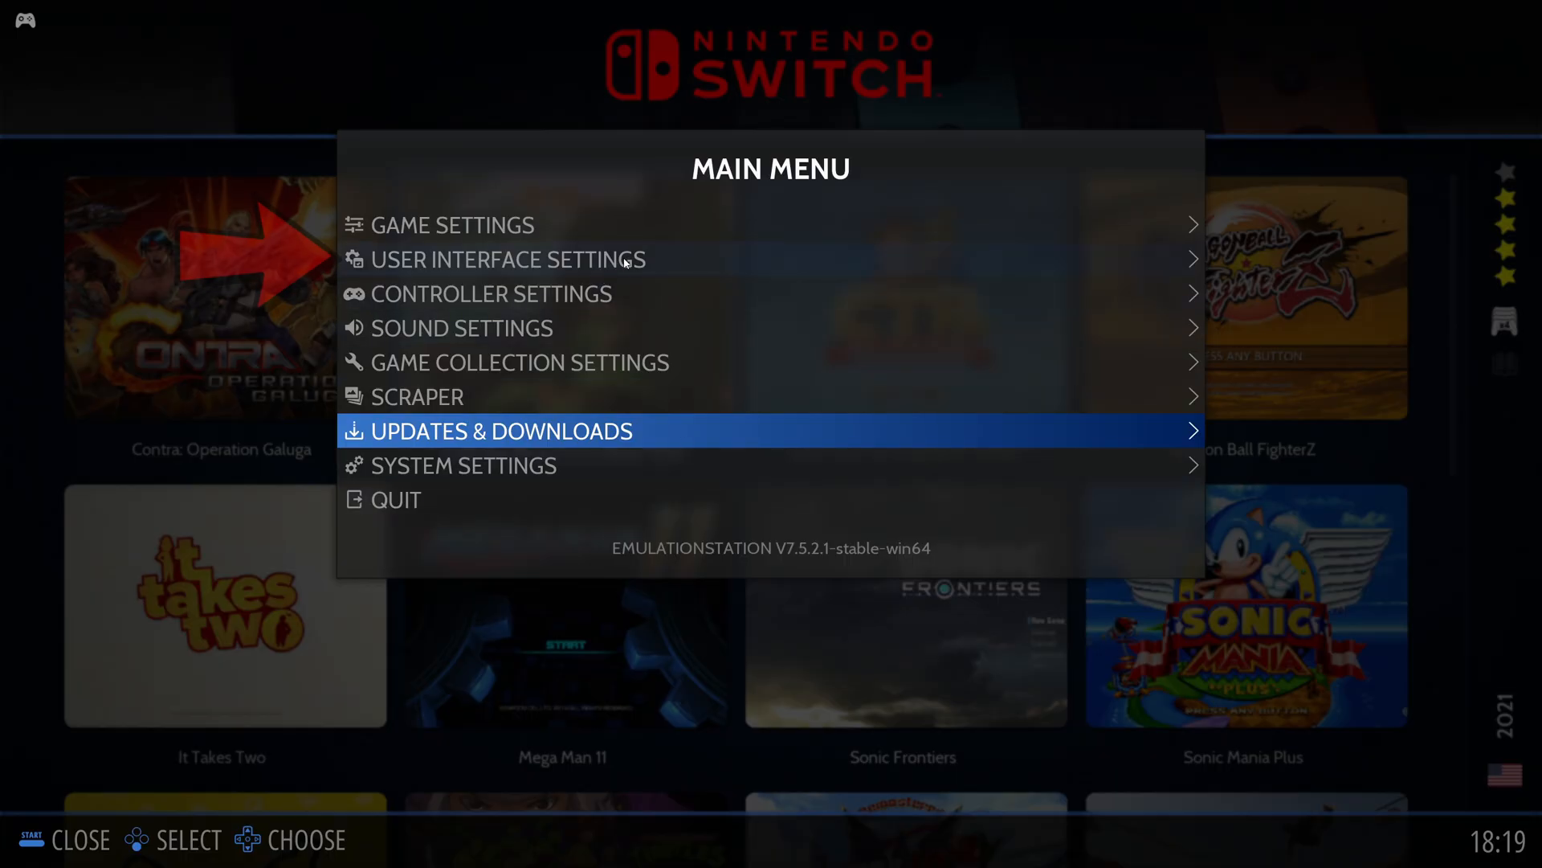
left_click(508, 258)
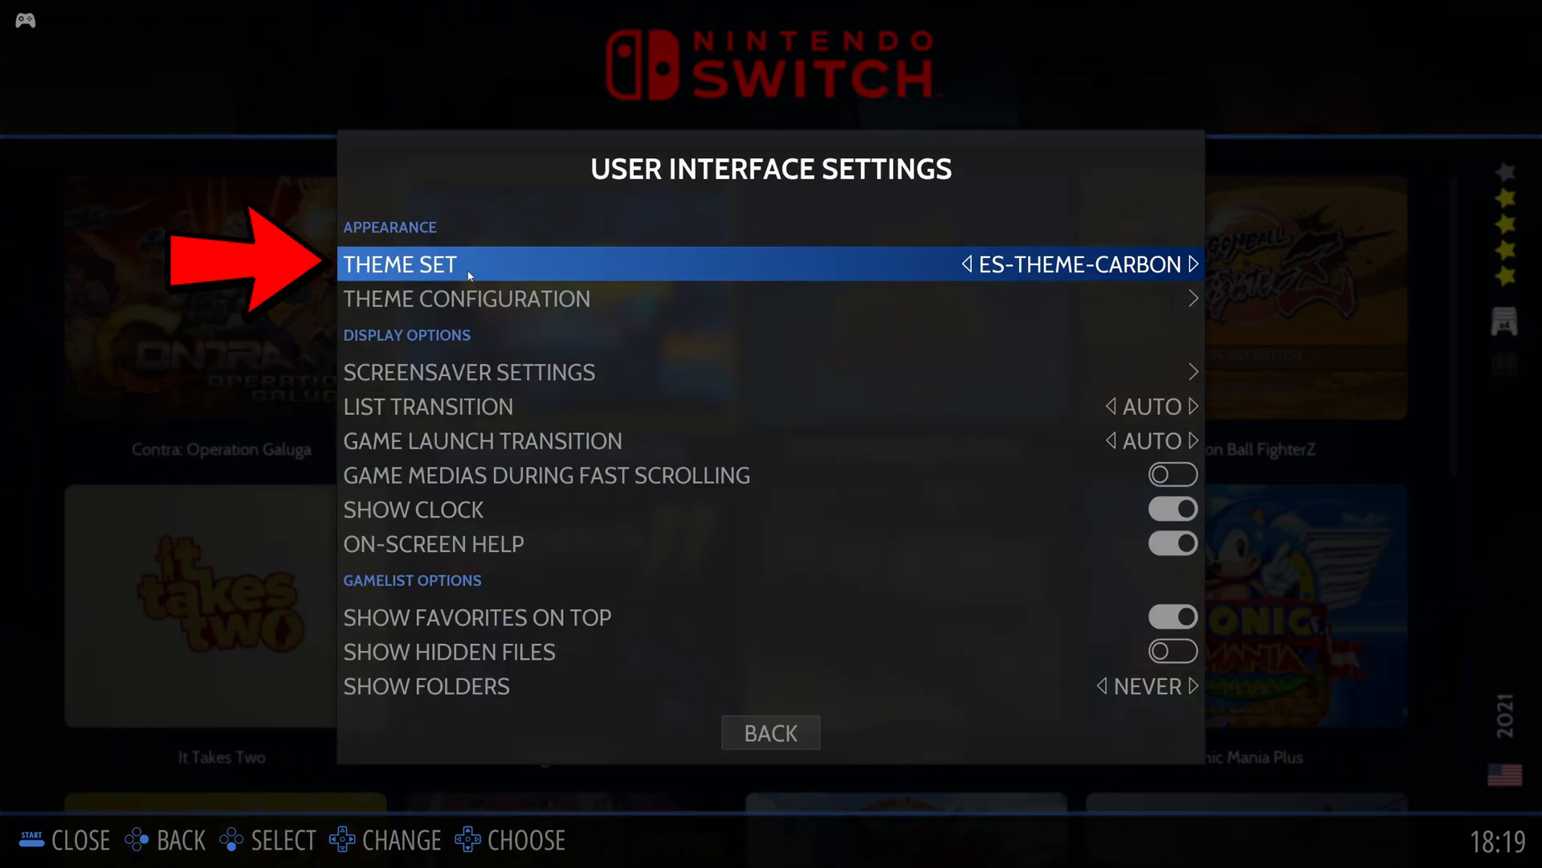
left_click(399, 264)
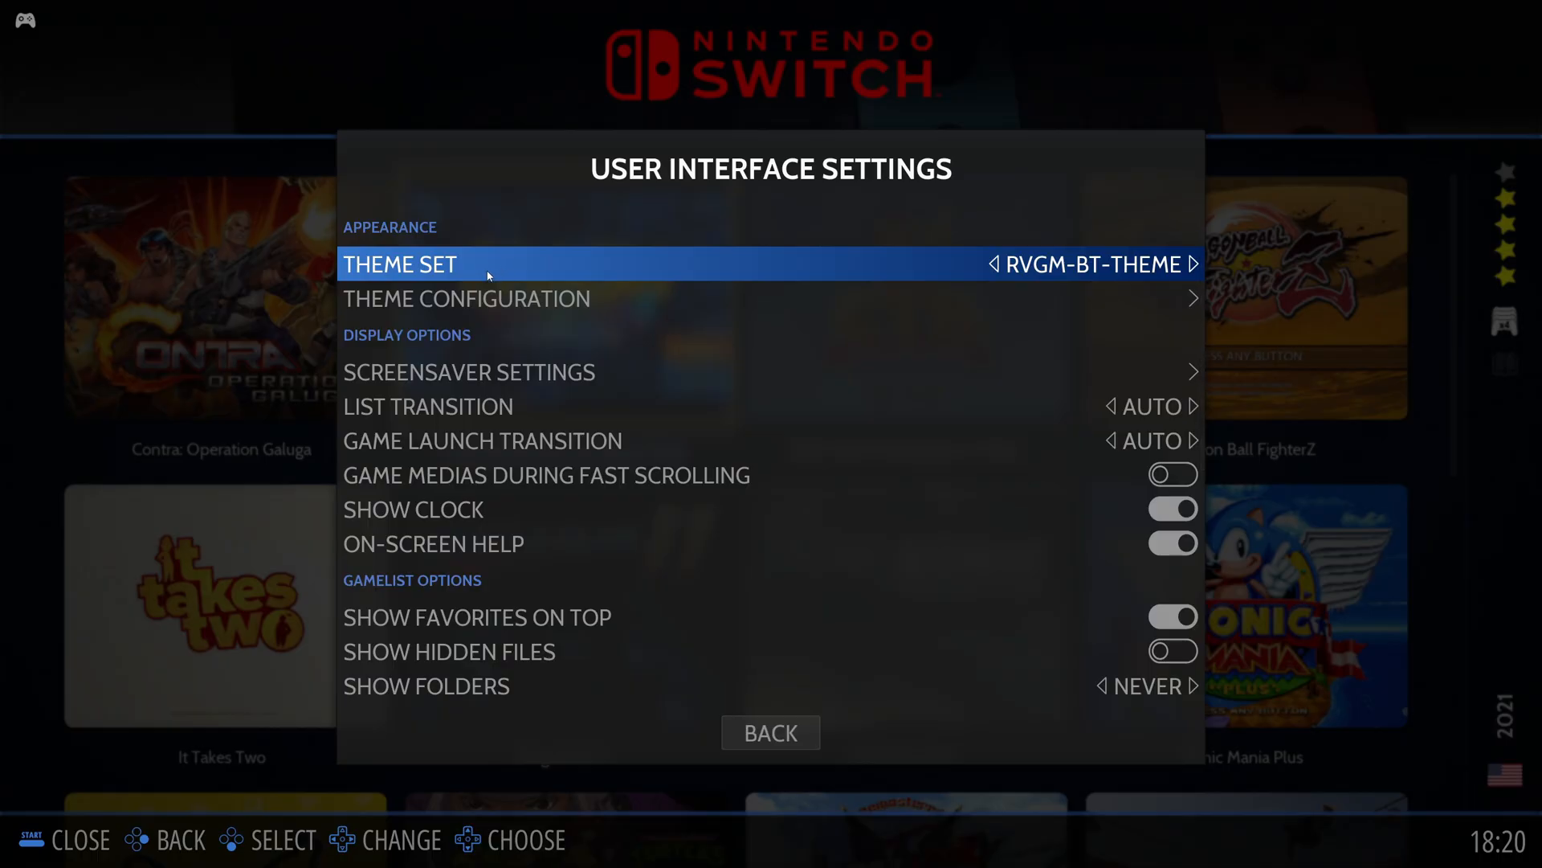
mouse_move(1002, 762)
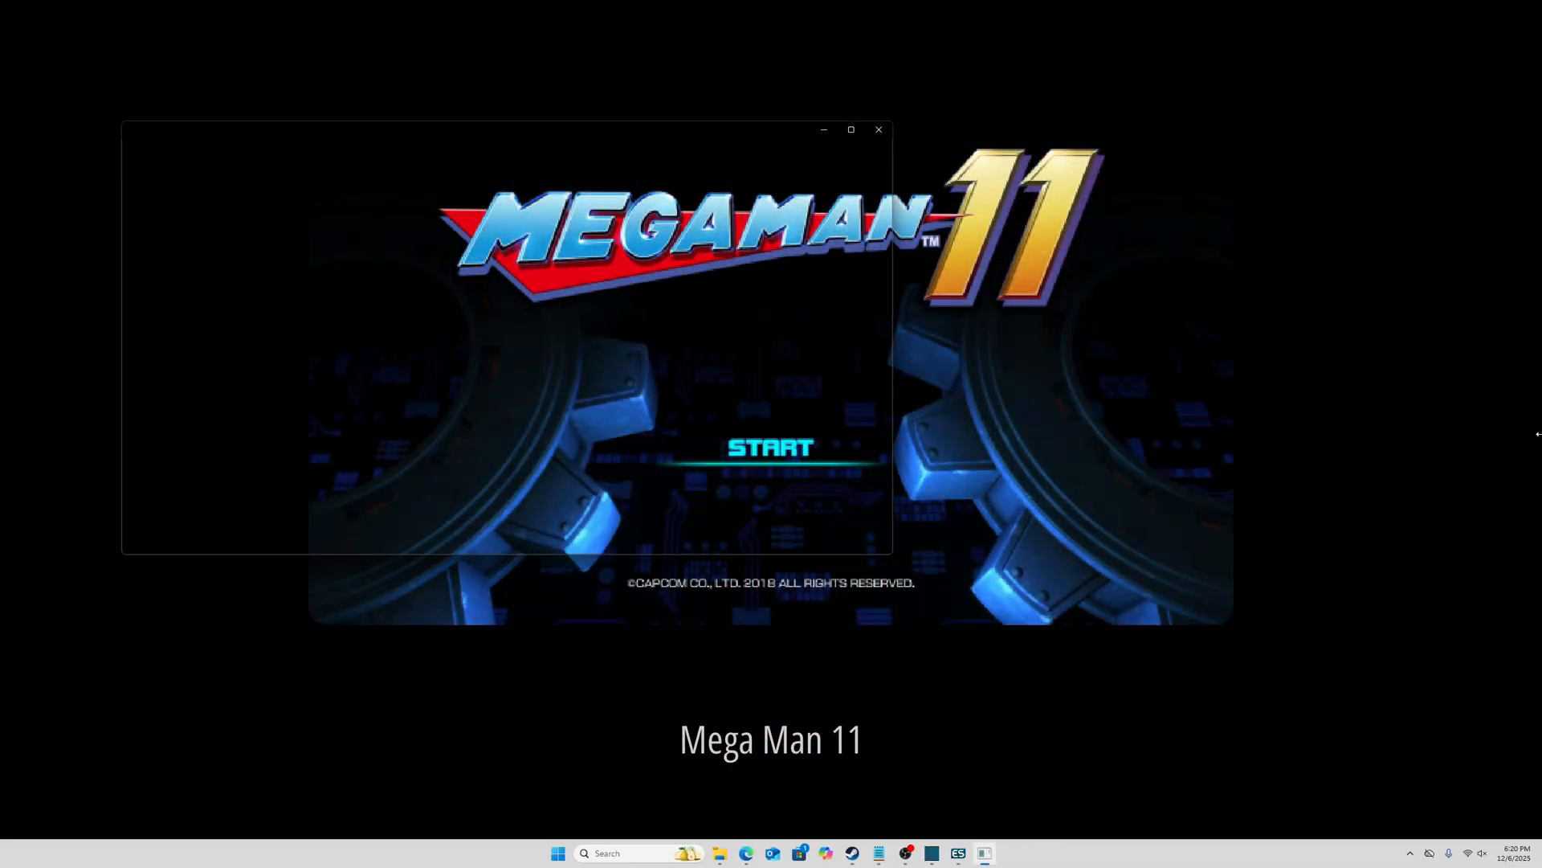
- Dismiss the game video screensaver to reveal the RVGM Switch library
left_click(770, 447)
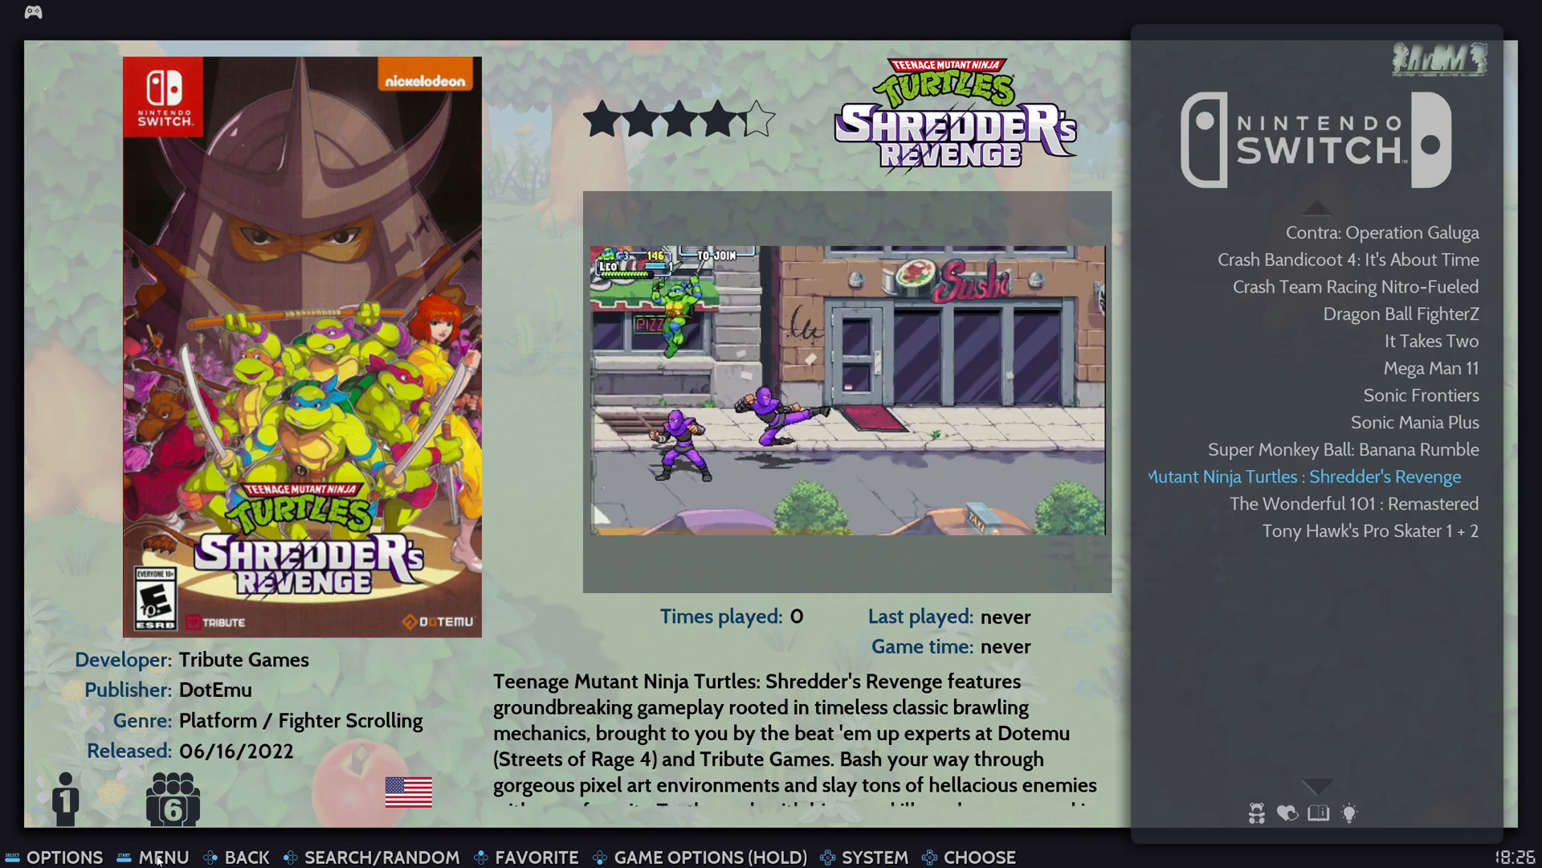
- Switch Frontend Music off in Sound Settings and return to the game list
left_click(162, 856)
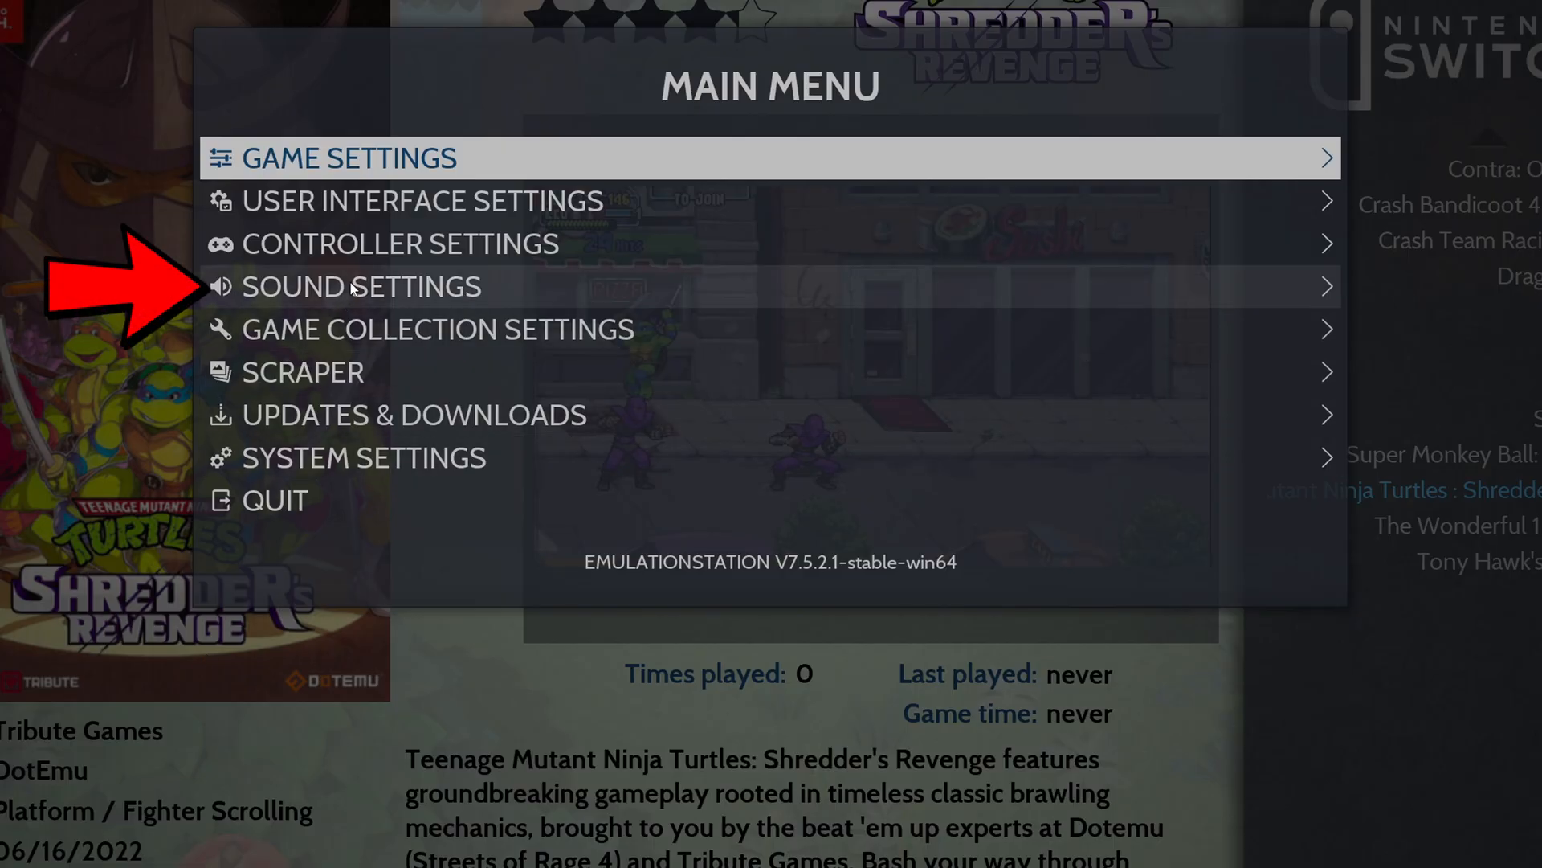
left_click(361, 285)
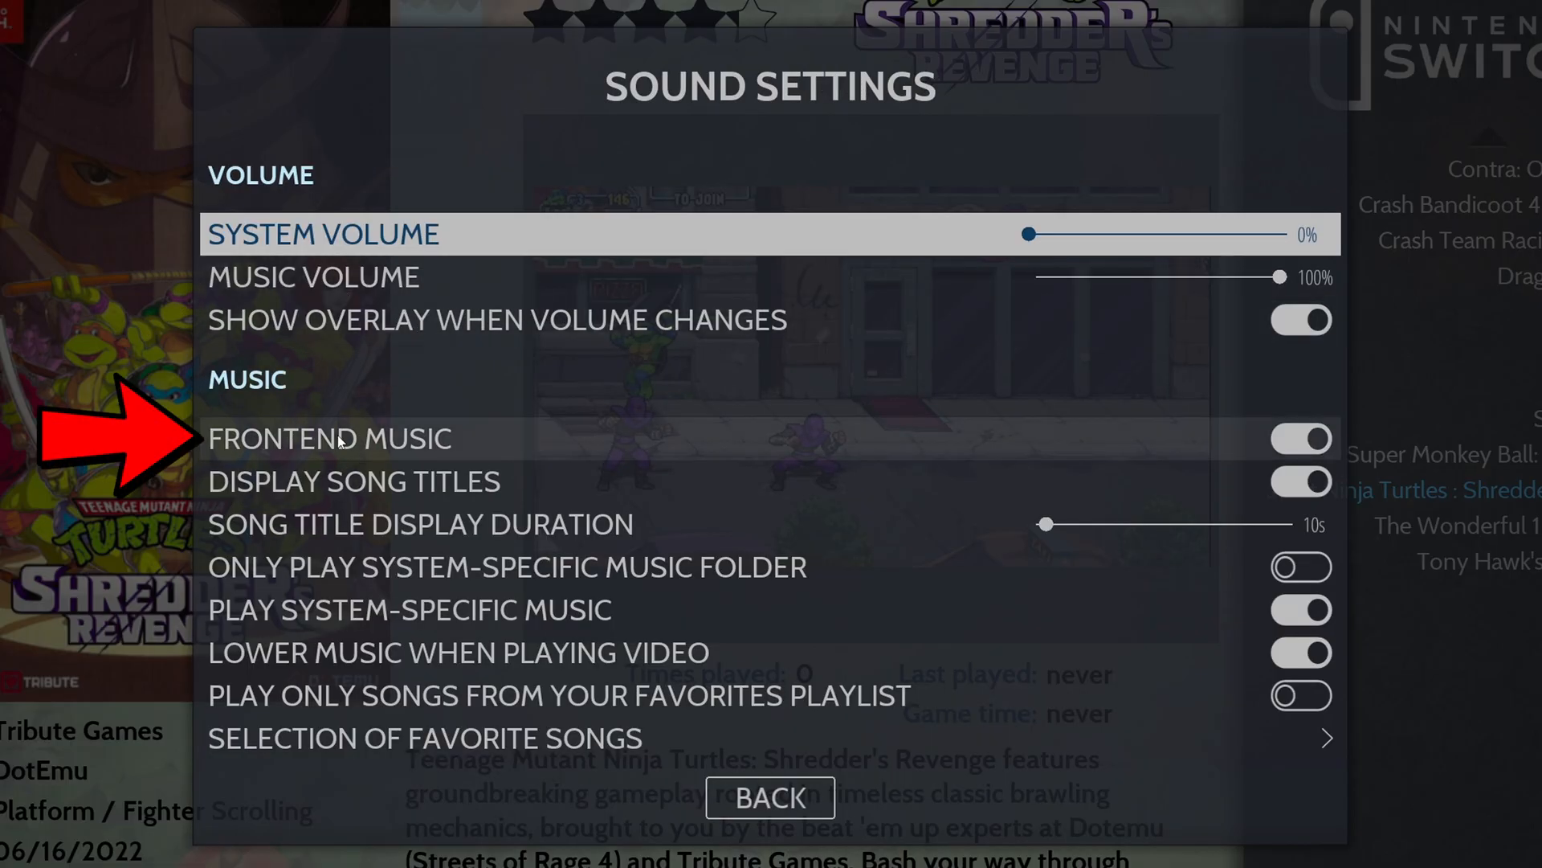
left_click(1301, 439)
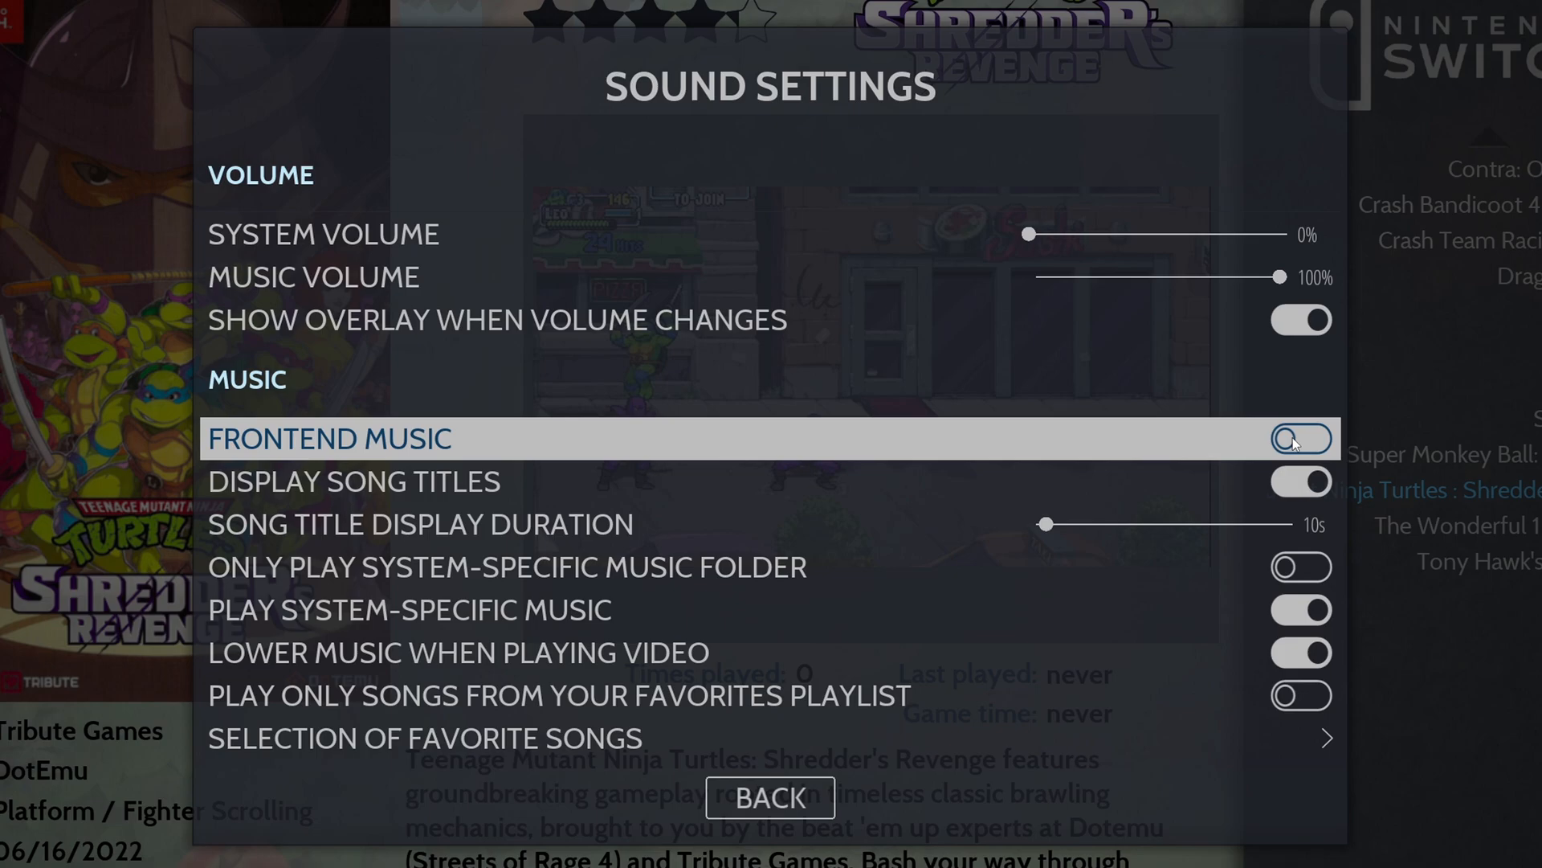
left_click(1300, 439)
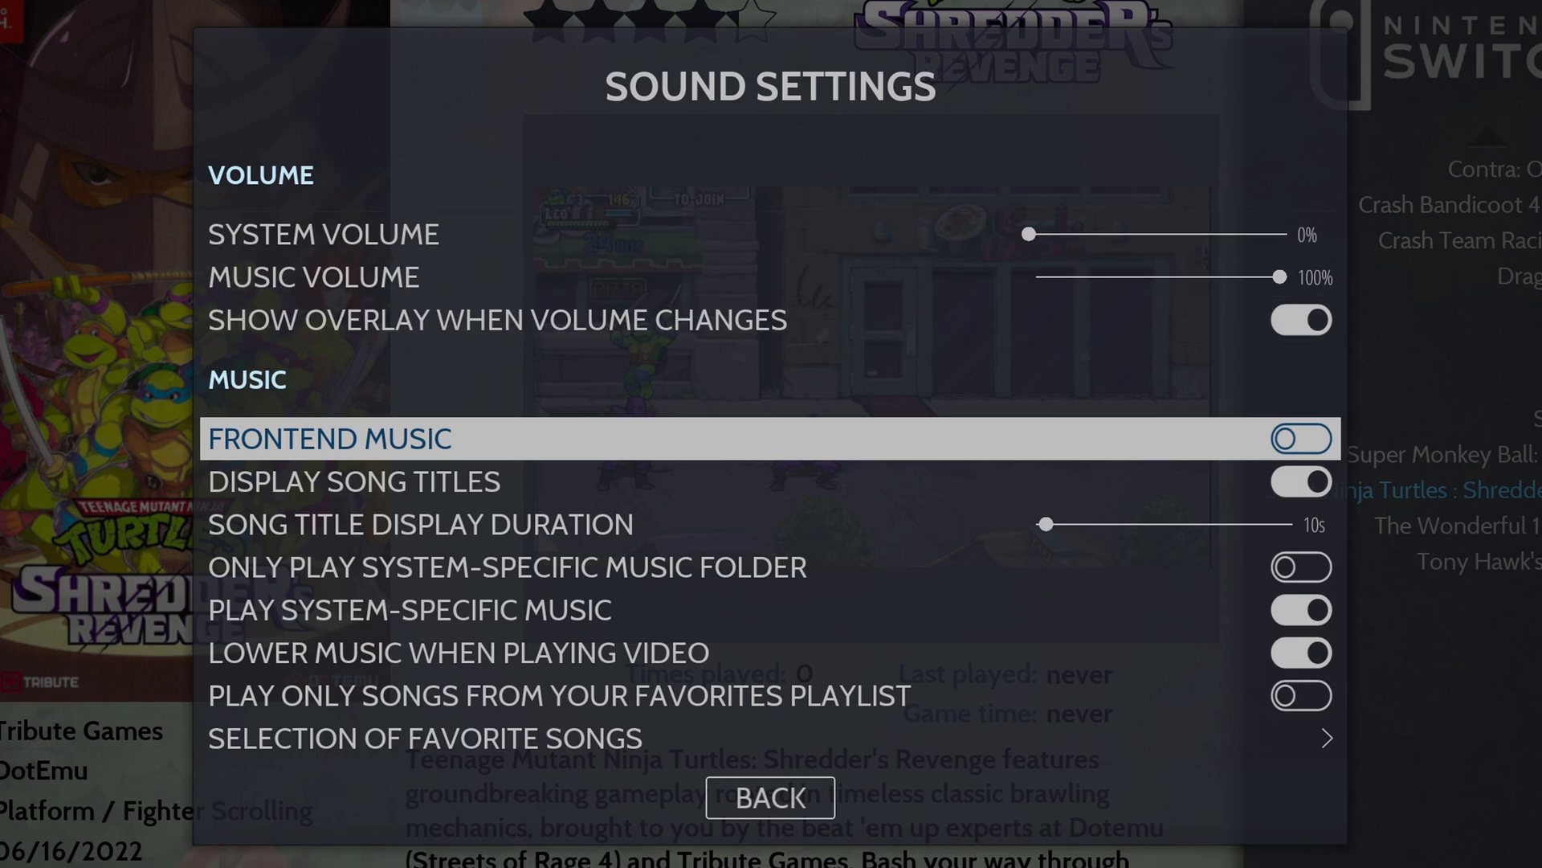
left_click(770, 797)
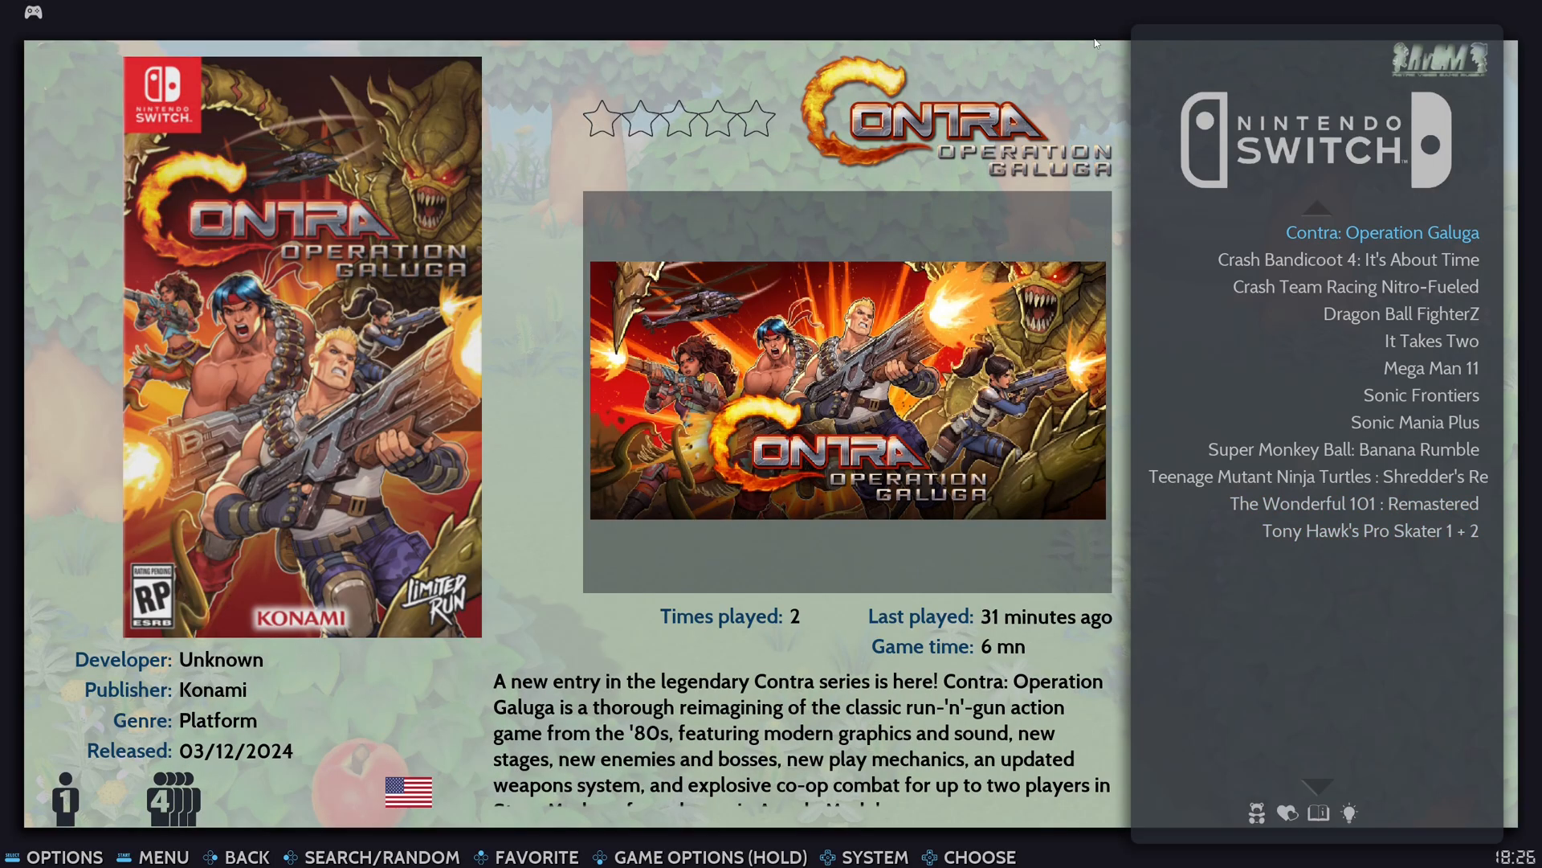